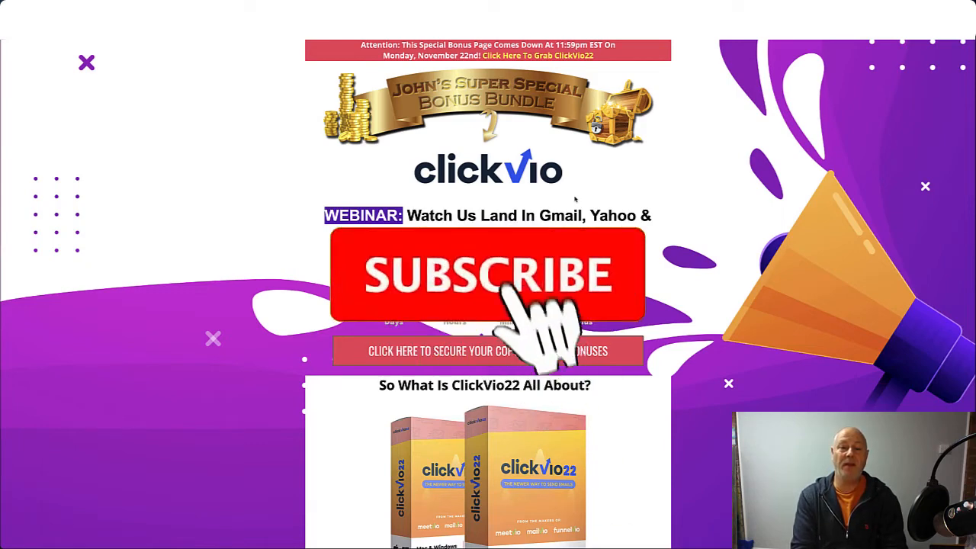
# - Scroll down past the product overview to Bonus #1, the $709 Super Bonus Package
pyautogui.click(488, 275)
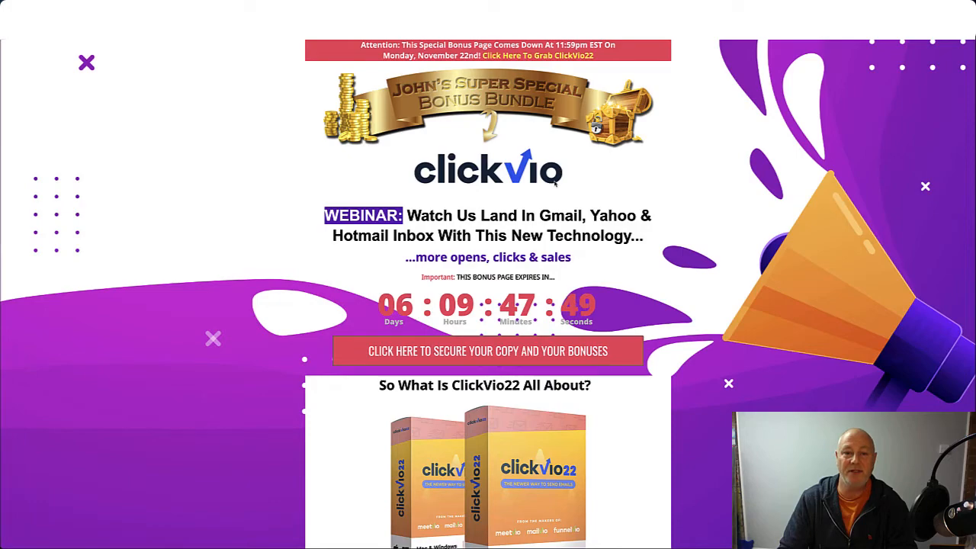
pyautogui.scroll(-3)
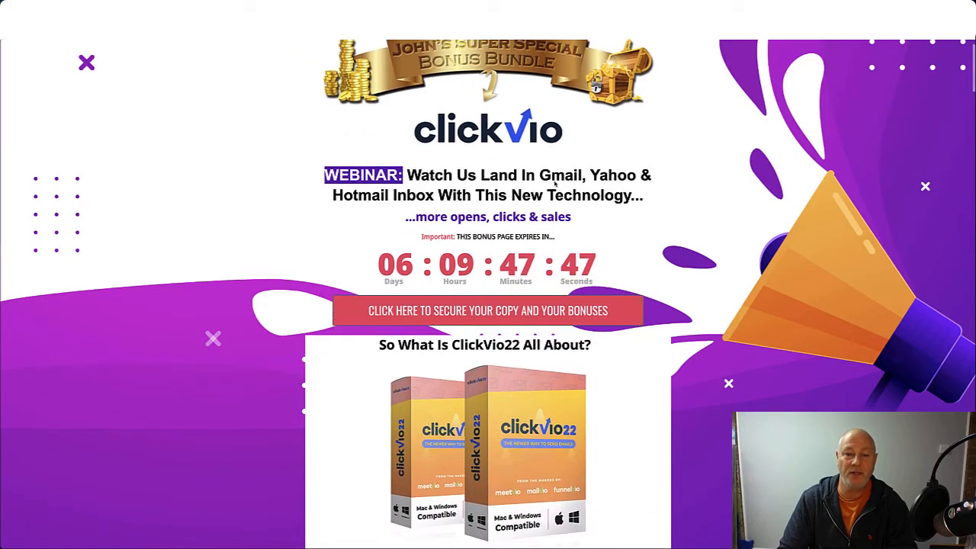
pyautogui.scroll(-3)
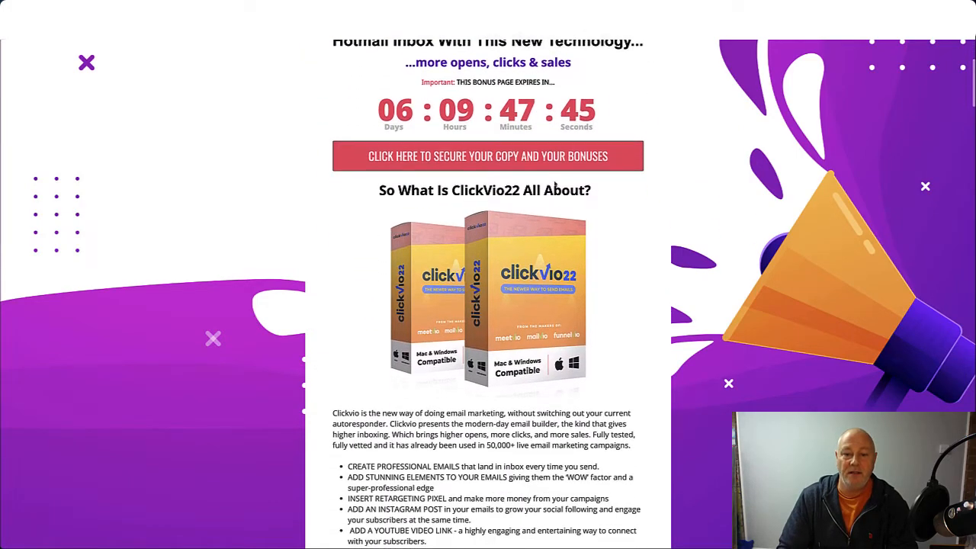
pyautogui.scroll(-3)
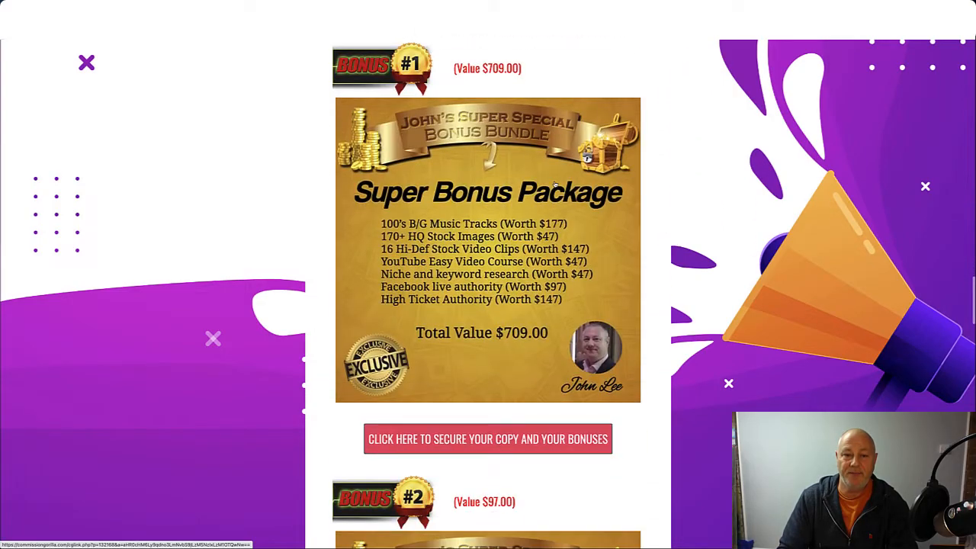
pyautogui.scroll(-3)
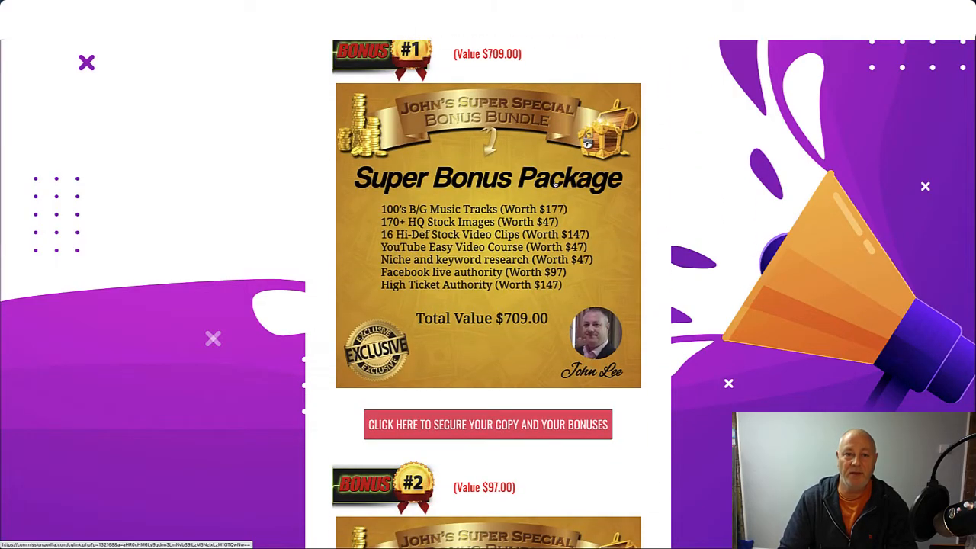
pyautogui.scroll(-3)
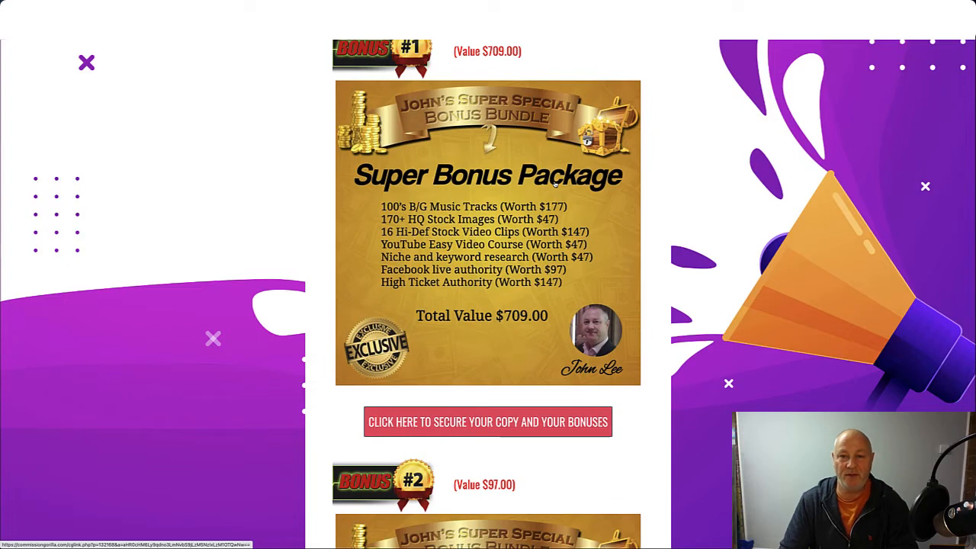
pyautogui.scroll(-3)
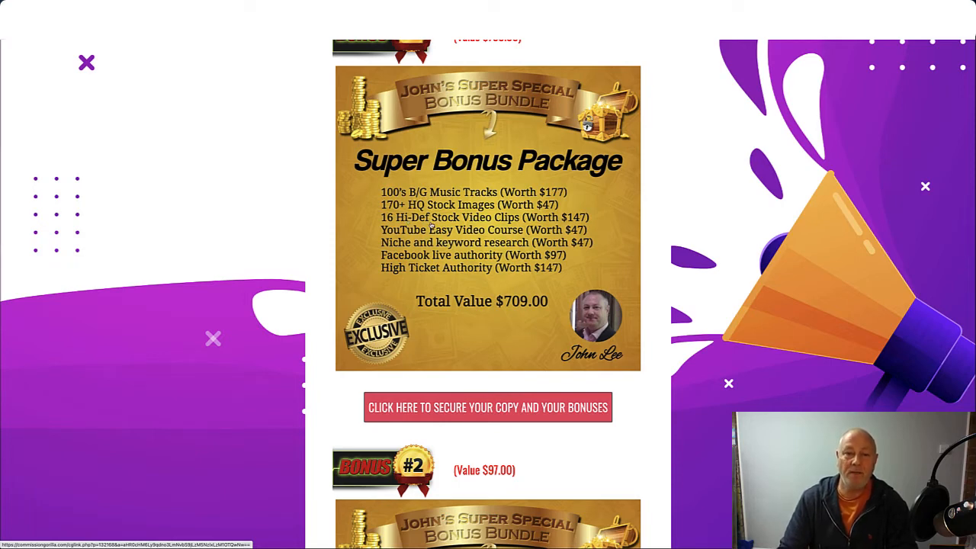
# - Scroll through bonuses #2–#5 to the Piggyback Cash System and the claim countdown timer
pyautogui.scroll(-3)
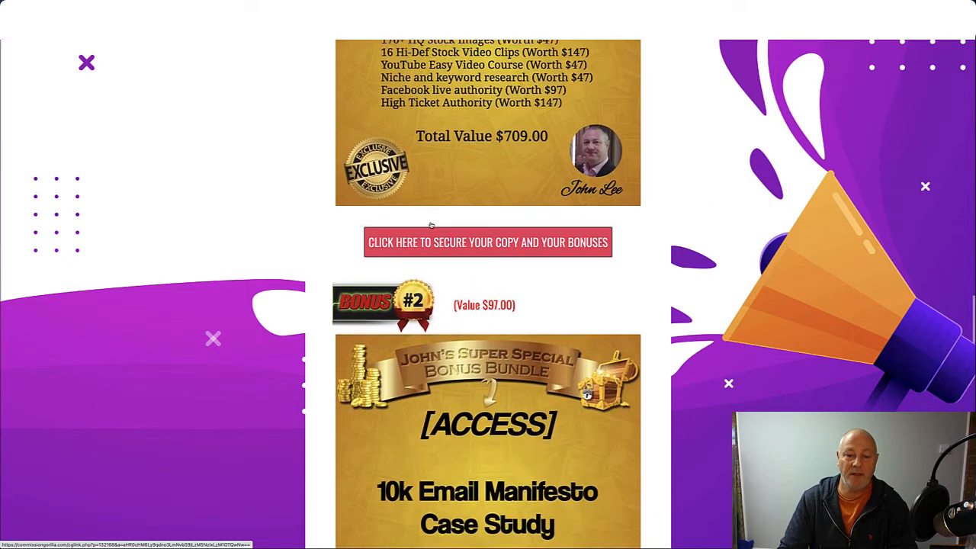
pyautogui.scroll(-3)
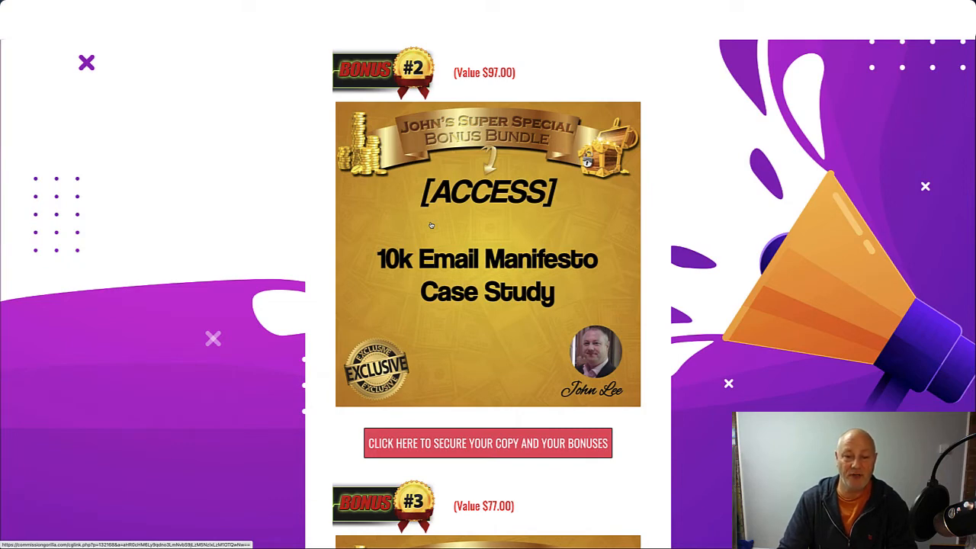
pyautogui.scroll(-3)
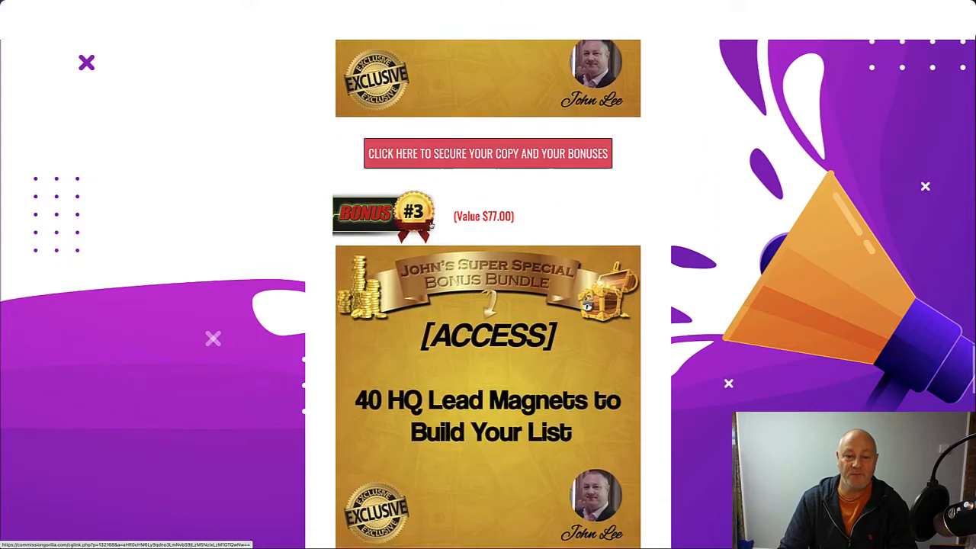
pyautogui.scroll(-3)
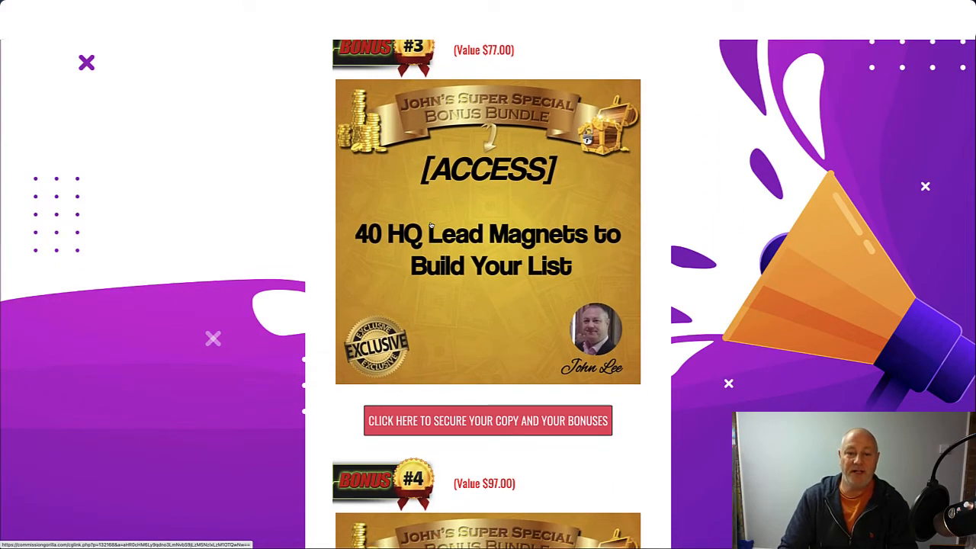
pyautogui.scroll(-3)
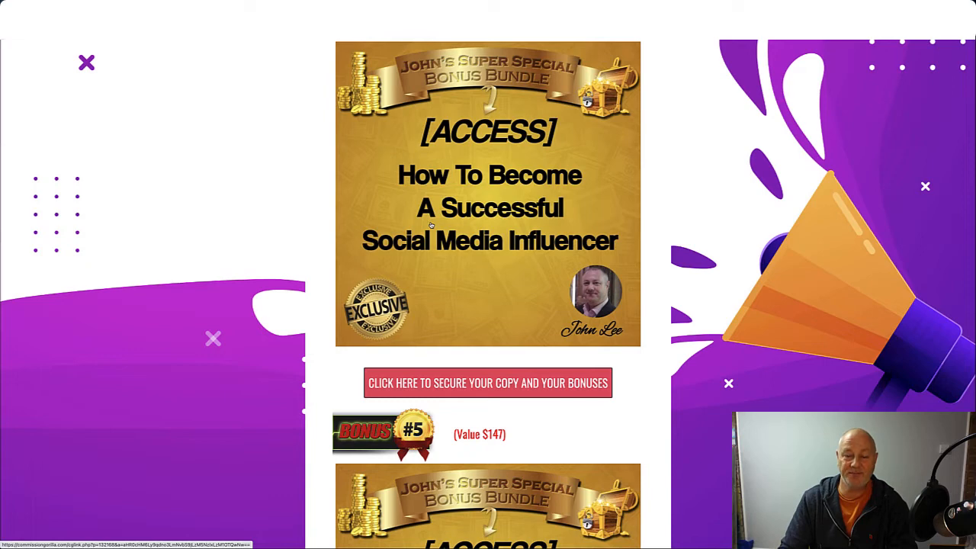
pyautogui.scroll(-3)
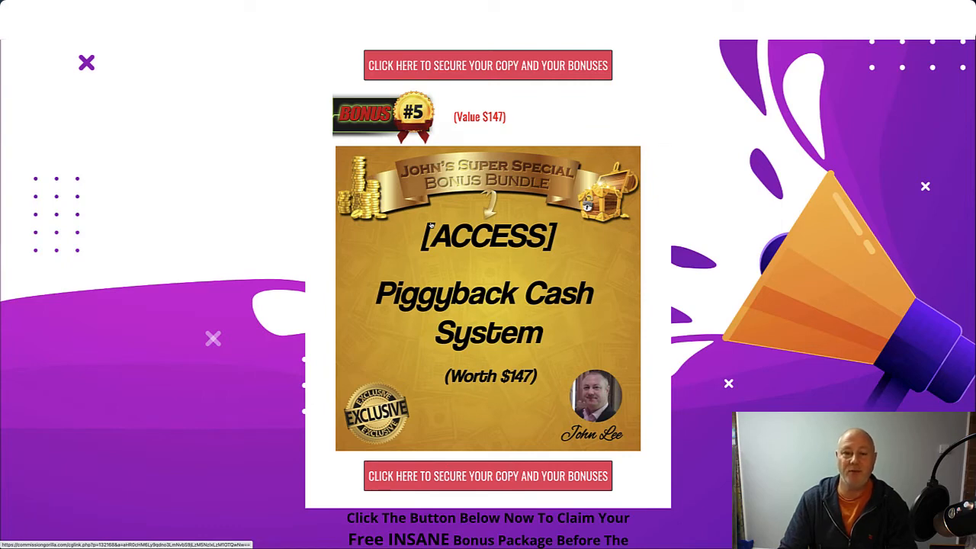
pyautogui.scroll(-3)
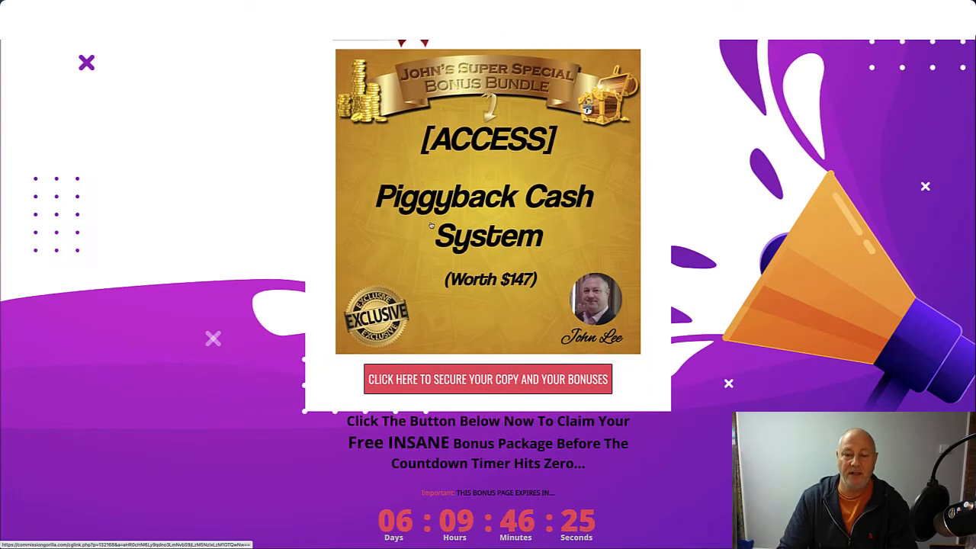
# - Scroll to the purchase-proof and thank-you sign-off, then back up to the key benefits above Bonus #1
pyautogui.scroll(-3)
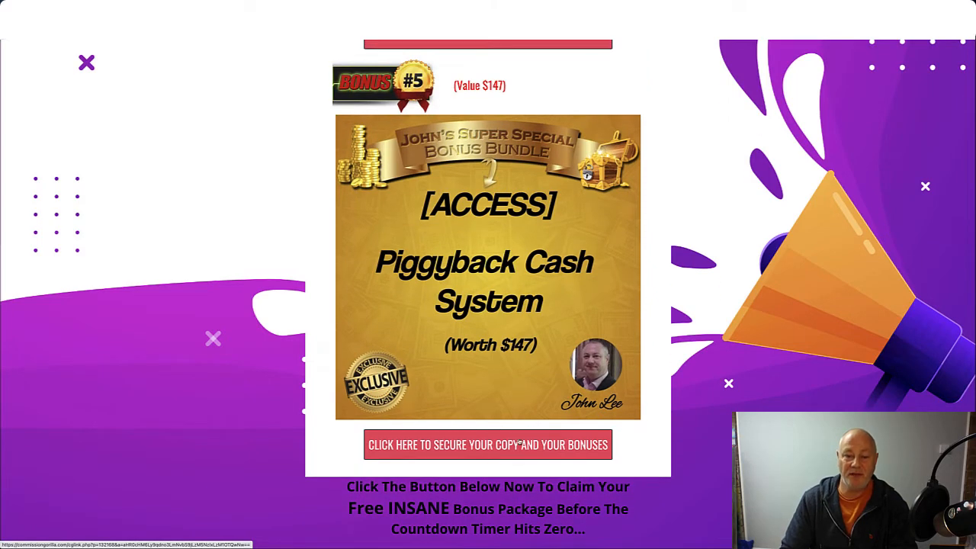
pyautogui.scroll(-3)
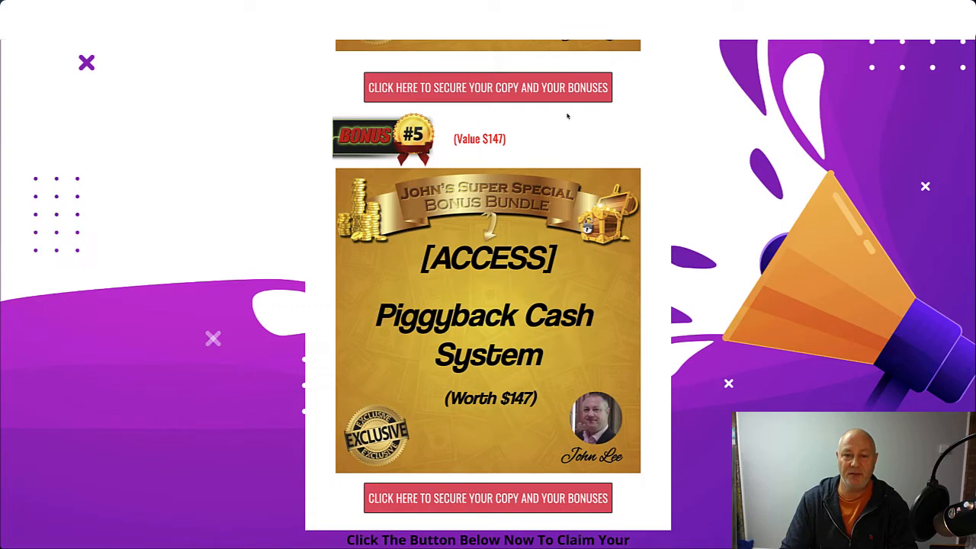
pyautogui.scroll(-3)
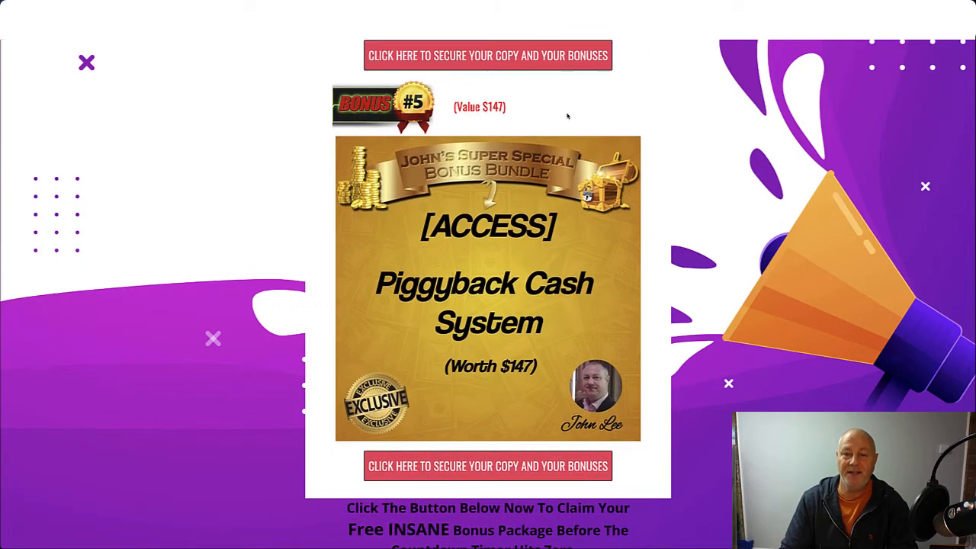
pyautogui.scroll(-3)
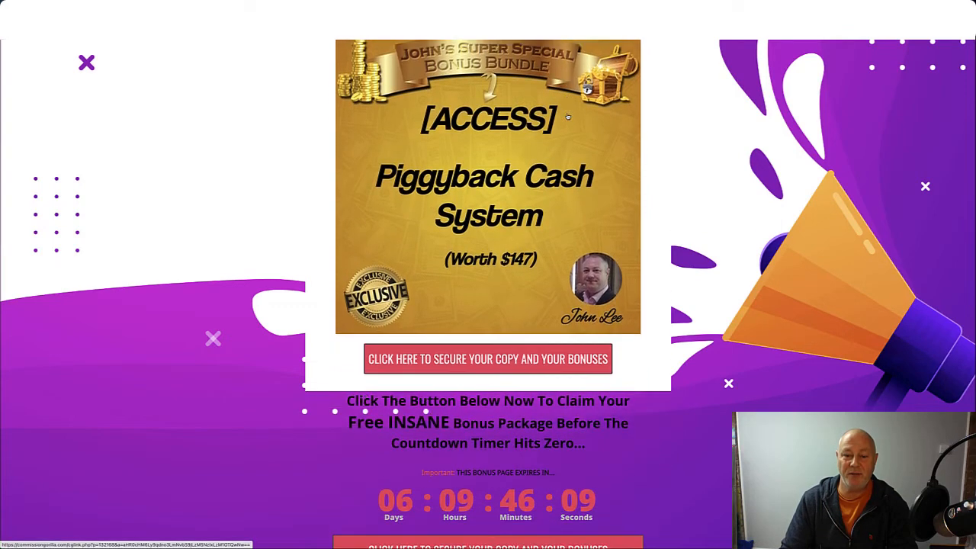
pyautogui.scroll(-3)
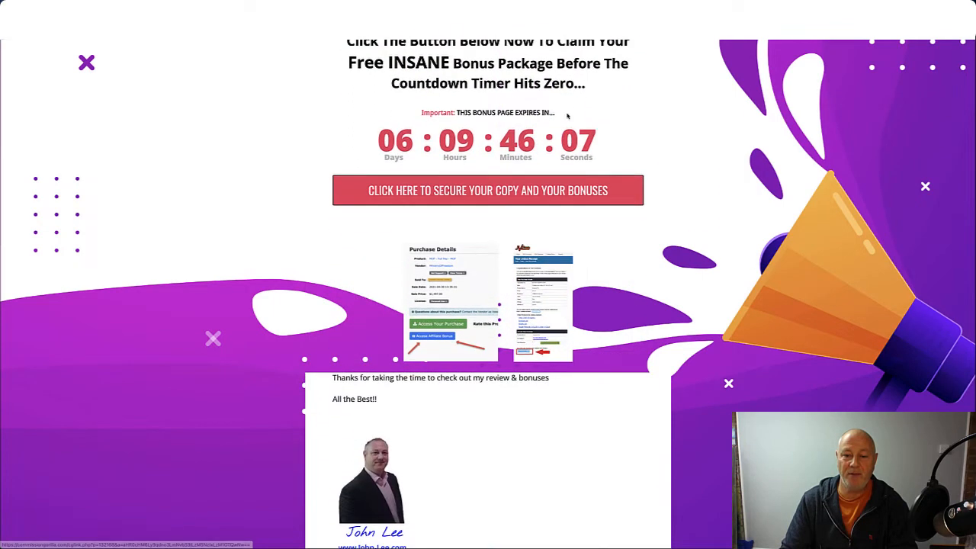
pyautogui.scroll(-3)
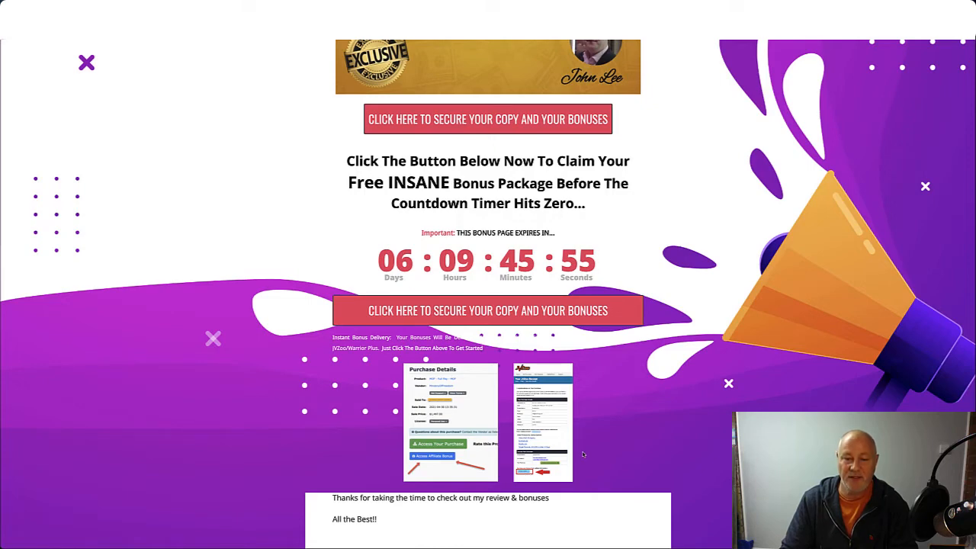
pyautogui.scroll(-3)
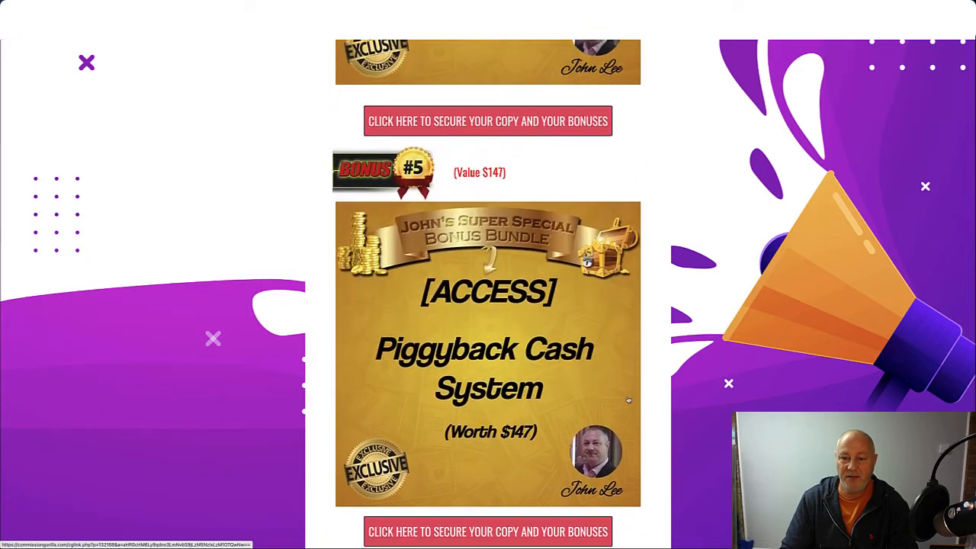
pyautogui.scroll(-3)
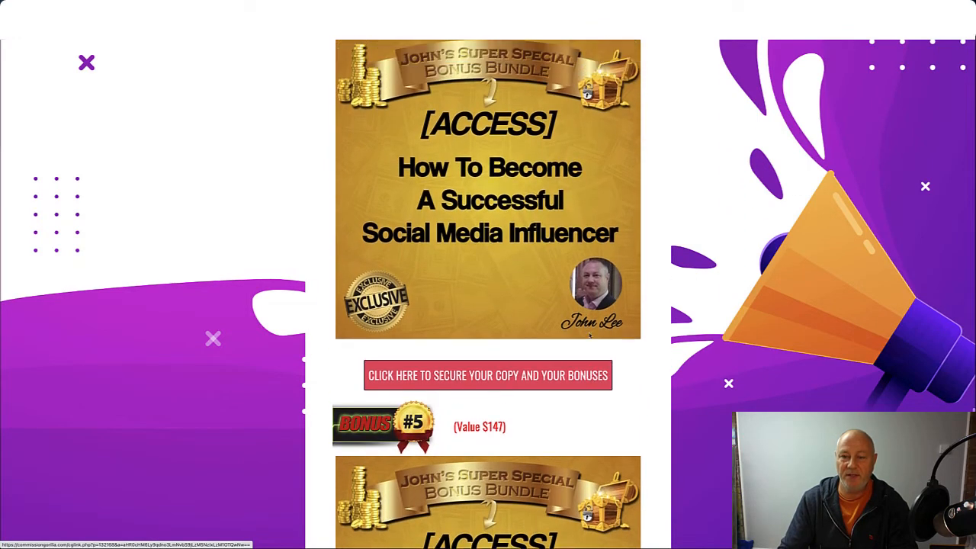
pyautogui.scroll(-3)
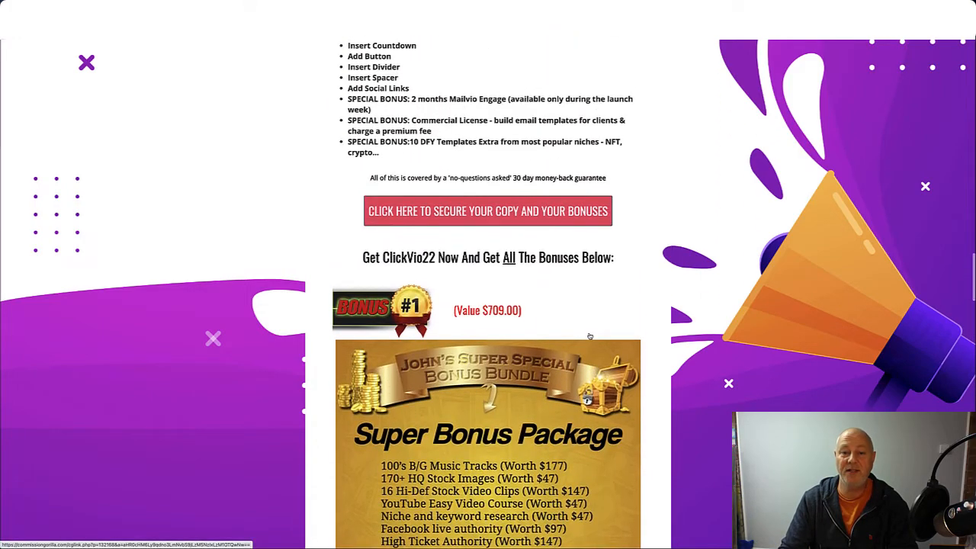
# - Scroll to the 'So What Is ClickVio22 All About?' feature list with Prices & Up-Sells below
pyautogui.scroll(-3)
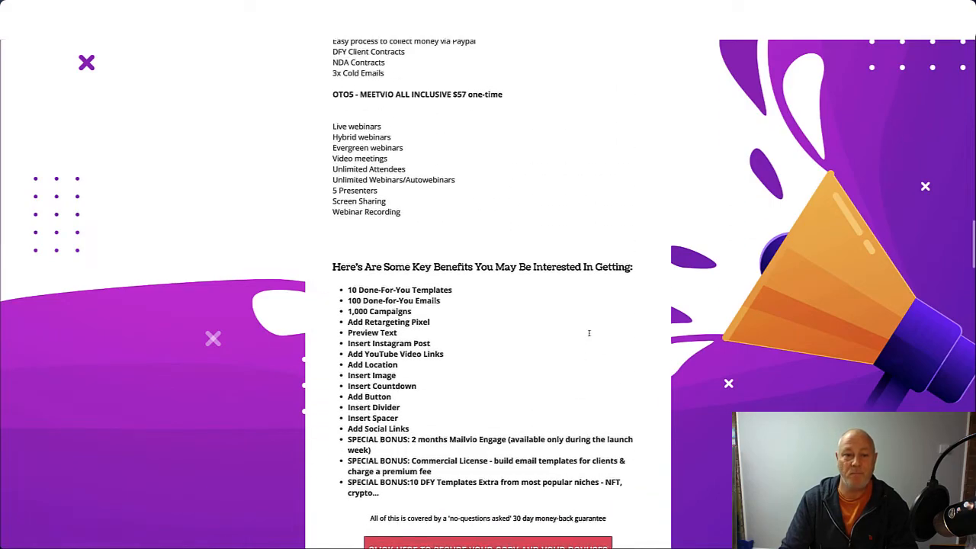
pyautogui.scroll(3)
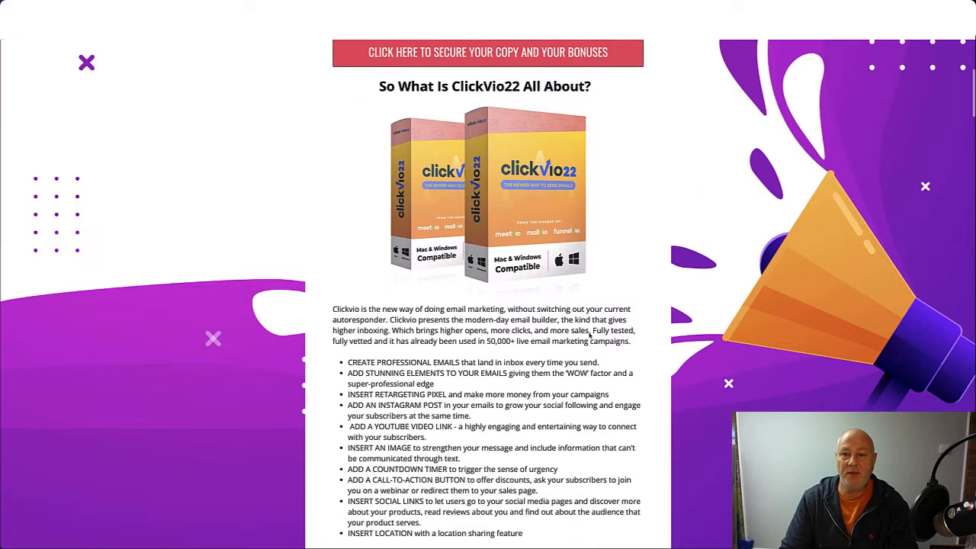
pyautogui.scroll(-3)
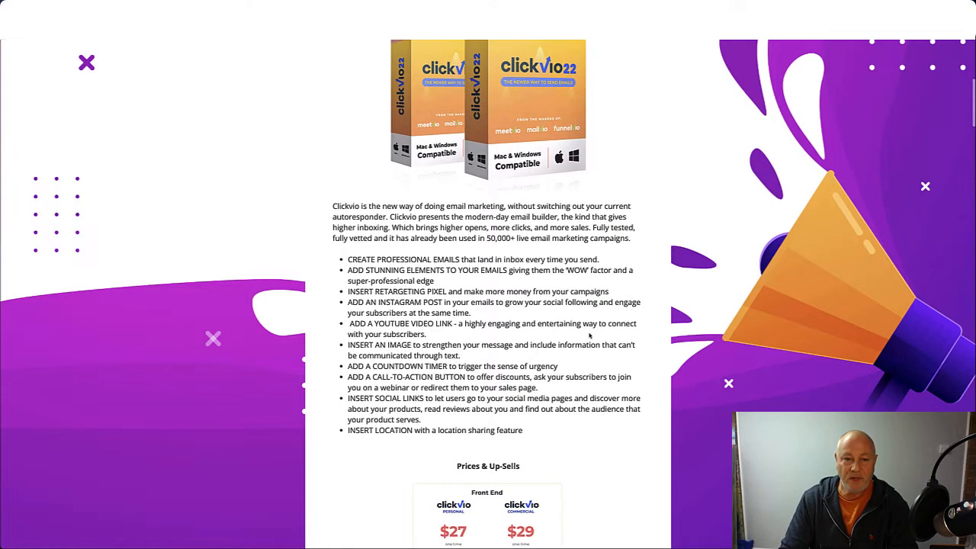
pyautogui.scroll(-3)
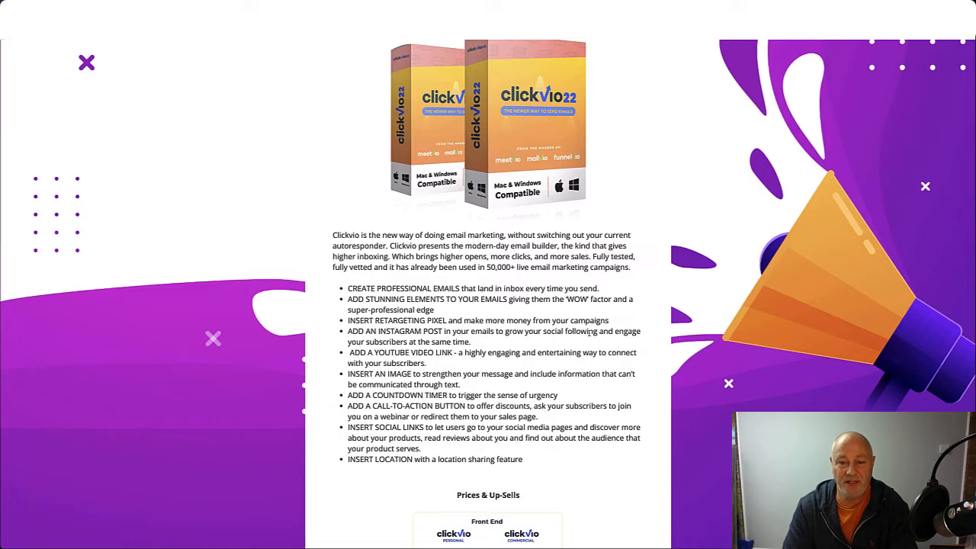
pyautogui.scroll(-3)
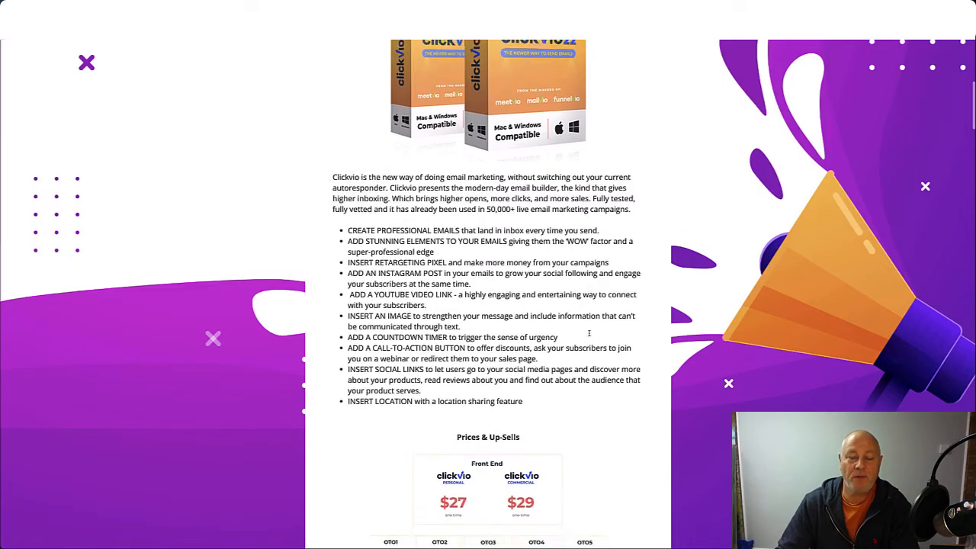
# - Scroll slightly to show the $27 and $29 Front End price cards above the OTO row
pyautogui.scroll(-3)
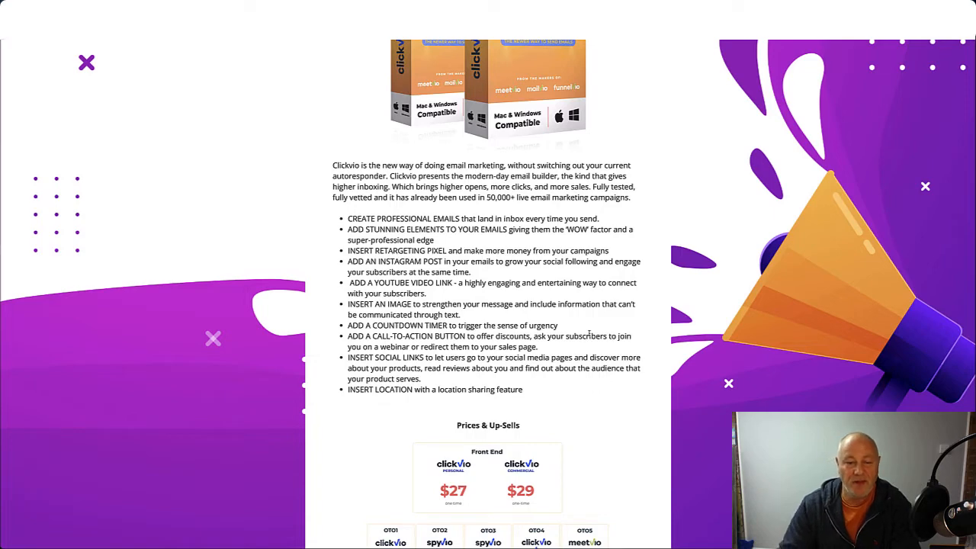
# - Scroll past the OTO1–OTO5 price cards to the Clickvio Personal $37 and Commercial $47 lists
pyautogui.scroll(-3)
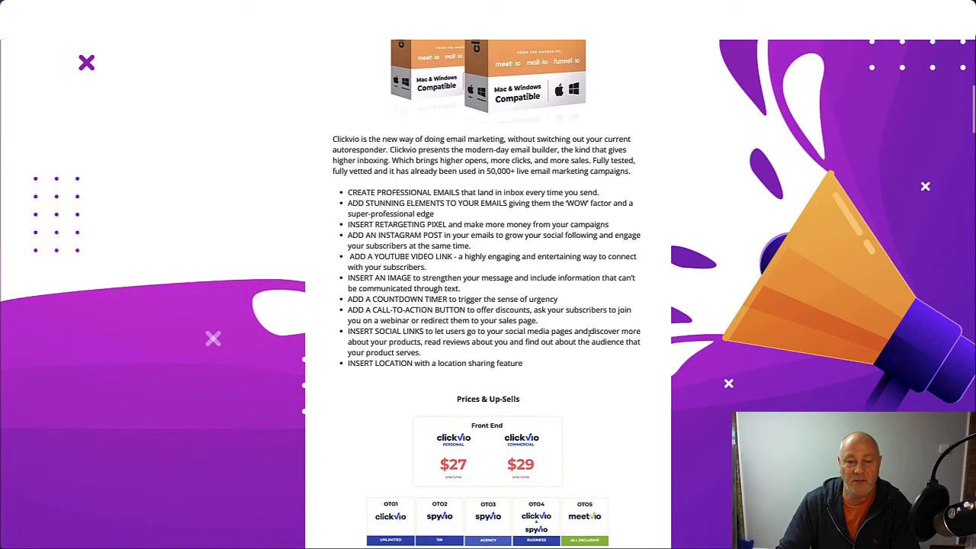
pyautogui.scroll(-3)
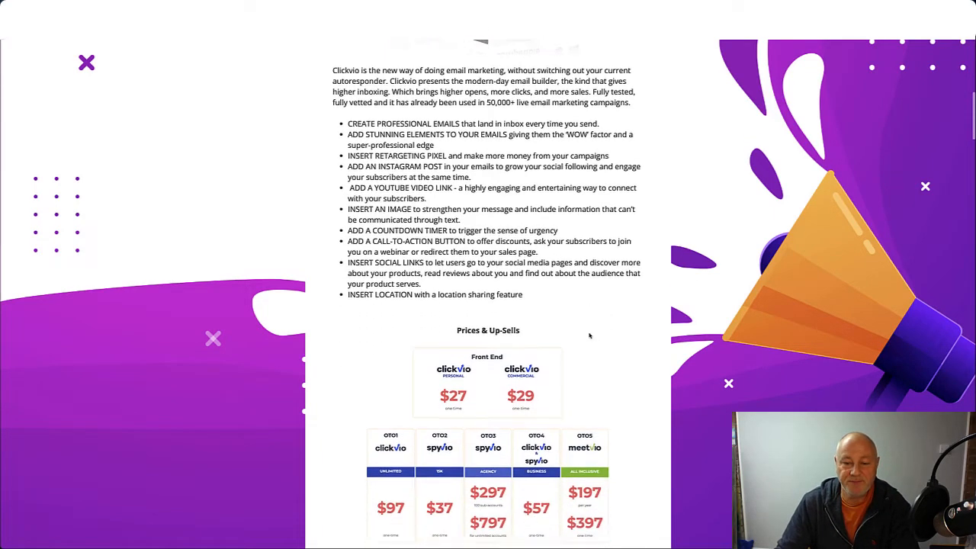
pyautogui.scroll(-3)
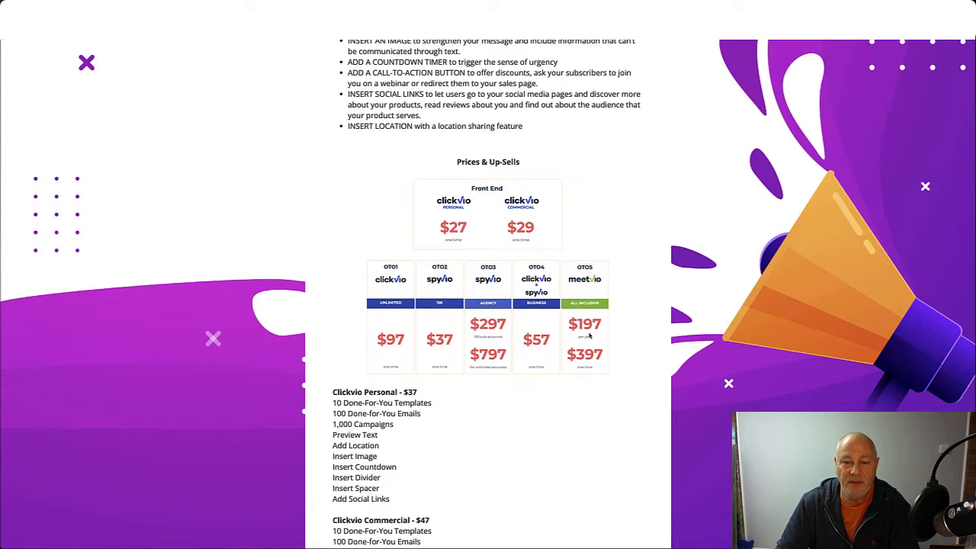
pyautogui.scroll(-3)
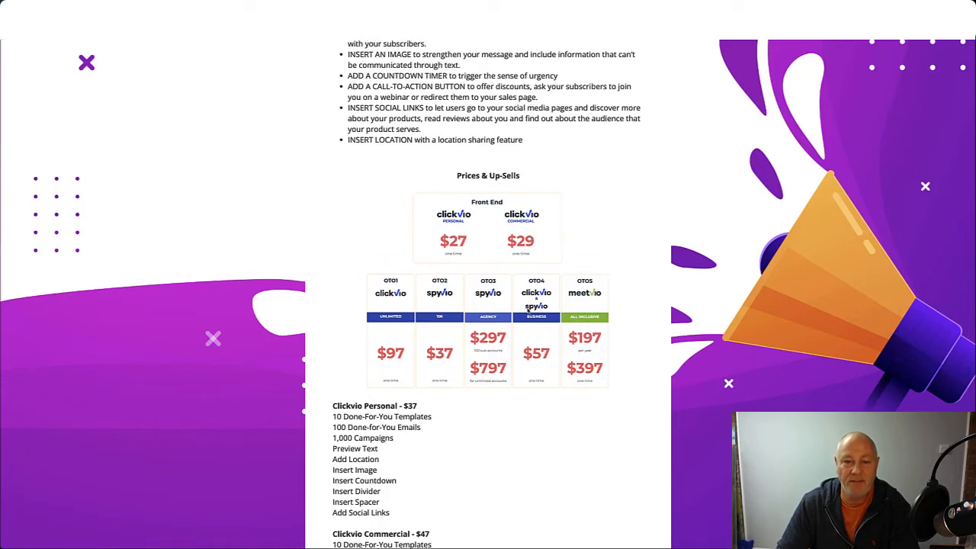
pyautogui.scroll(-3)
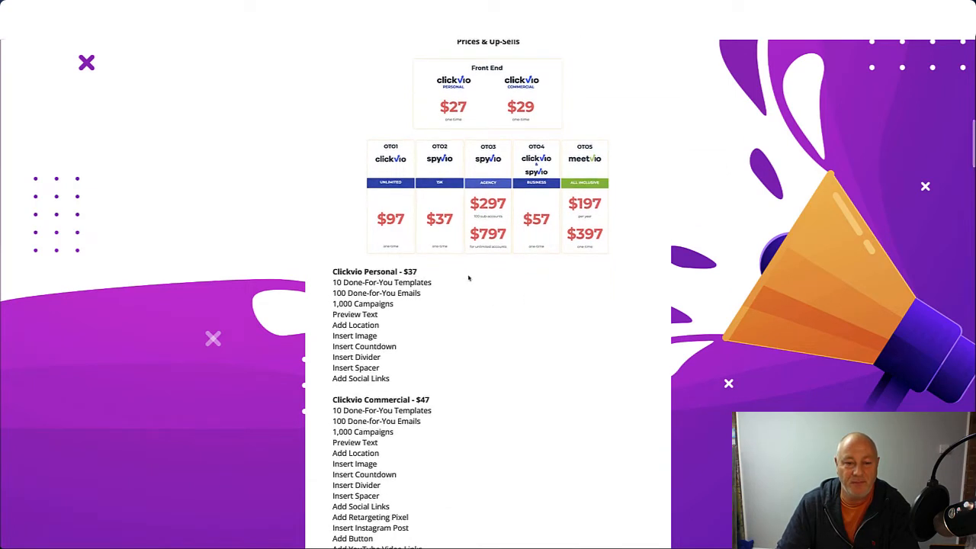
pyautogui.scroll(-3)
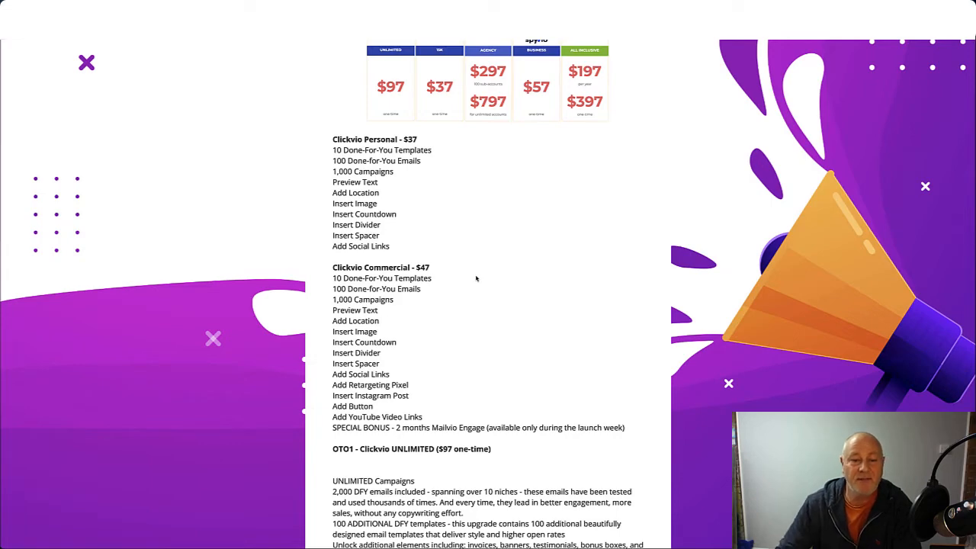
pyautogui.scroll(-3)
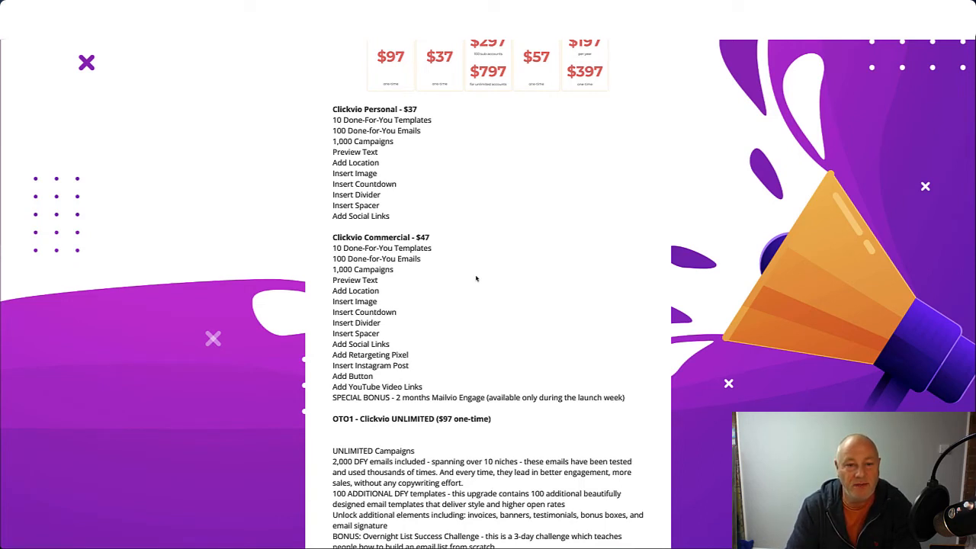
pyautogui.moveTo(400, 290)
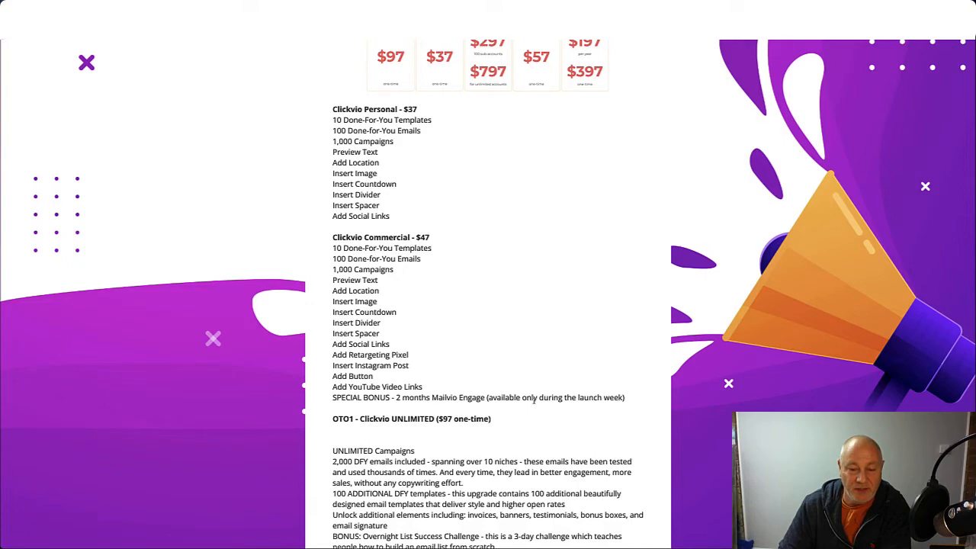
# - Scroll through OTO1 Clickvio Unlimited, OTO2 Spyvio 15k and OTO3 Spyvio Agency ($197) details
pyautogui.scroll(-3)
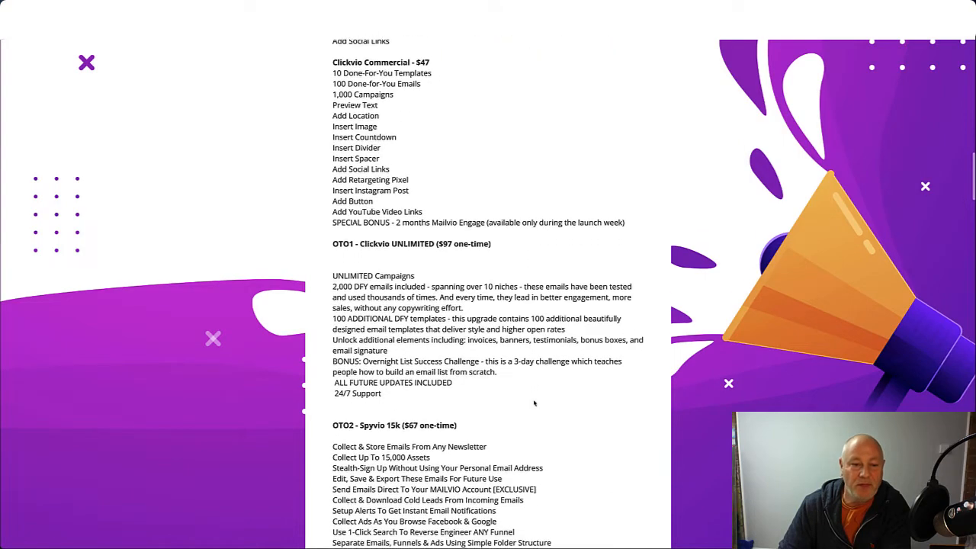
pyautogui.scroll(-3)
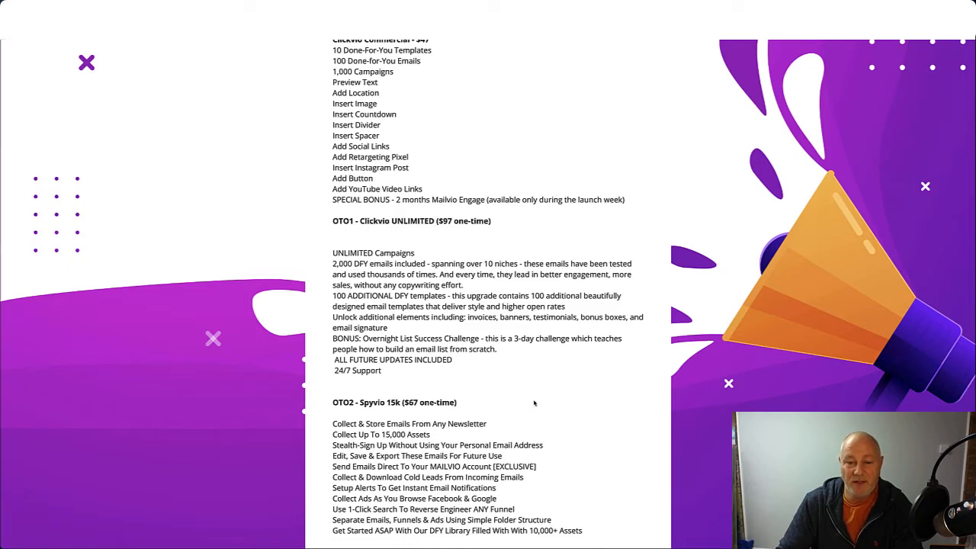
pyautogui.scroll(-3)
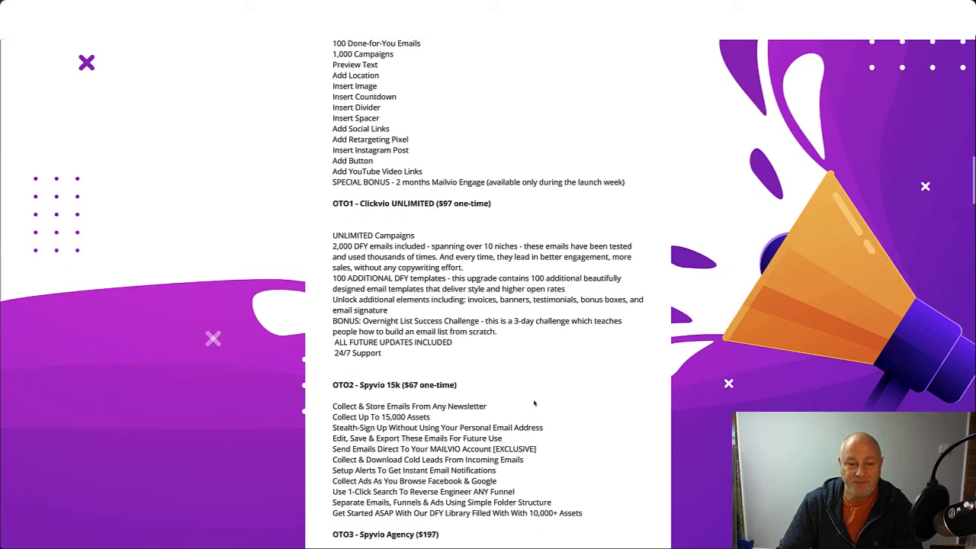
pyautogui.scroll(-3)
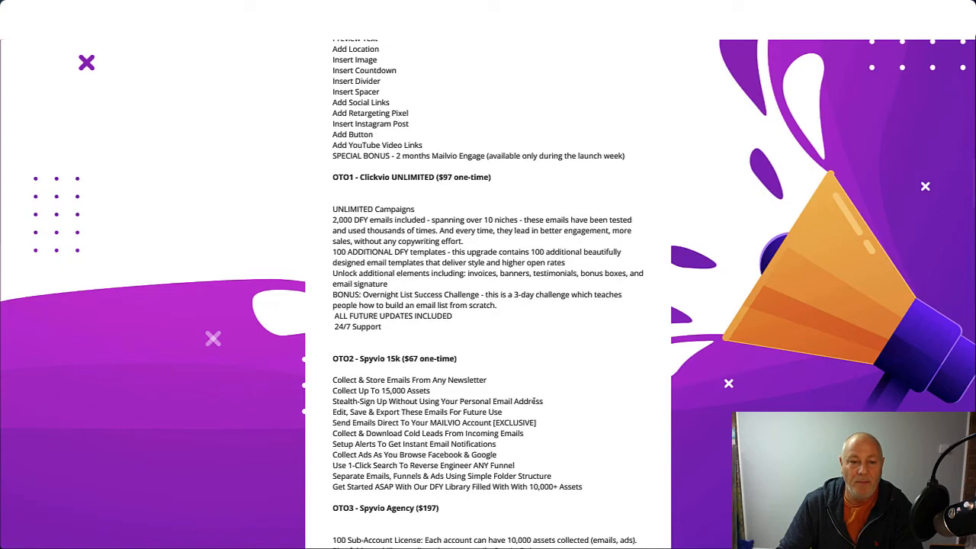
pyautogui.scroll(-3)
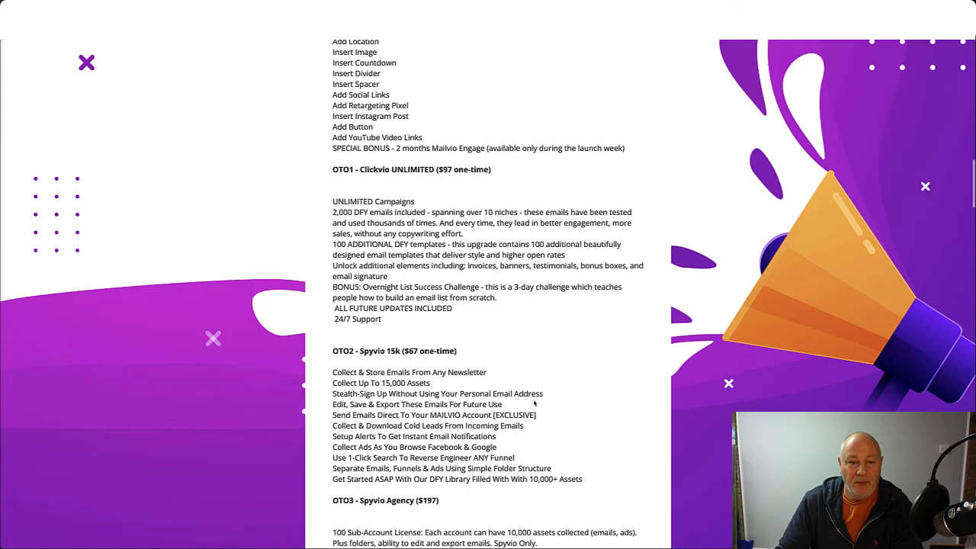
pyautogui.scroll(-3)
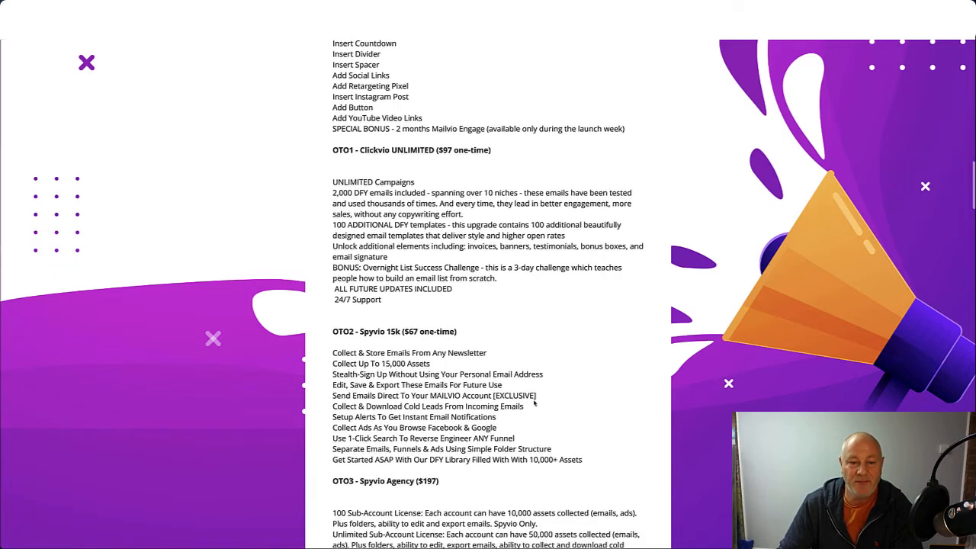
pyautogui.scroll(-3)
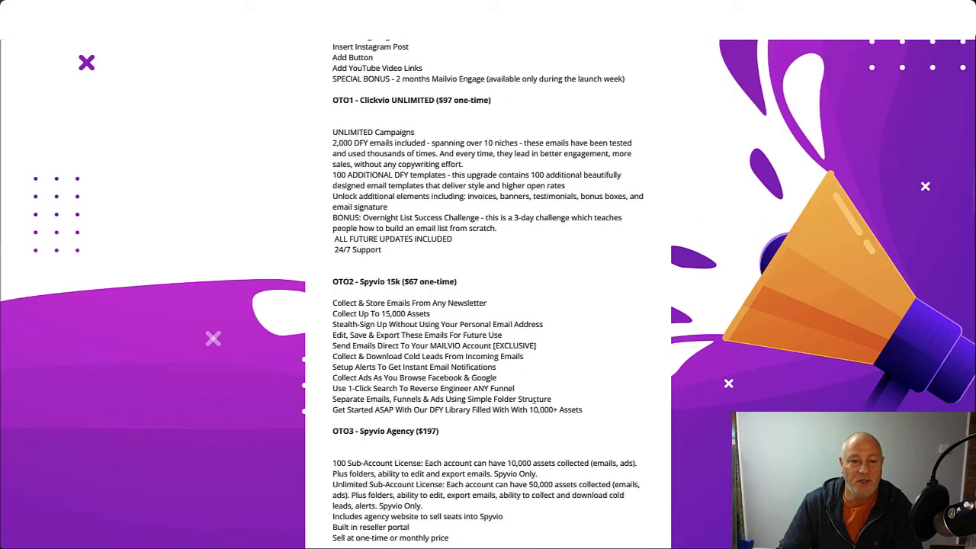
pyautogui.scroll(-3)
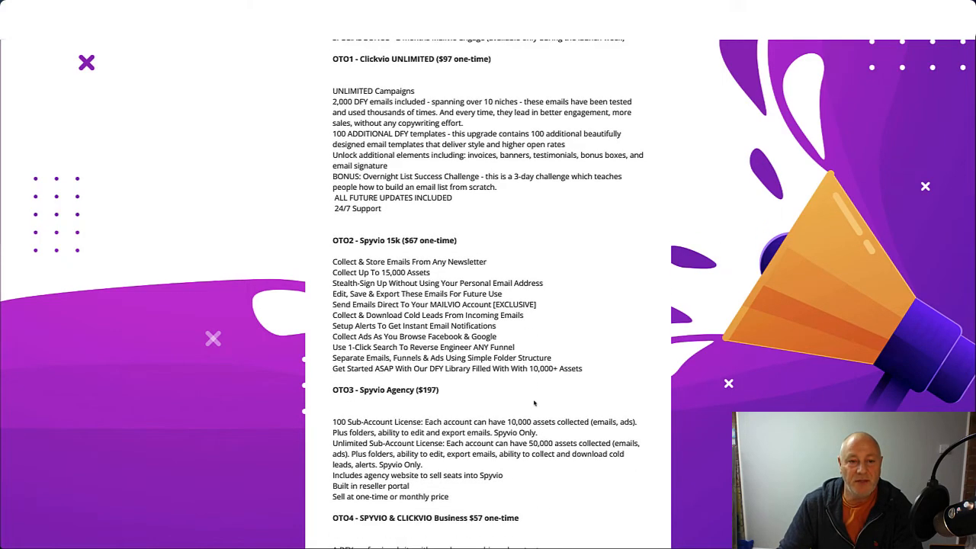
# - Scroll to OTO4 Spyvio & Clickvio Business and OTO5 Meetvio All Inclusive, with Key Benefits below
pyautogui.scroll(-3)
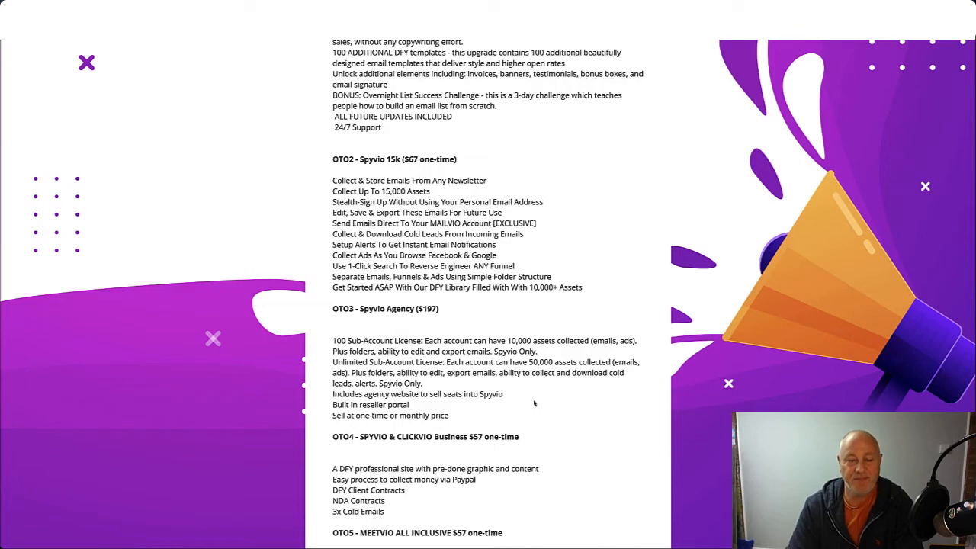
pyautogui.scroll(-3)
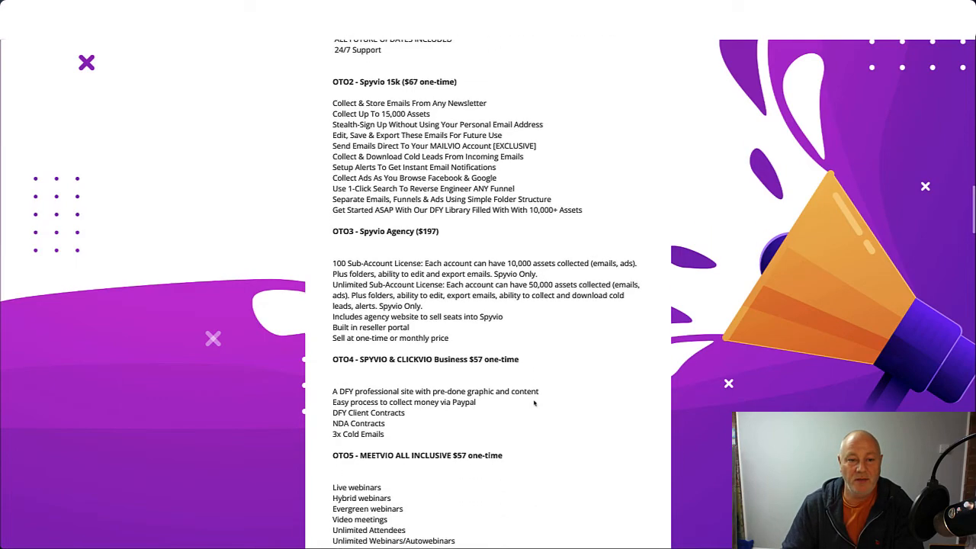
pyautogui.scroll(-3)
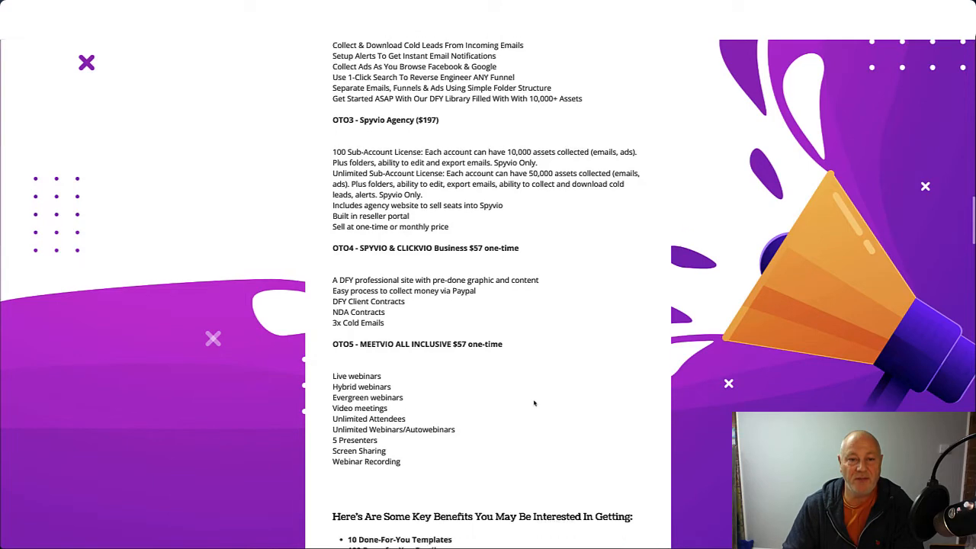
pyautogui.scroll(-3)
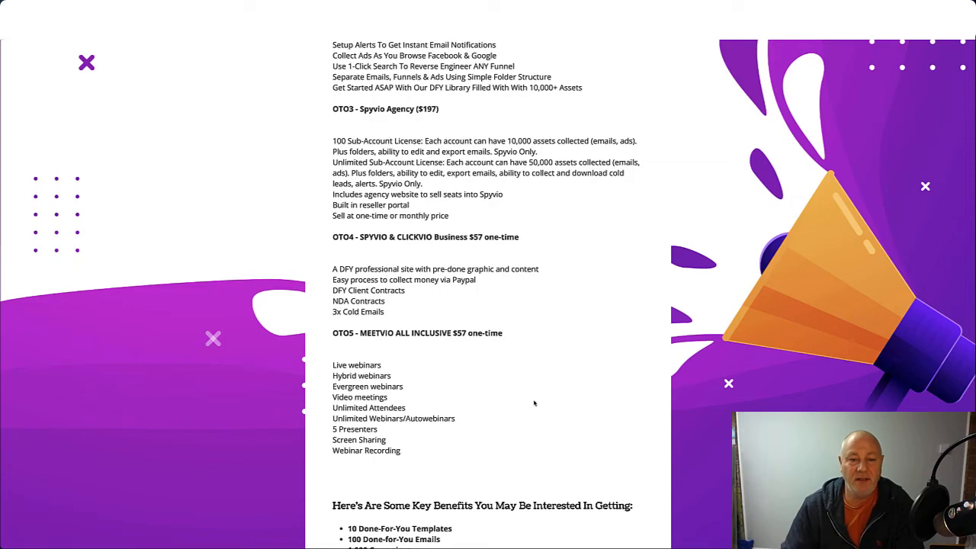
# - Scroll to the full key benefits list, money-back guarantee and the start of Bonus #1
pyautogui.scroll(-3)
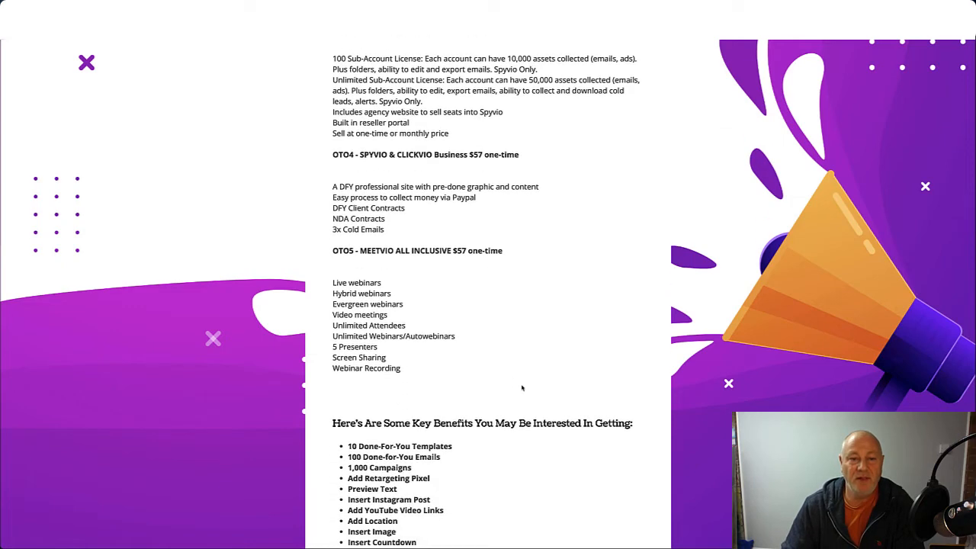
pyautogui.scroll(-3)
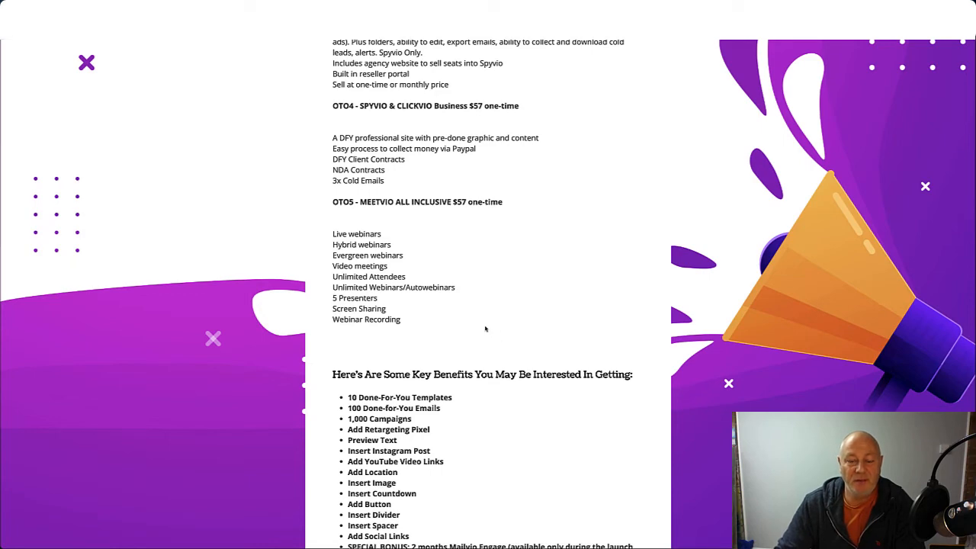
pyautogui.scroll(-3)
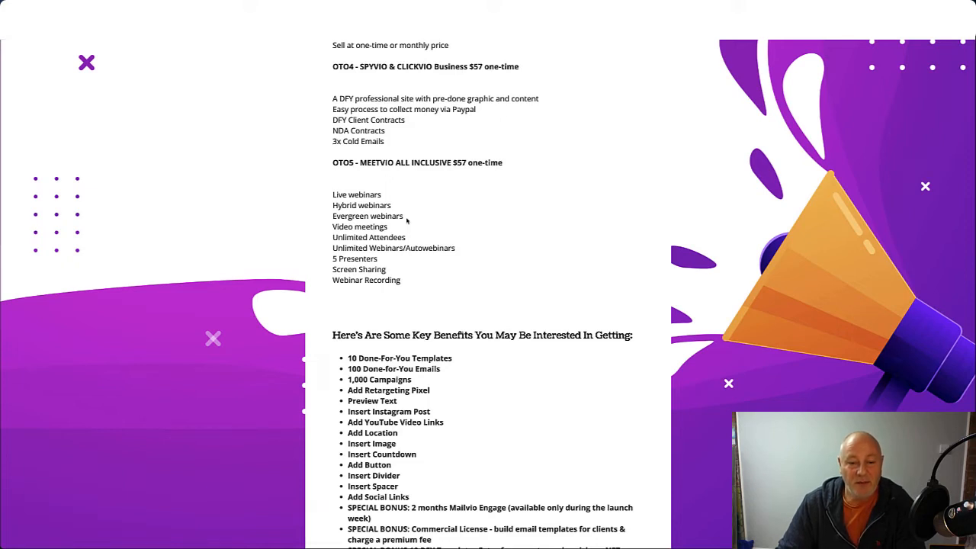
pyautogui.scroll(-3)
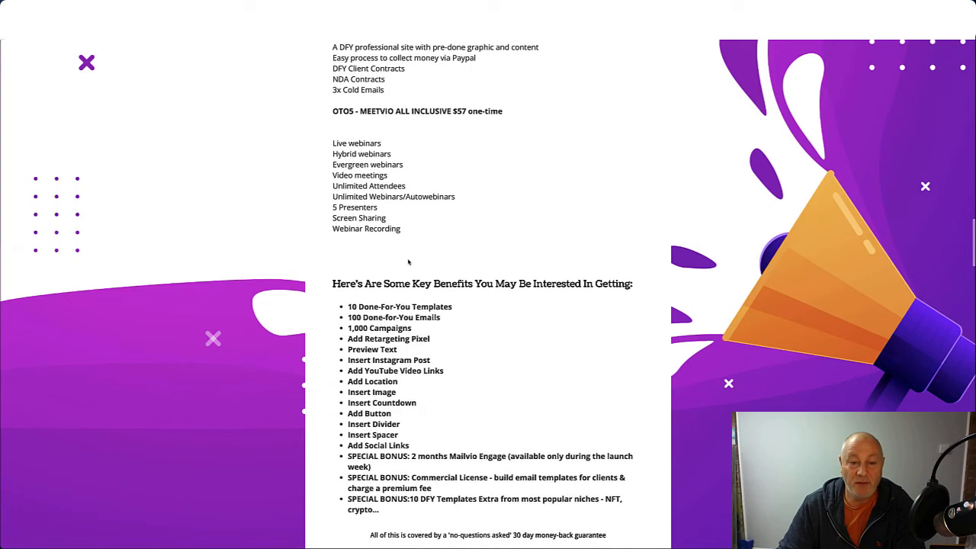
pyautogui.scroll(-3)
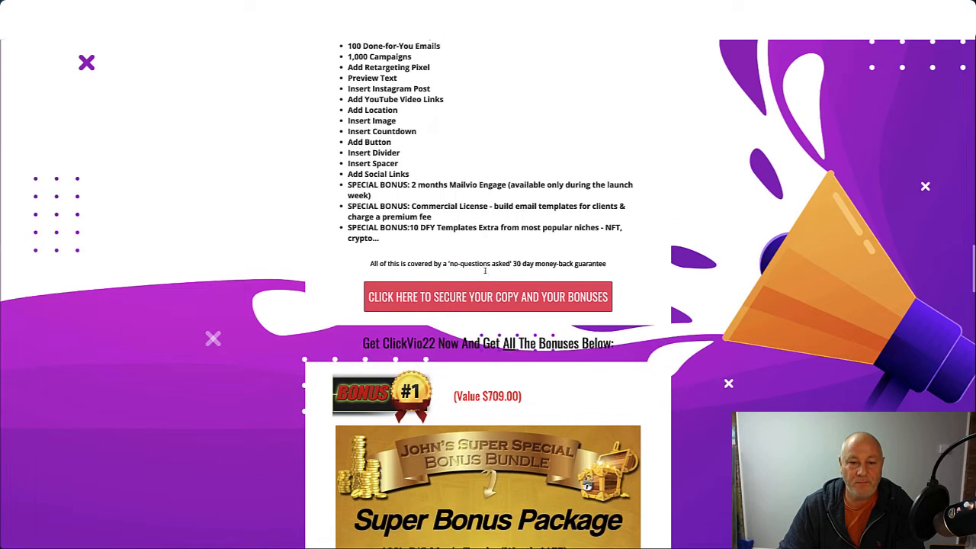
# - Scroll down to Bonus #2, the 10k Email Manifesto Case Study
pyautogui.scroll(-3)
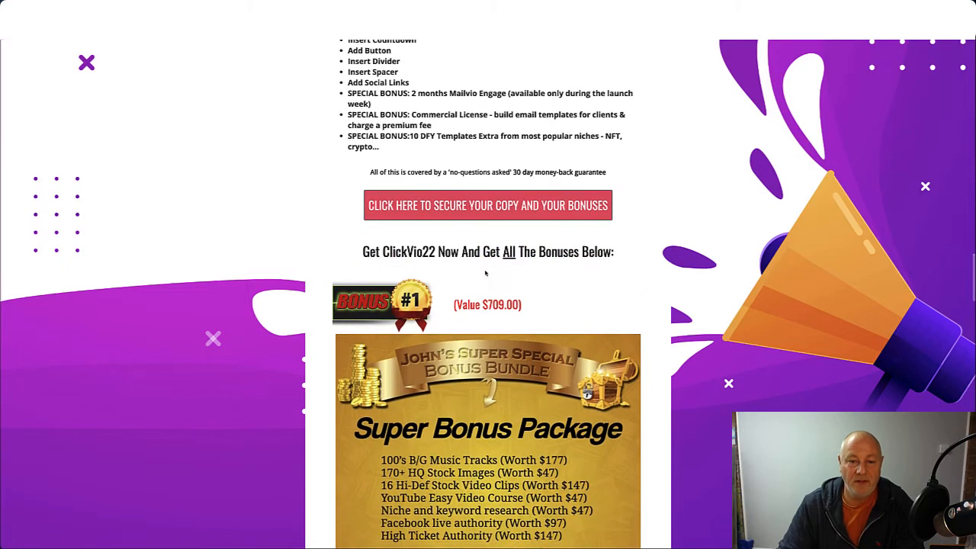
pyautogui.scroll(-3)
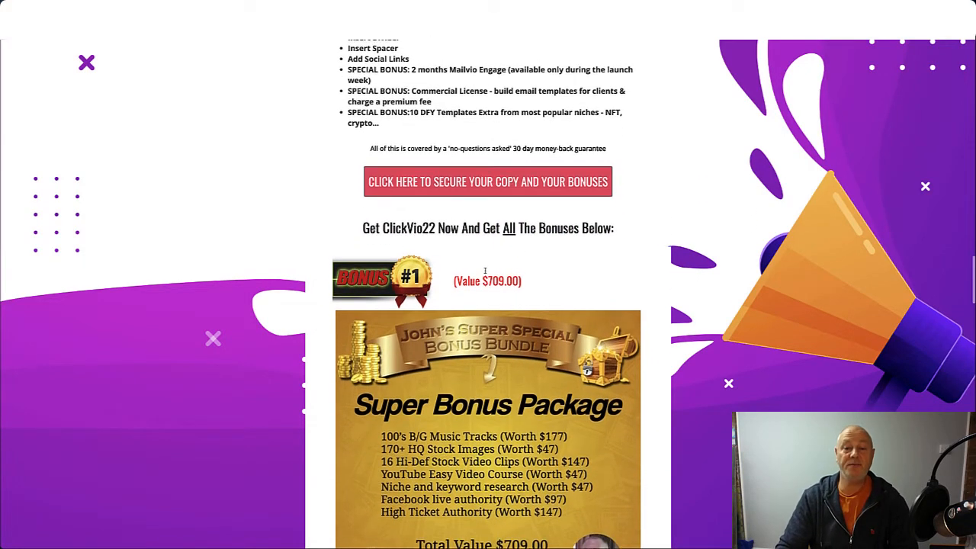
pyautogui.scroll(-3)
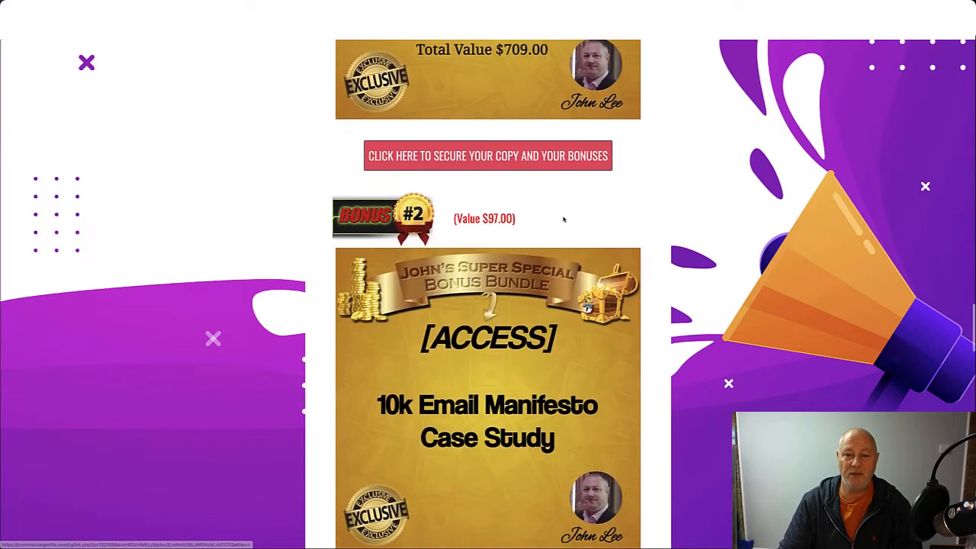
pyautogui.scroll(-3)
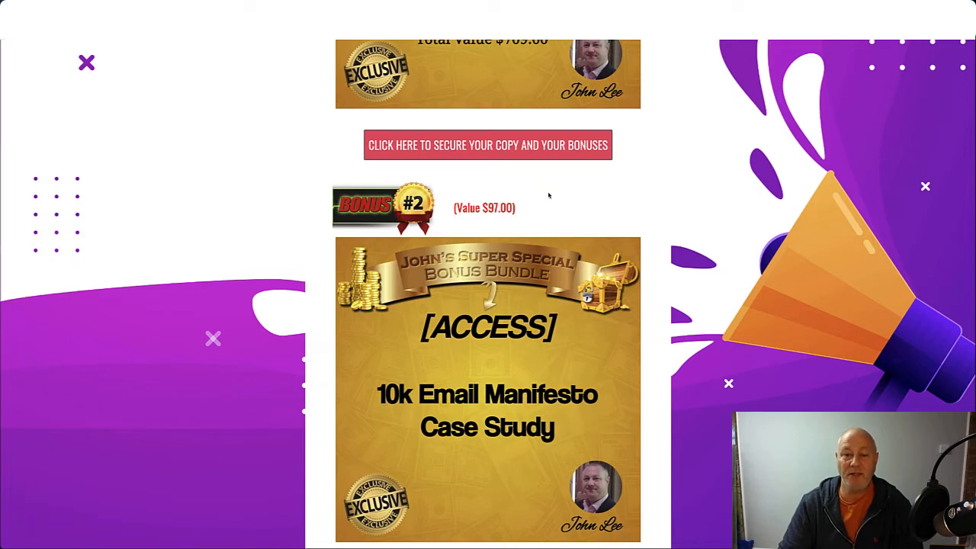
pyautogui.scroll(-3)
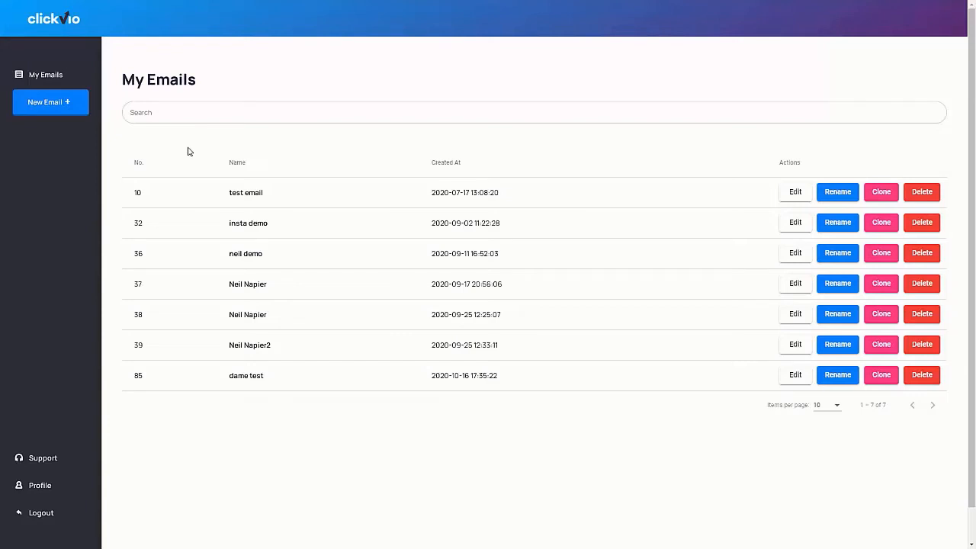
# - Create a new email named 'Clickvio recommendation' and save it, reaching template selection
pyautogui.click(50, 101)
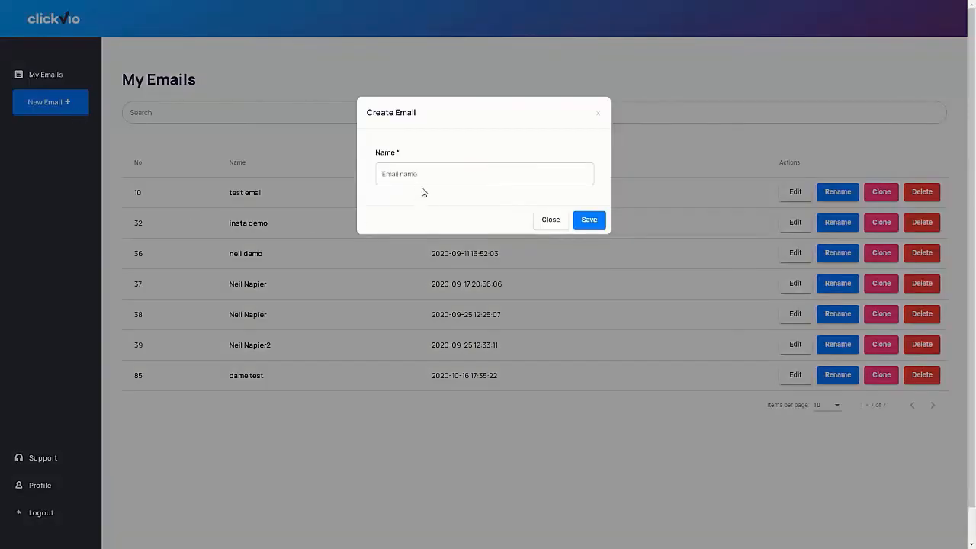
pyautogui.click(485, 174)
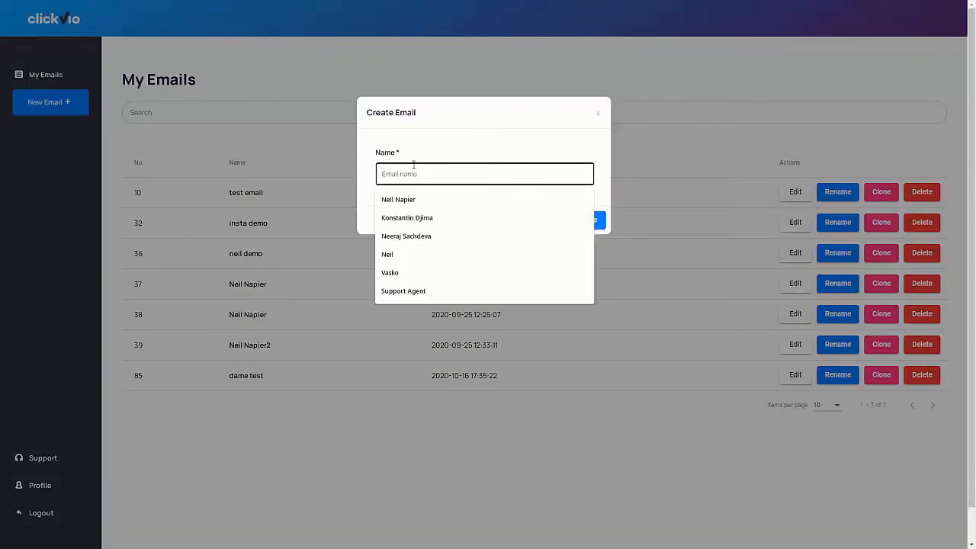
pyautogui.write('C')
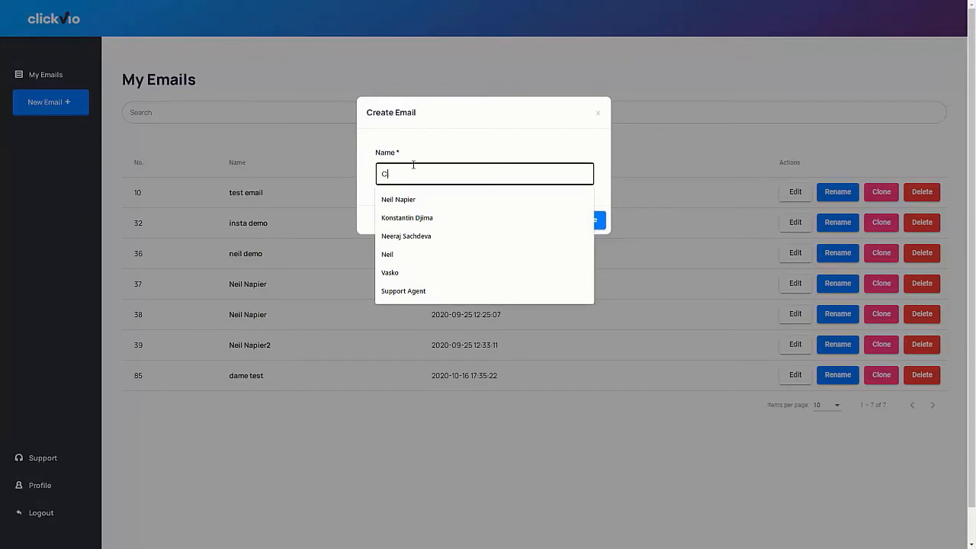
pyautogui.write('Clickvio ro')
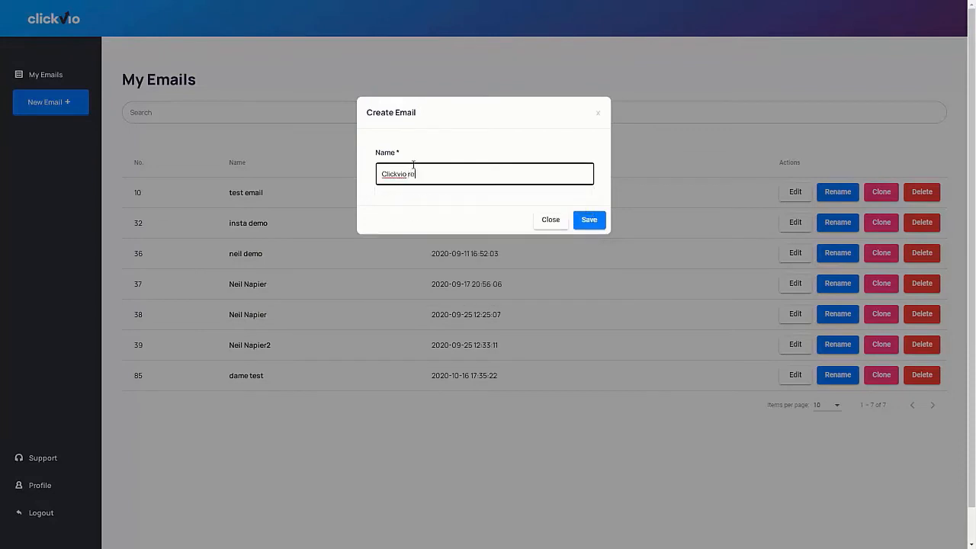
pyautogui.write('recommendation')
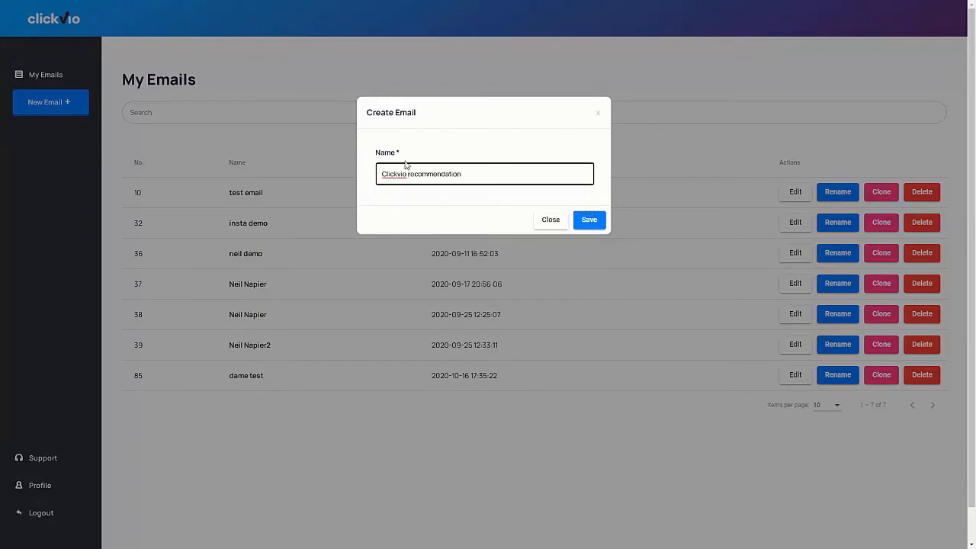
pyautogui.click(589, 220)
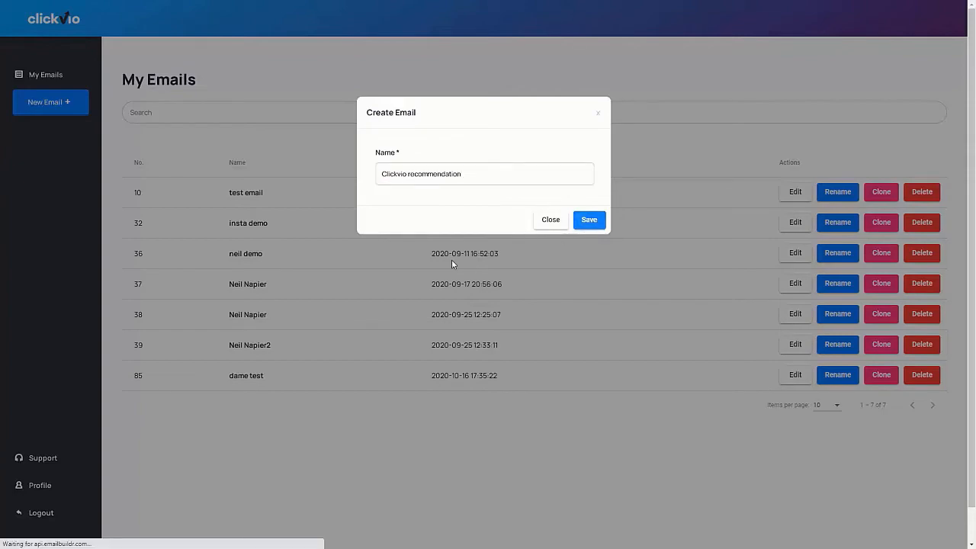
pyautogui.click(589, 220)
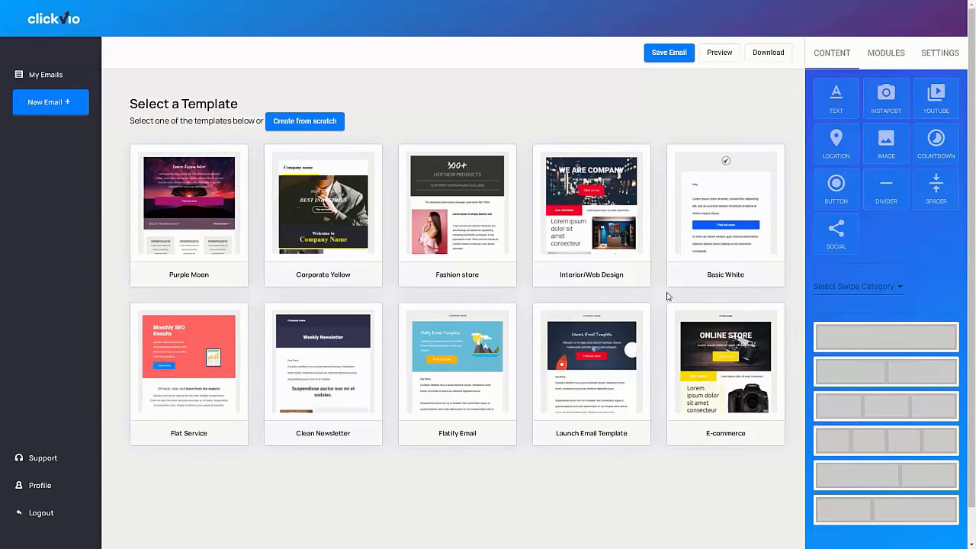
pyautogui.moveTo(763, 246)
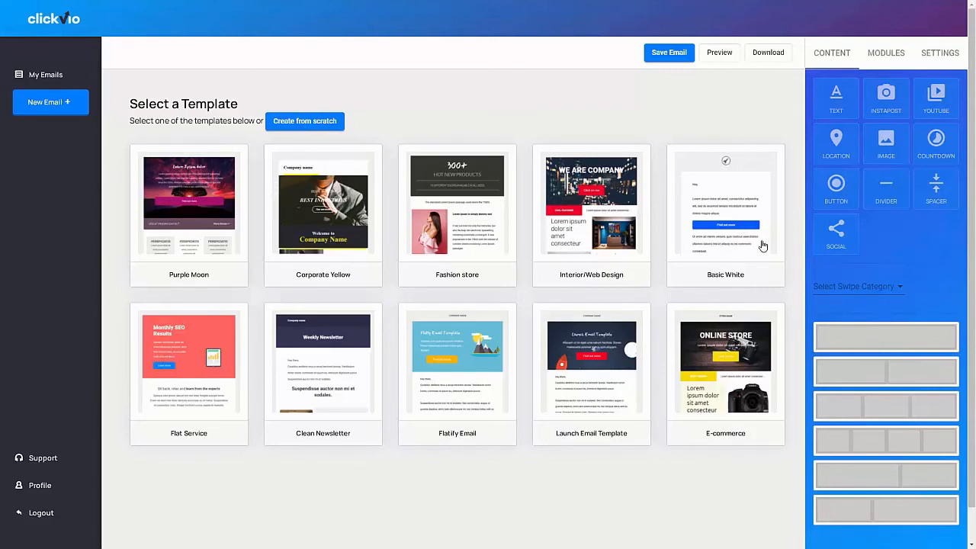
# - Load the Basic White template into the editor with its sample greeting and button
pyautogui.click(726, 202)
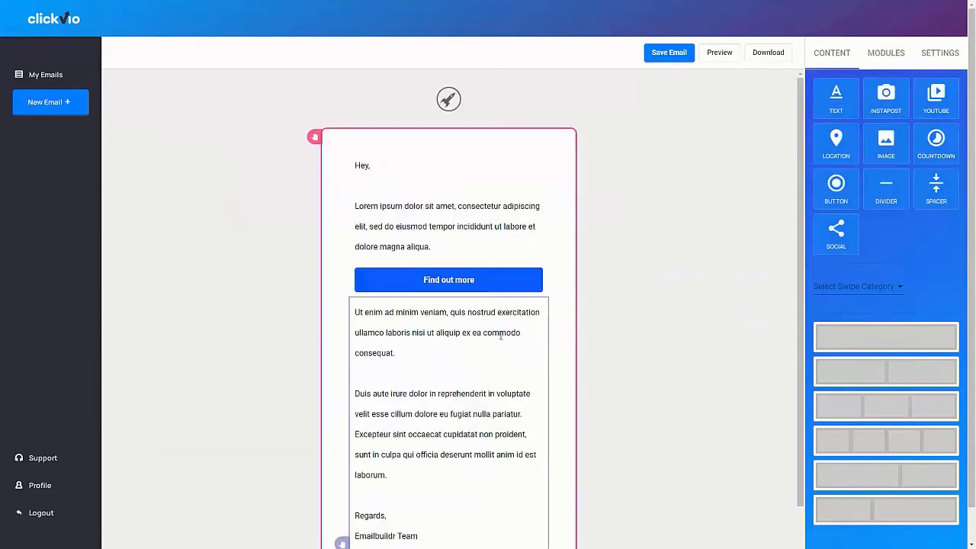
pyautogui.scroll(-3)
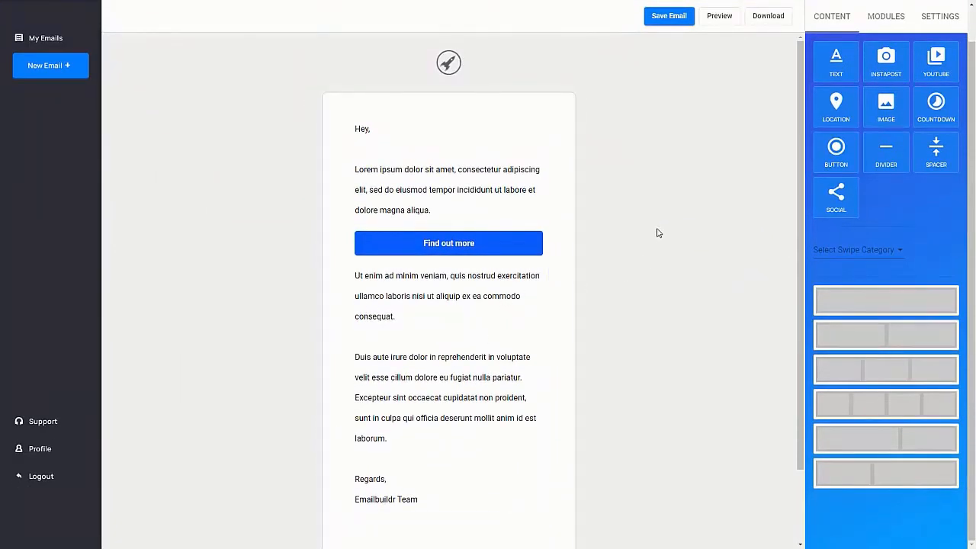
pyautogui.click(448, 169)
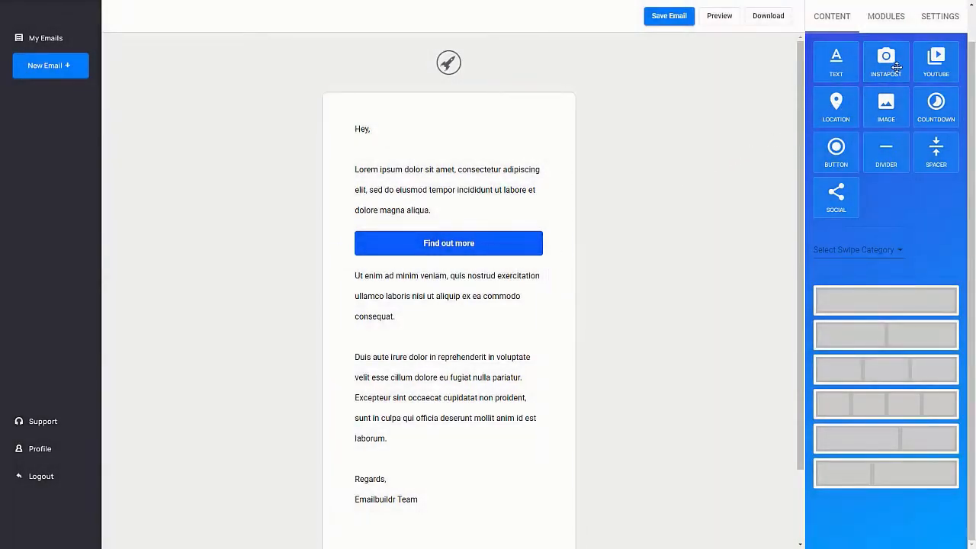
pyautogui.moveTo(937, 61)
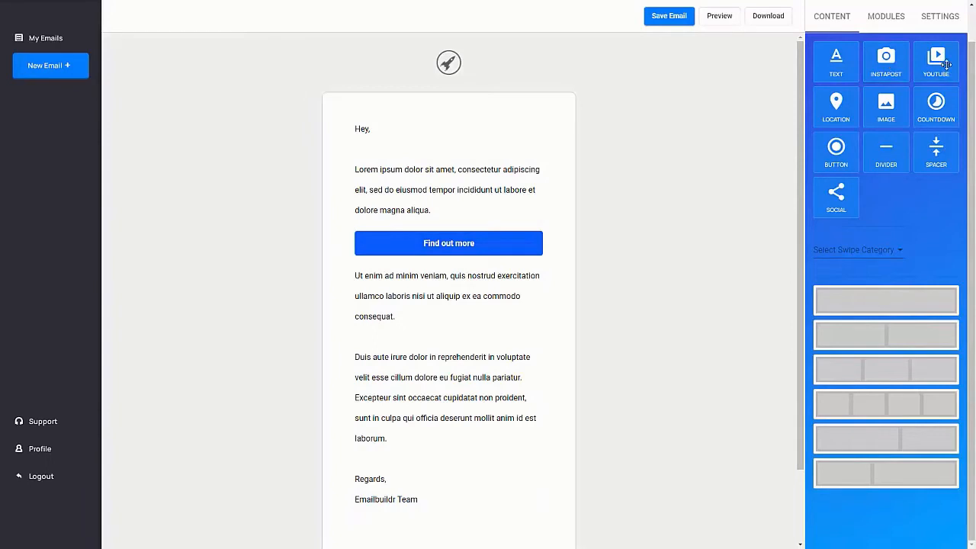
pyautogui.click(937, 61)
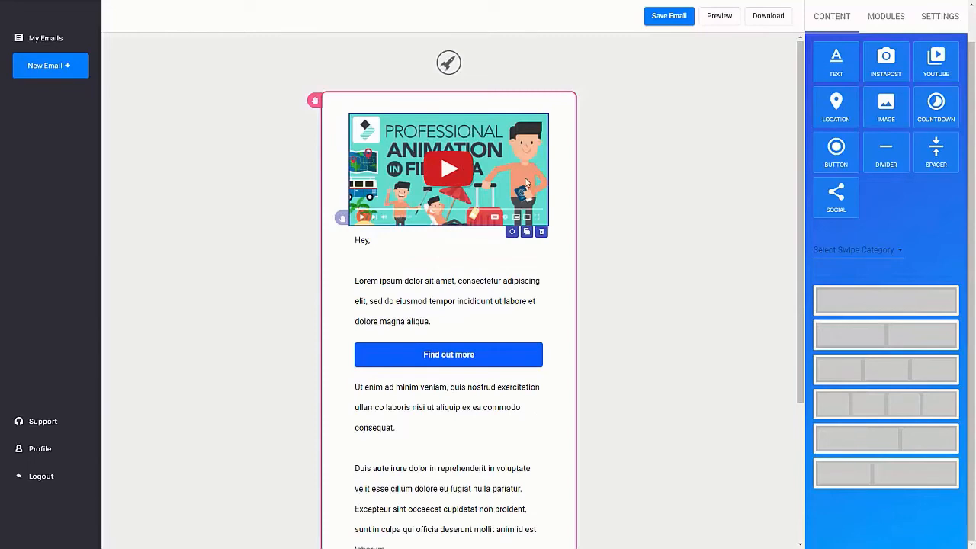
pyautogui.click(542, 232)
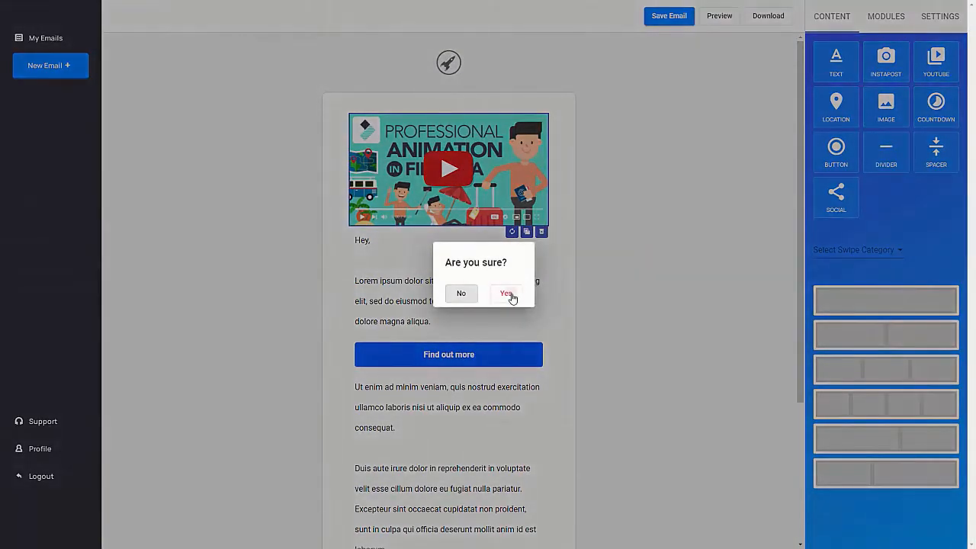
pyautogui.click(507, 293)
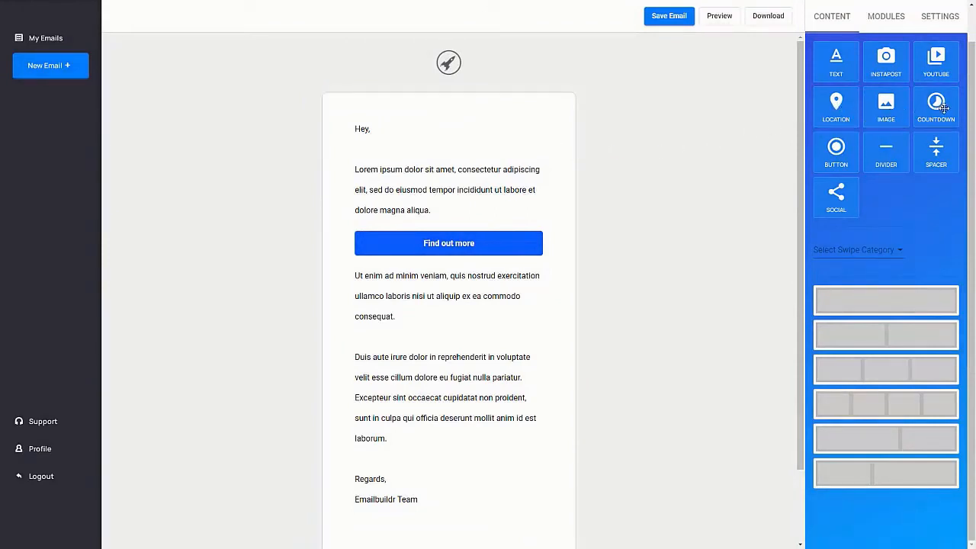
# - Add a Countdown block under the Find out more button and review its countdown time, size and attribute settings
pyautogui.click(448, 191)
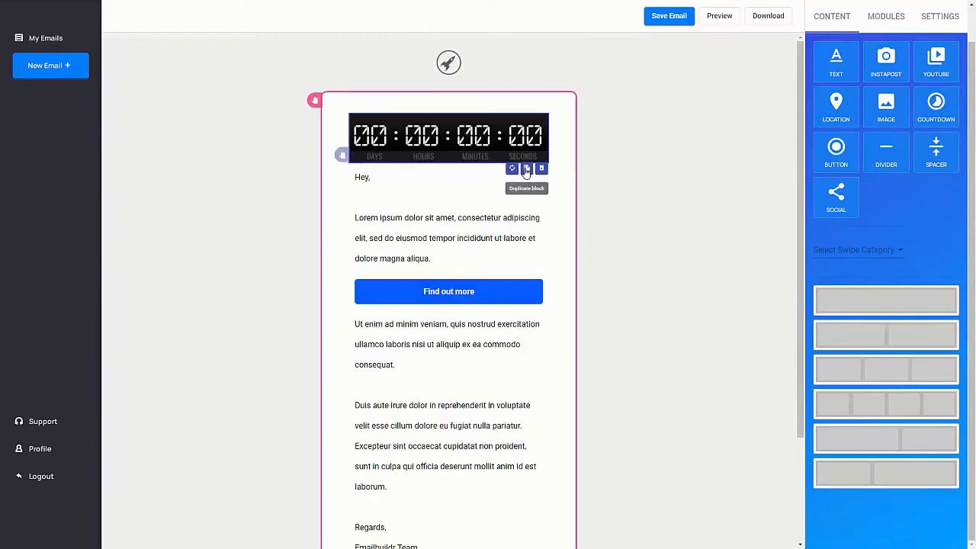
pyautogui.moveTo(427, 156)
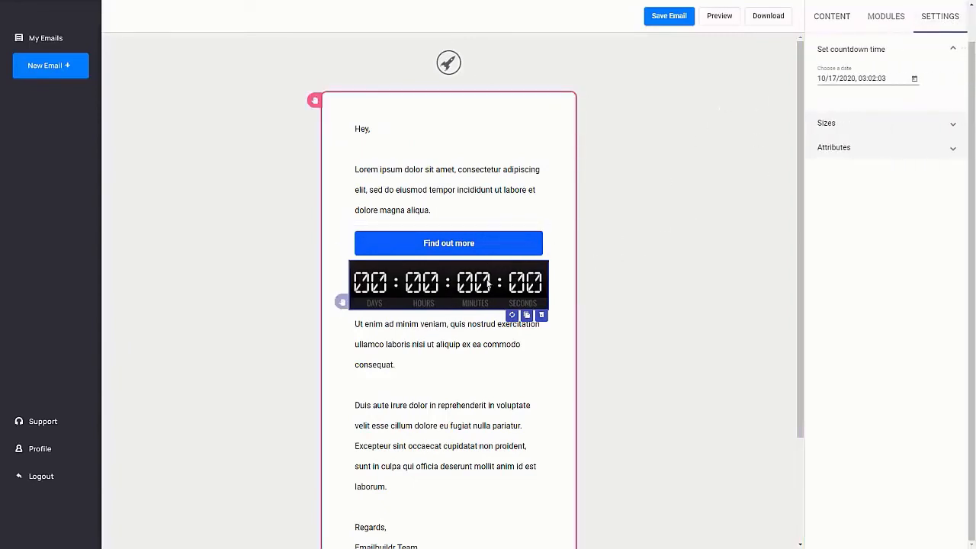
pyautogui.click(448, 242)
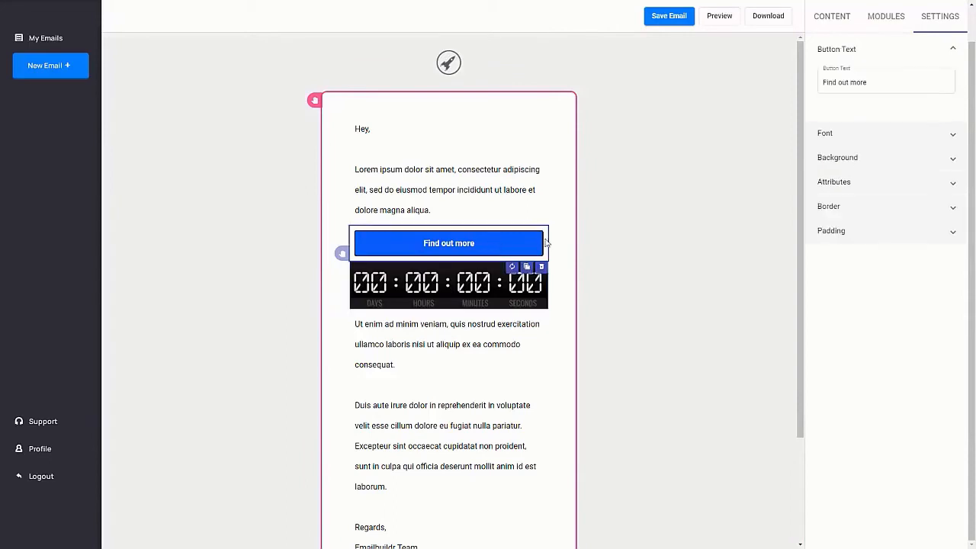
pyautogui.click(448, 287)
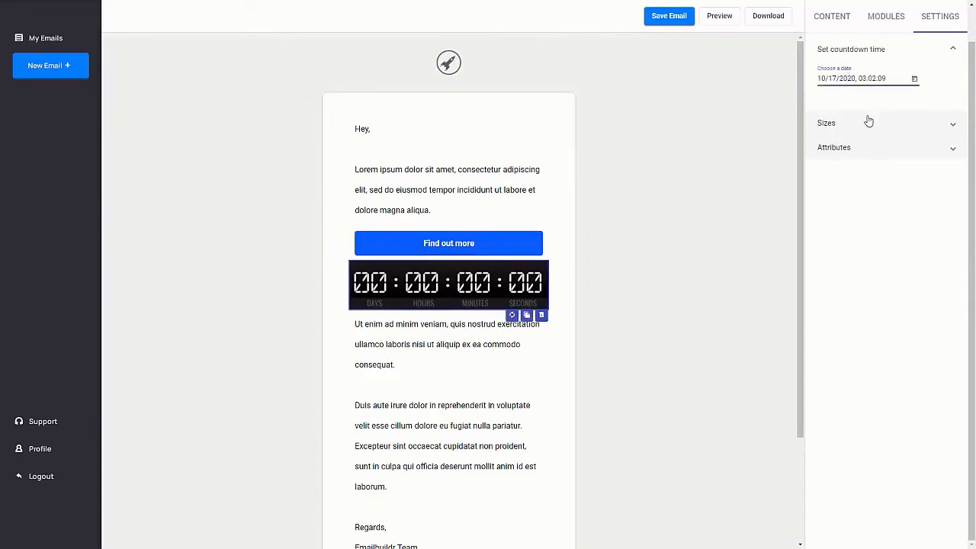
pyautogui.click(827, 122)
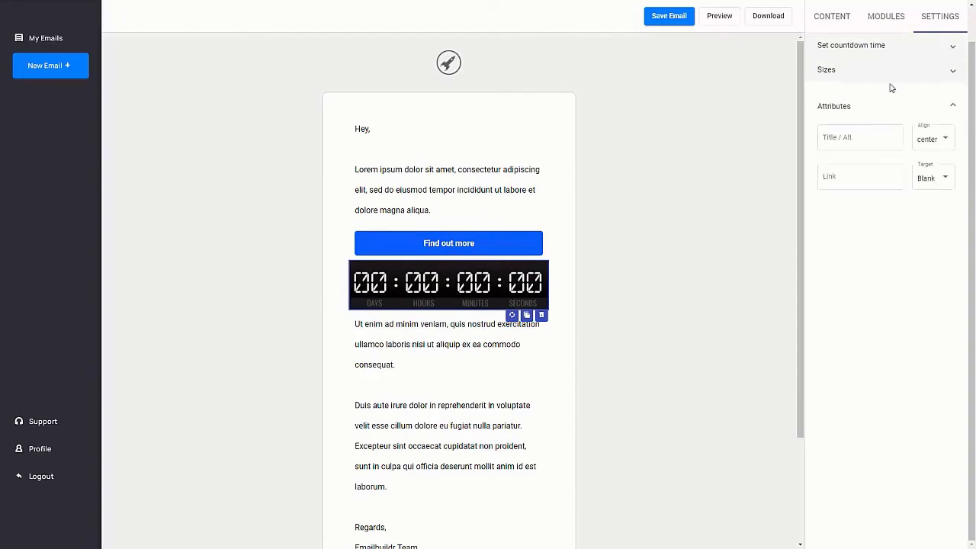
pyautogui.click(833, 15)
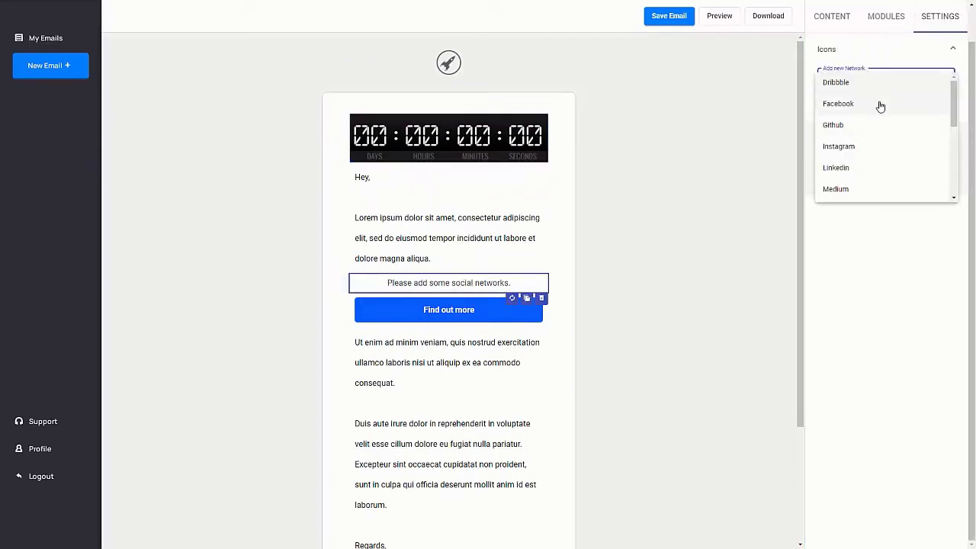
# - Fill the social block with Facebook, Instagram and Pinterest icons from Add new network
pyautogui.click(839, 104)
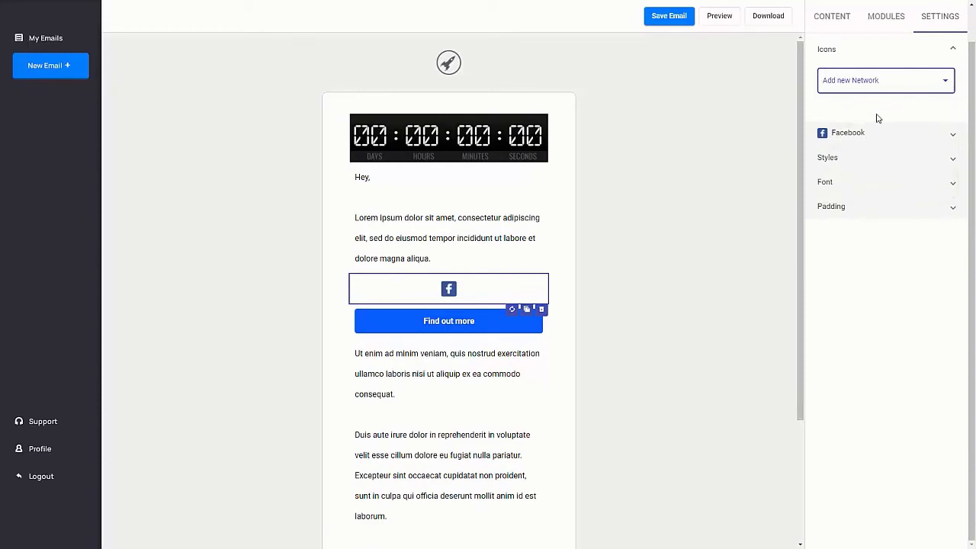
pyautogui.click(885, 79)
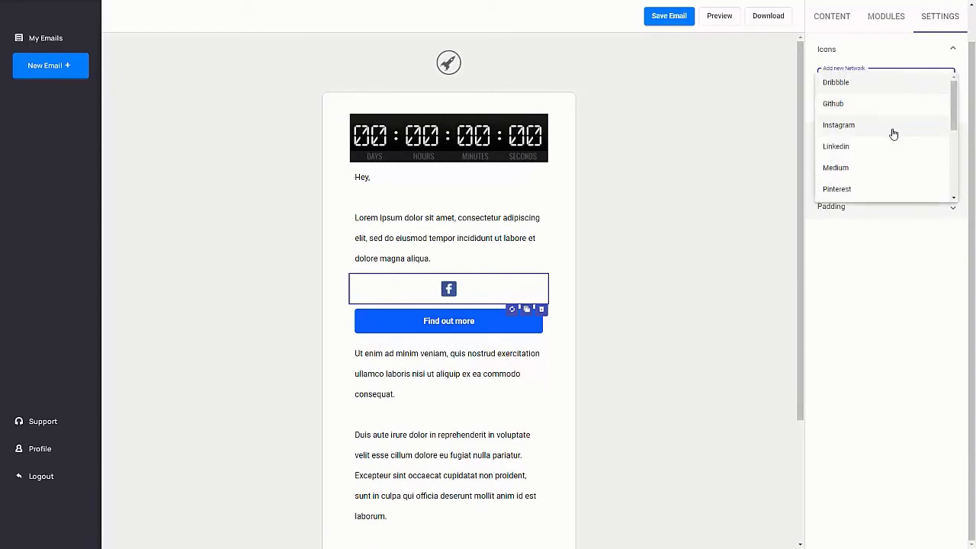
pyautogui.click(839, 125)
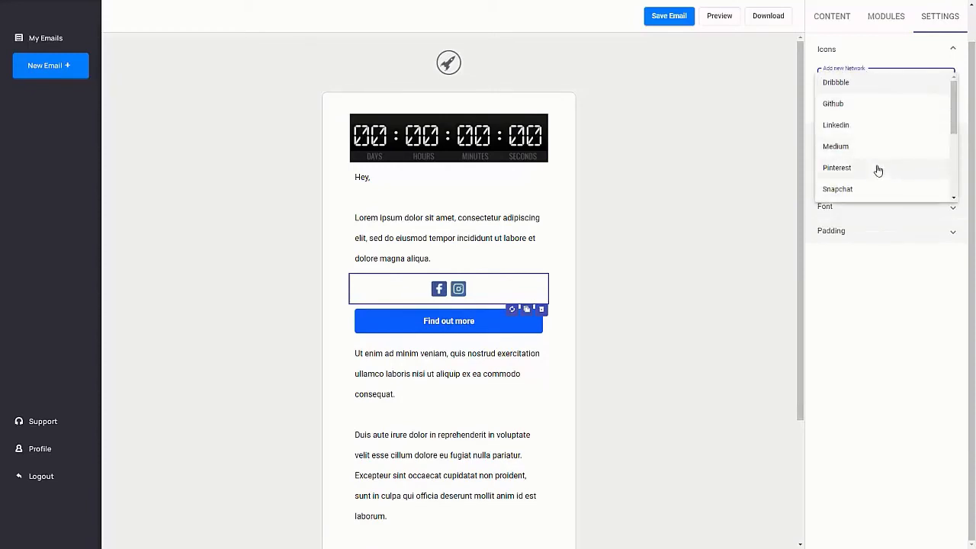
pyautogui.click(836, 167)
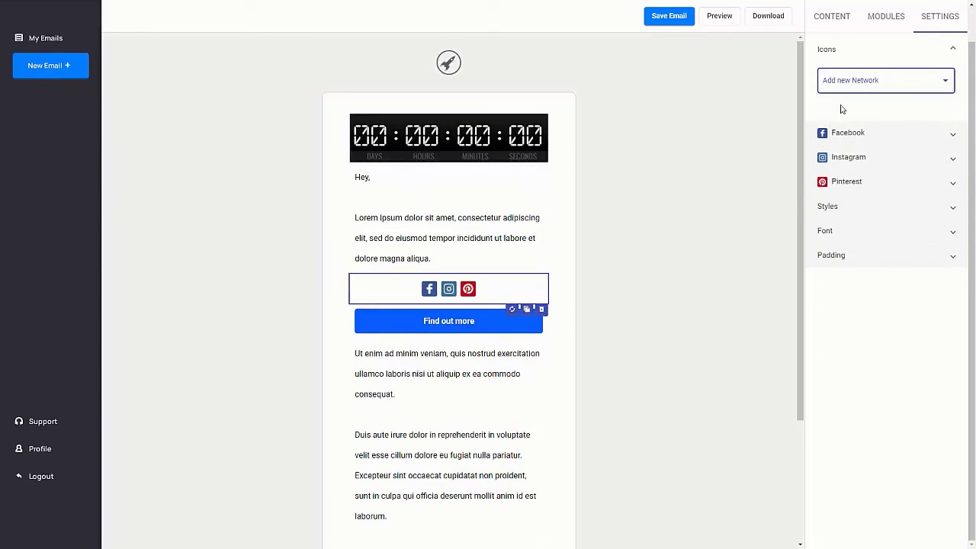
pyautogui.click(832, 16)
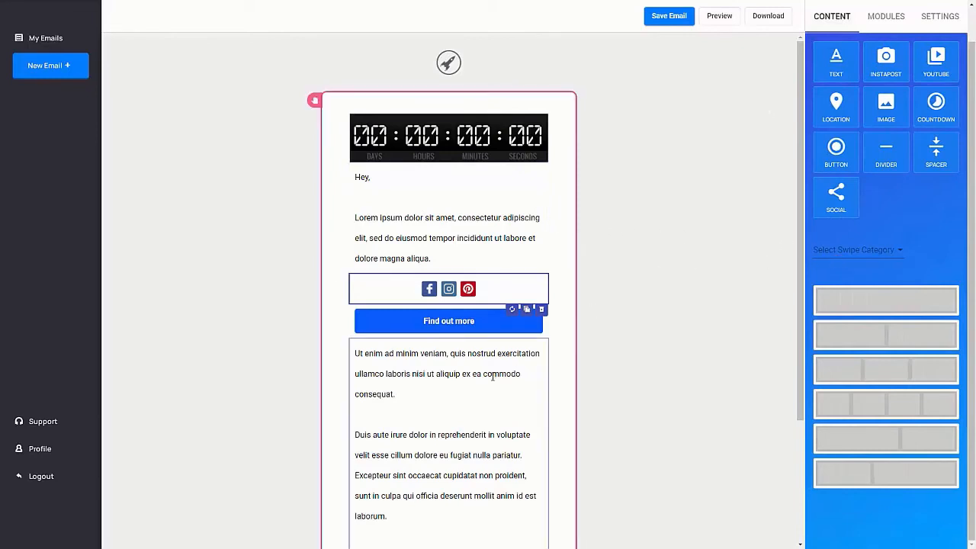
# - Choose the Beauty/Skin Care List Nurturing sample category for the body text block
pyautogui.scroll(-3)
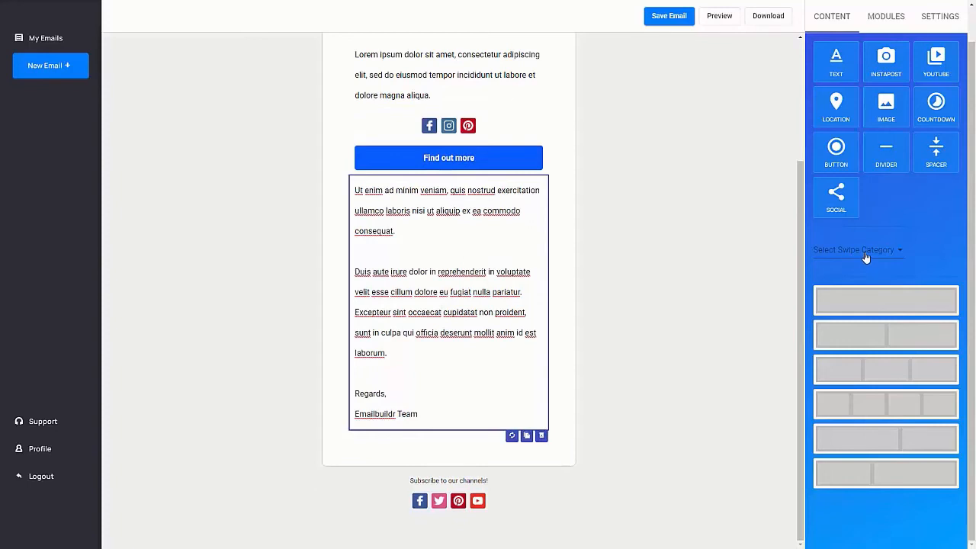
pyautogui.click(854, 250)
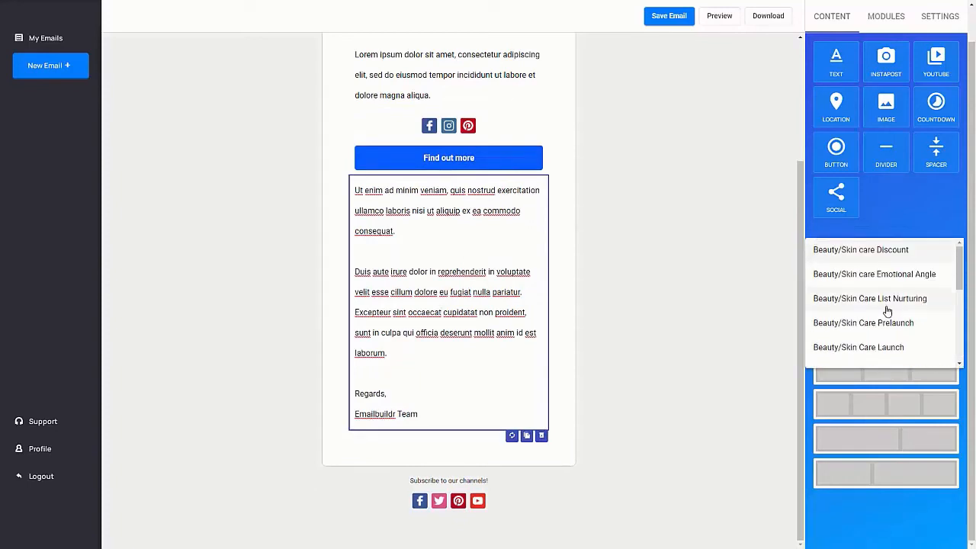
pyautogui.scroll(-3)
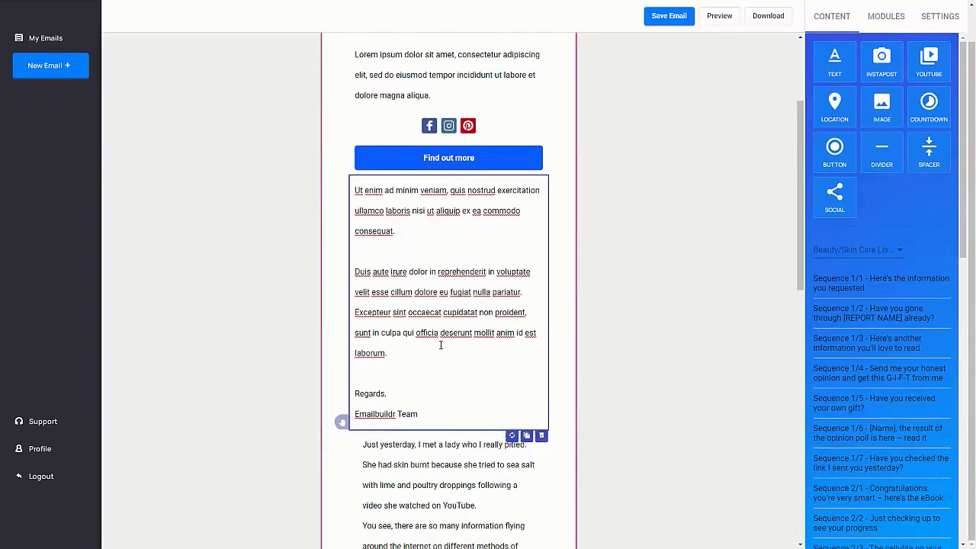
pyautogui.moveTo(526, 436)
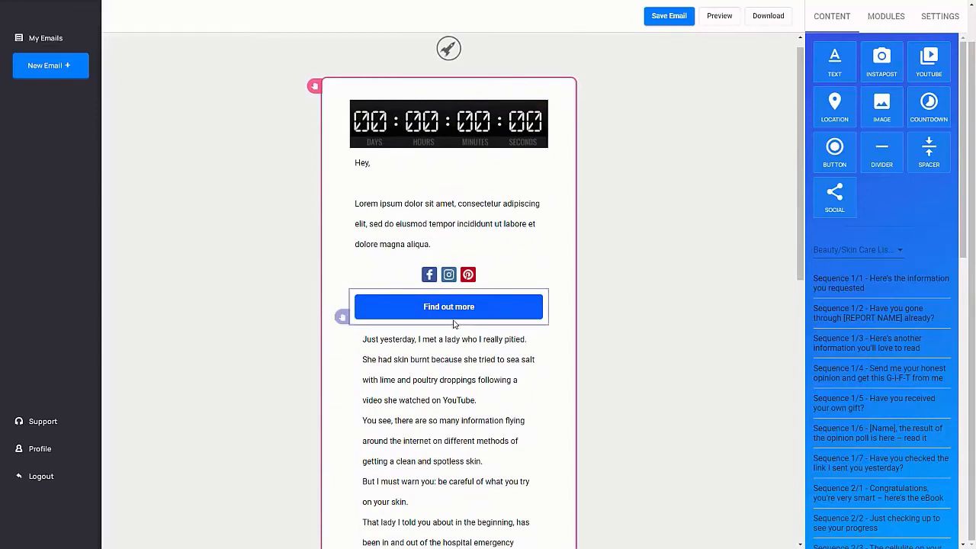
pyautogui.moveTo(448, 319)
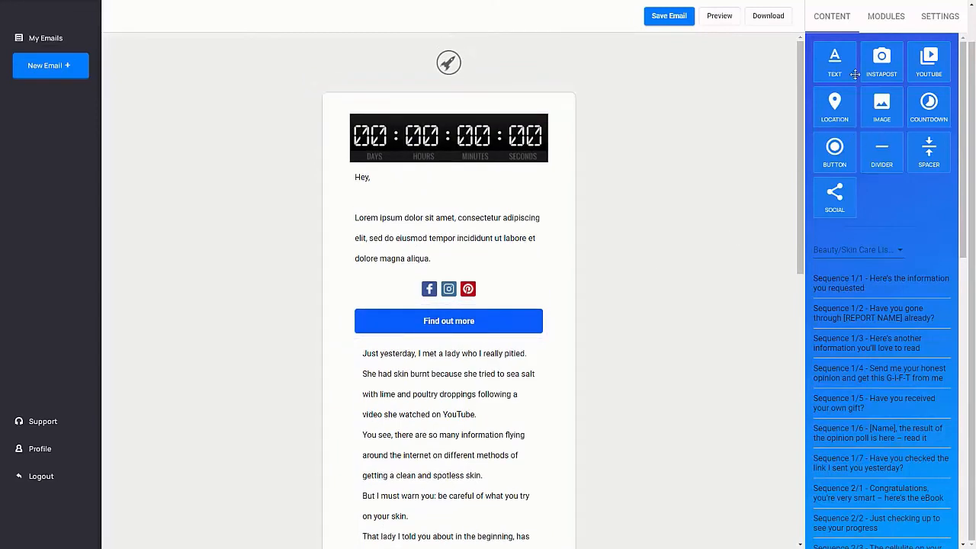
pyautogui.click(885, 15)
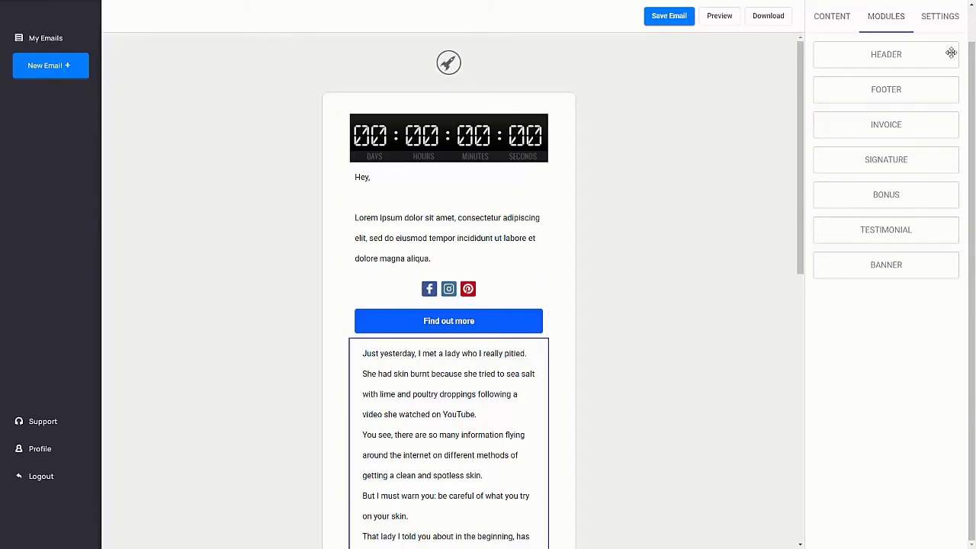
pyautogui.click(940, 15)
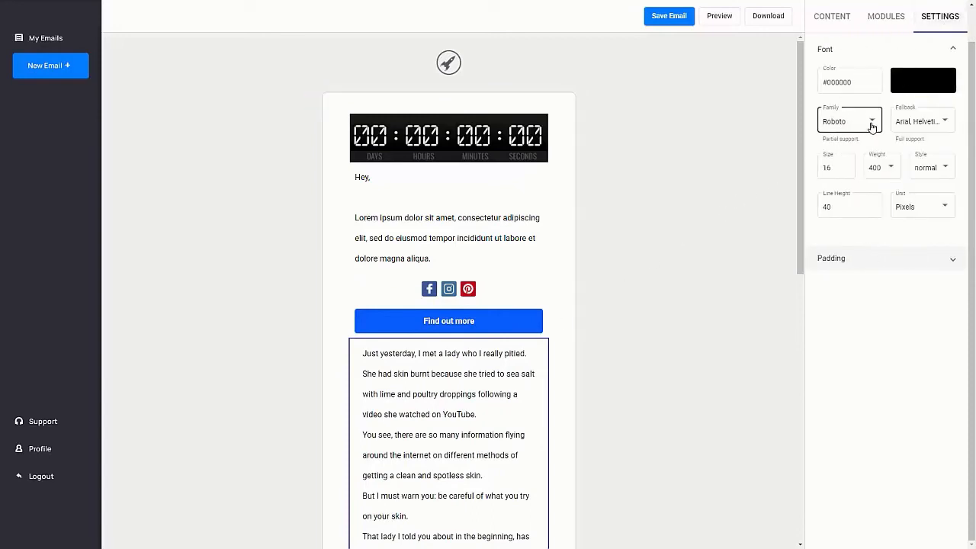
pyautogui.scroll(-3)
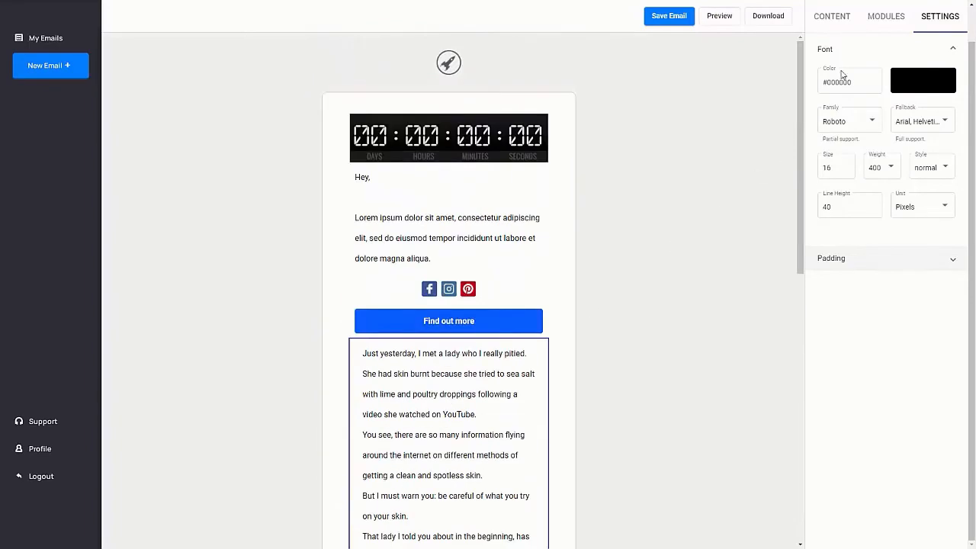
pyautogui.click(833, 16)
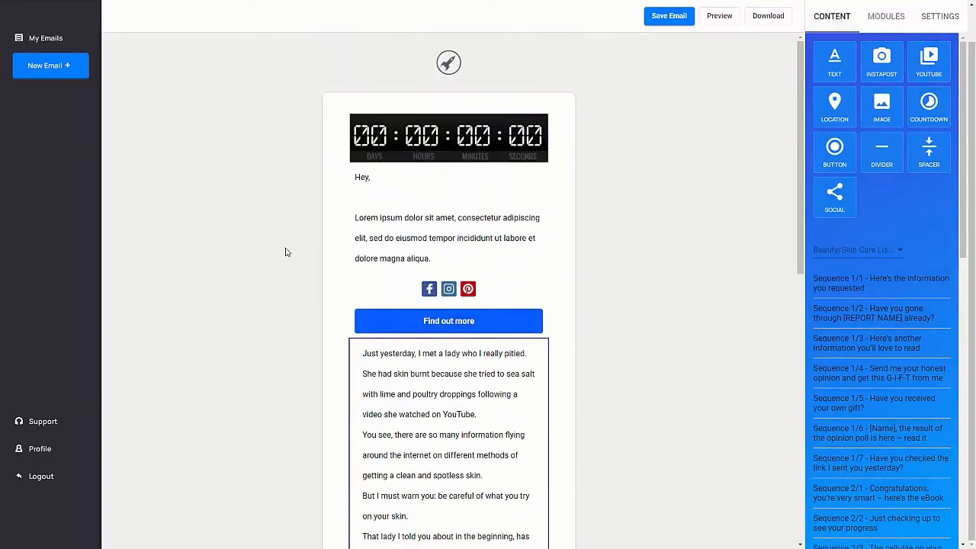
pyautogui.moveTo(317, 221)
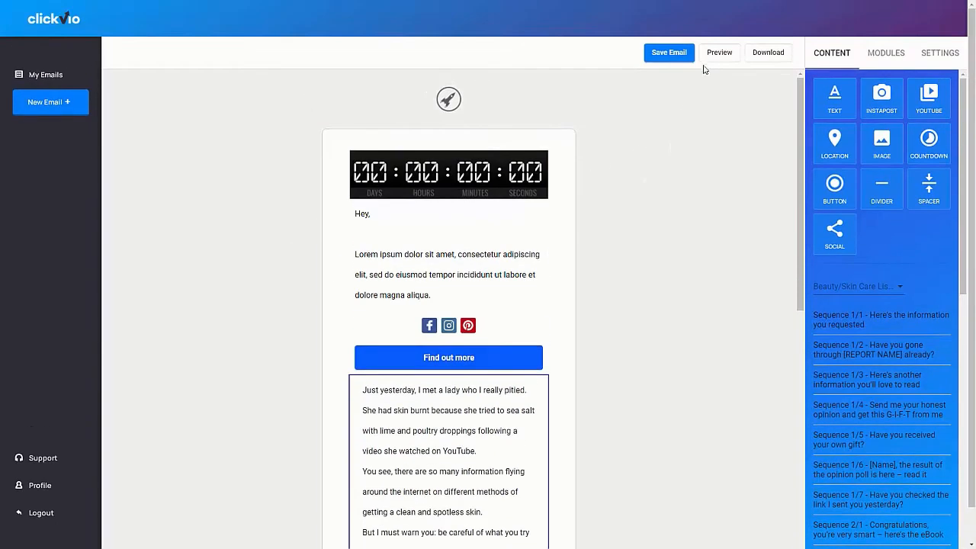
pyautogui.click(719, 52)
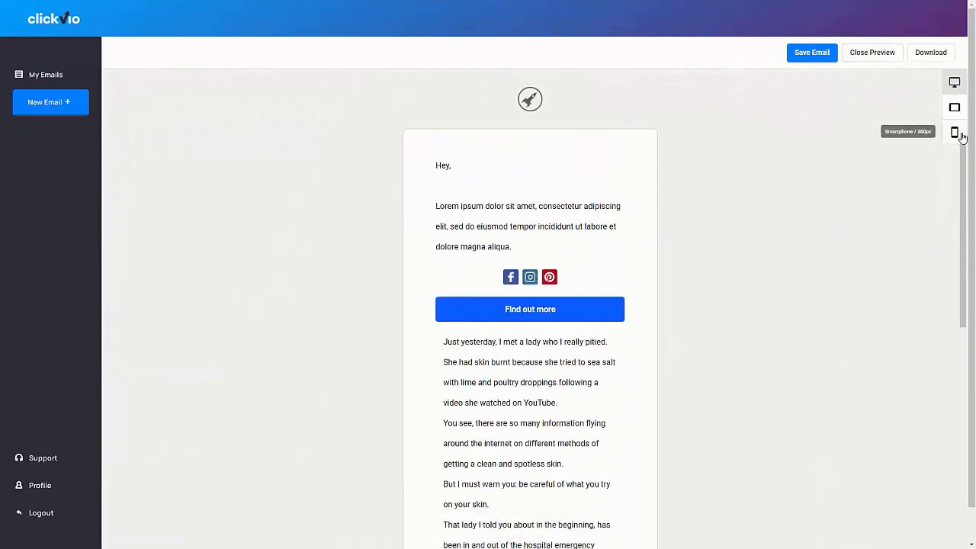
pyautogui.click(955, 132)
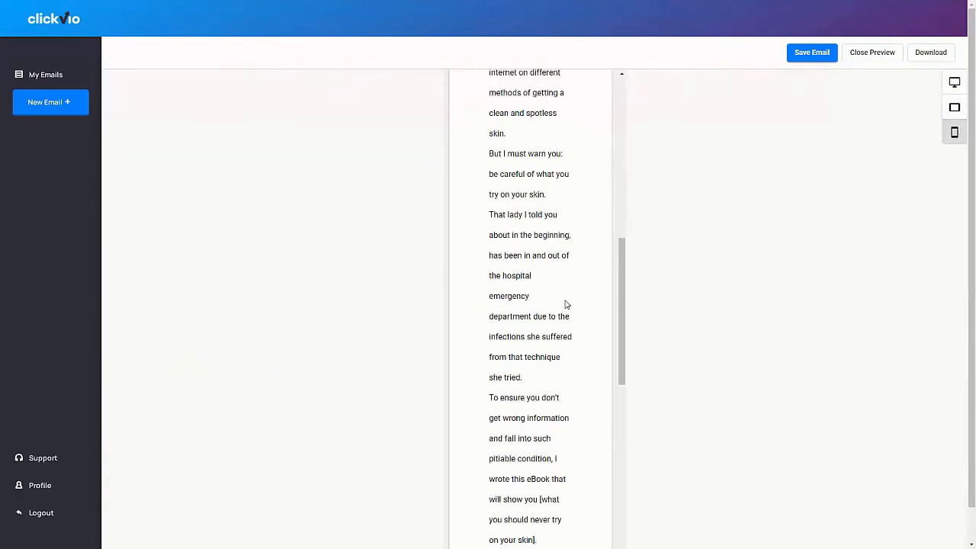
pyautogui.click(955, 106)
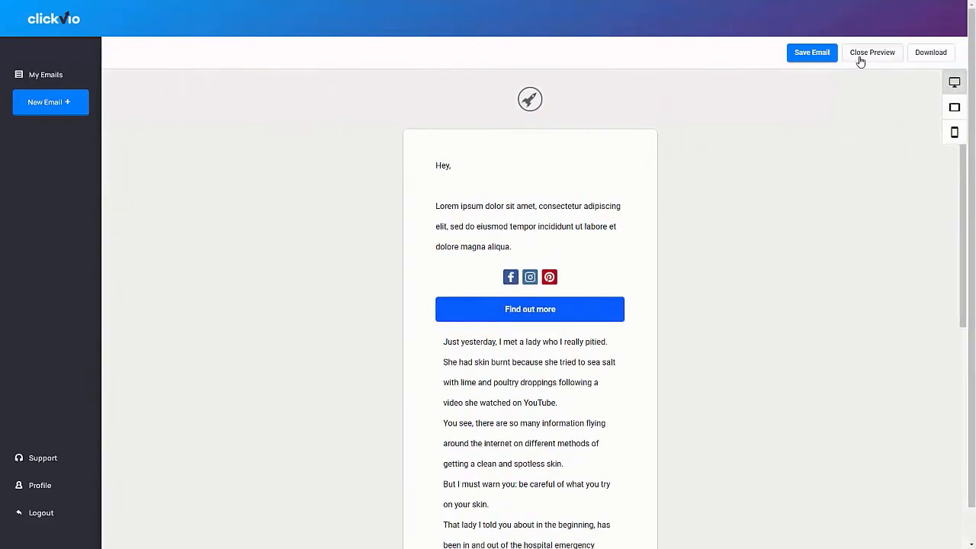
pyautogui.click(873, 52)
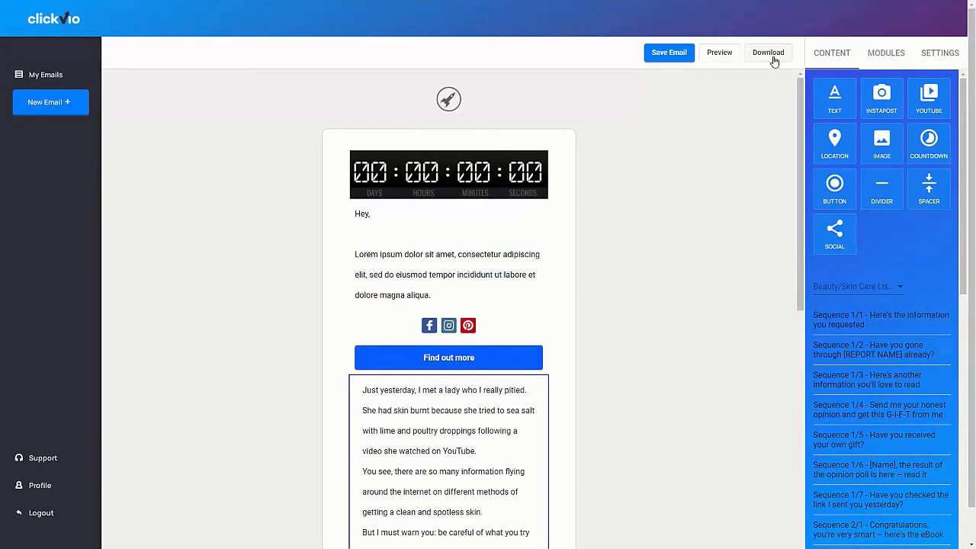
# - Bring up the email's download options offering HTML, MJML and JSON output
pyautogui.click(769, 52)
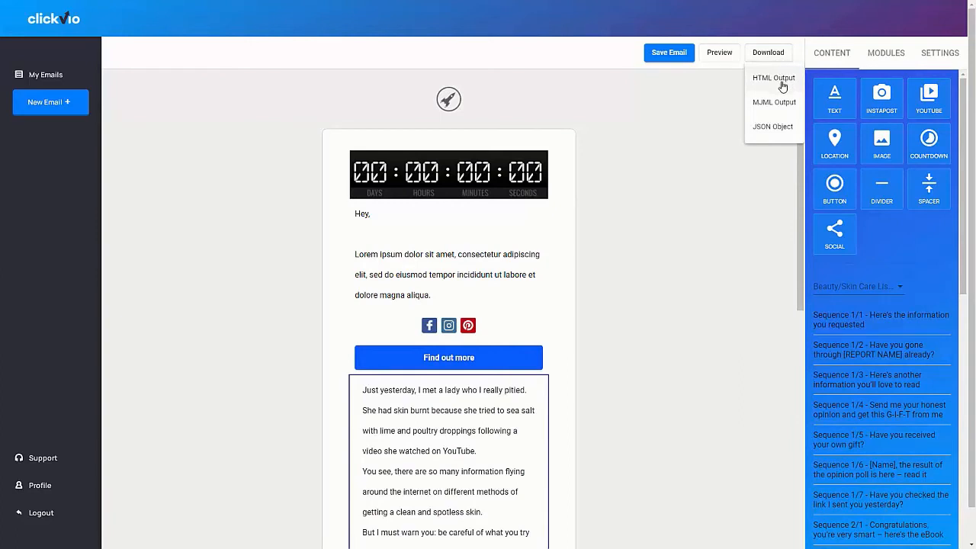
pyautogui.moveTo(787, 86)
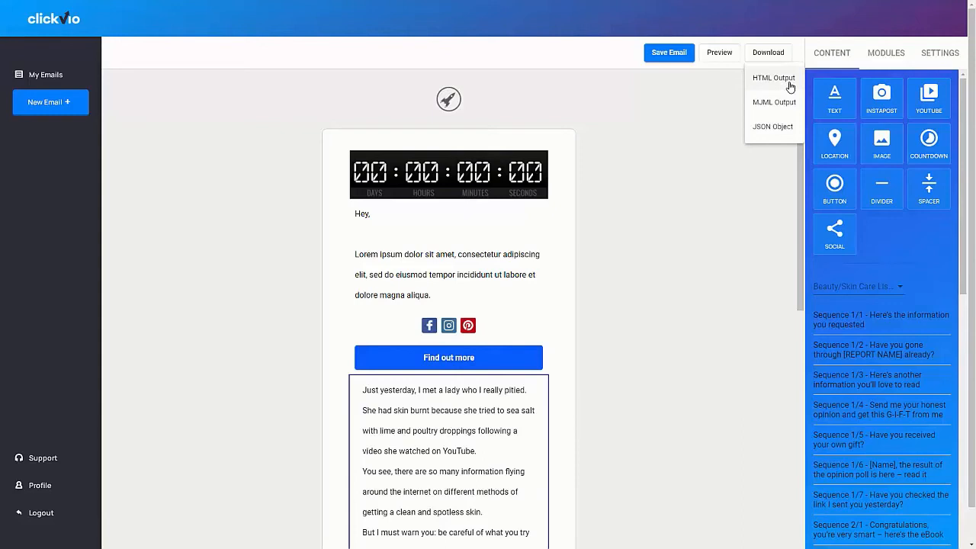
pyautogui.moveTo(781, 106)
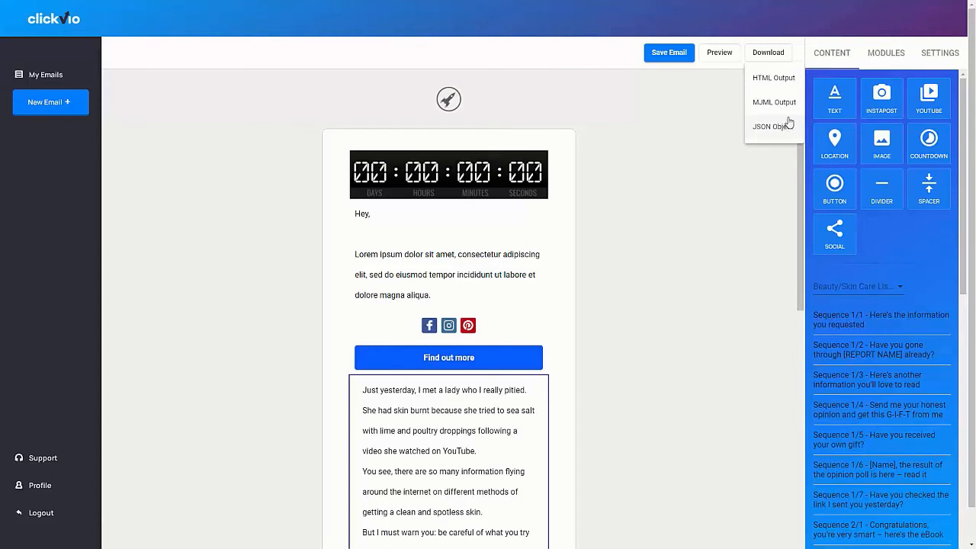
pyautogui.moveTo(791, 122)
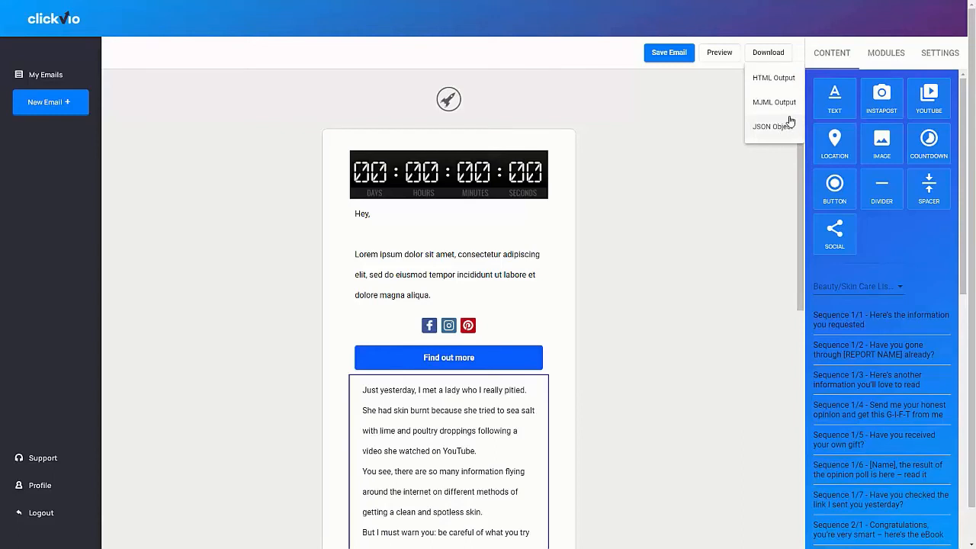
pyautogui.moveTo(790, 122)
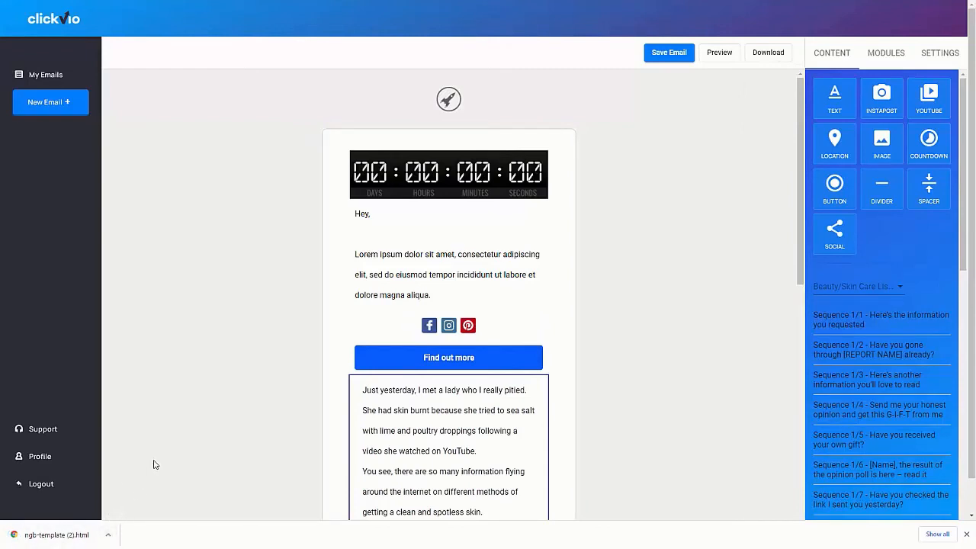
pyautogui.moveTo(128, 534)
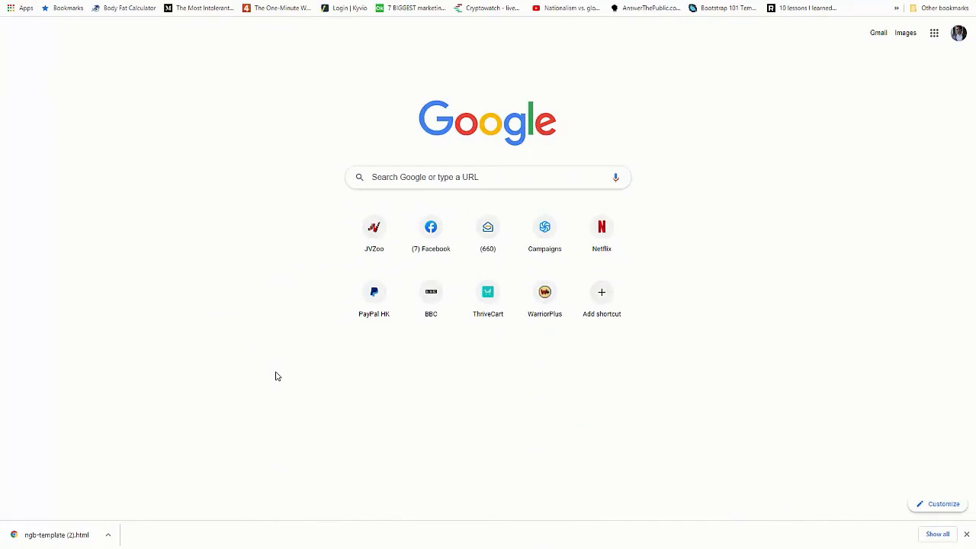
pyautogui.moveTo(255, 168)
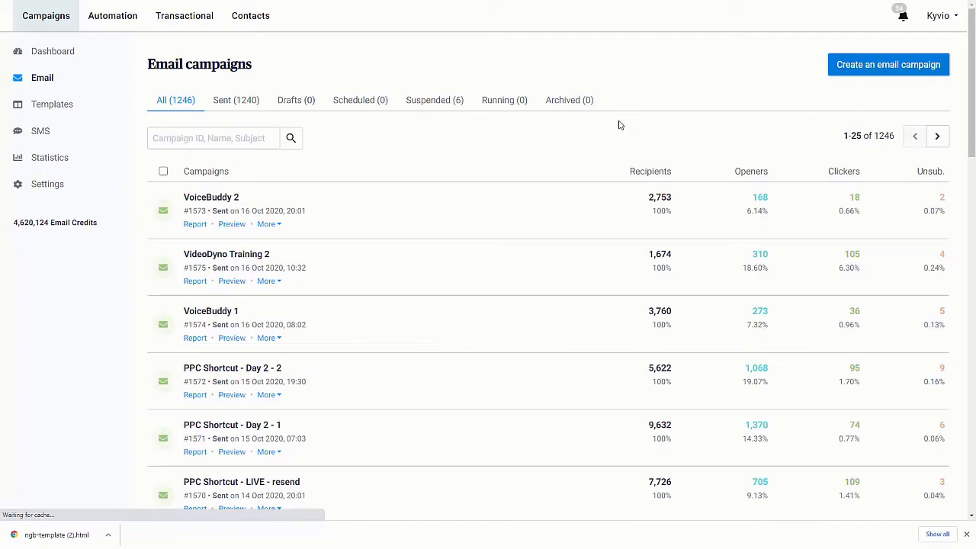
pyautogui.moveTo(861, 79)
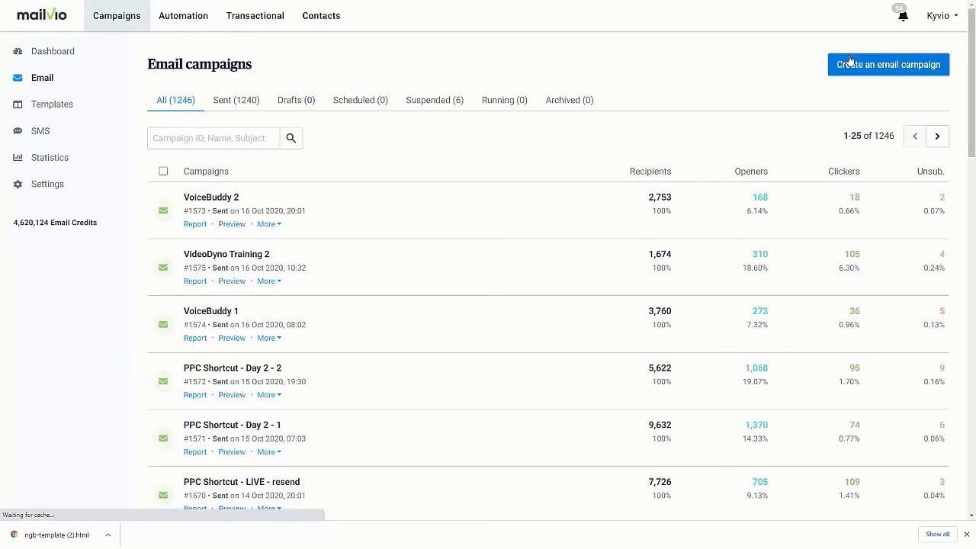
pyautogui.moveTo(621, 150)
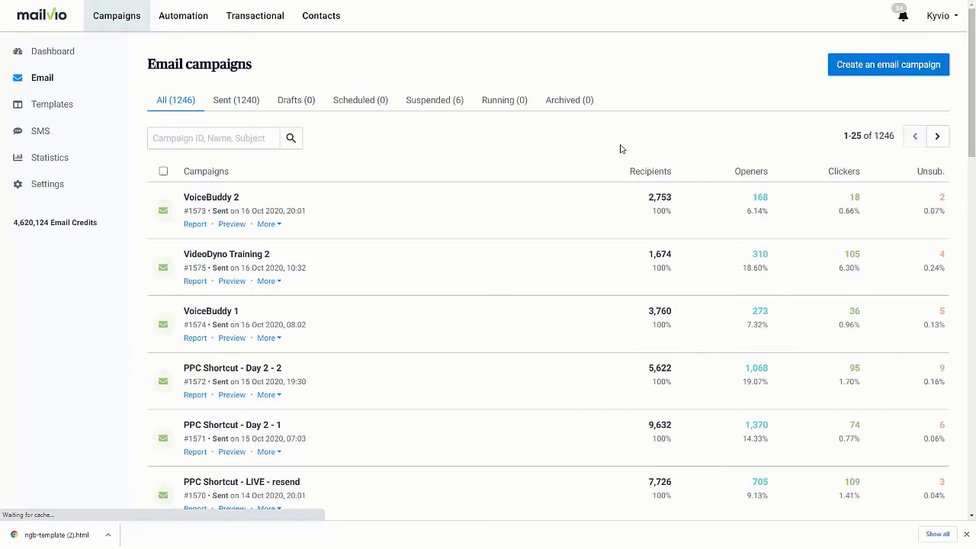
# - Create a campaign named 'Clickvio recommendation' with subject 'Go get this...'
pyautogui.click(888, 64)
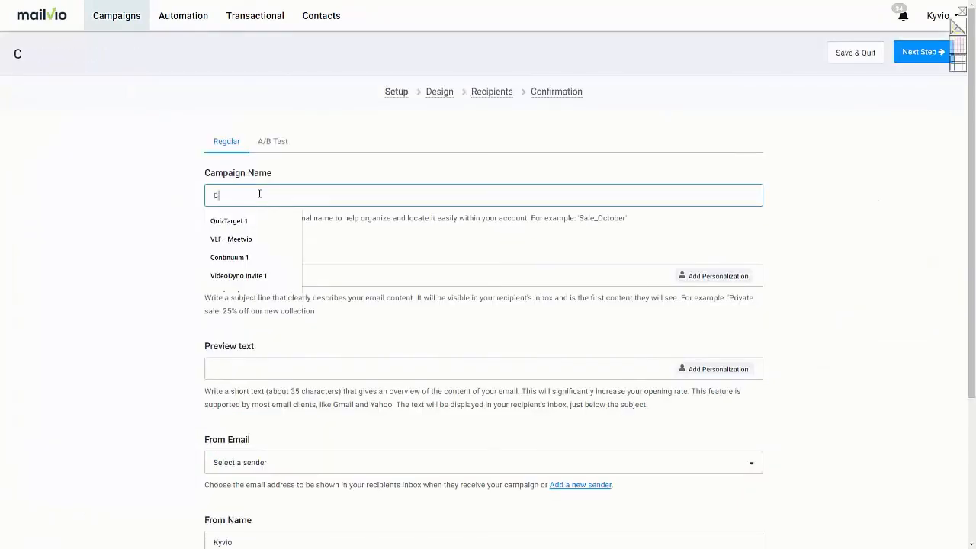
pyautogui.write('lickvio recommendation')
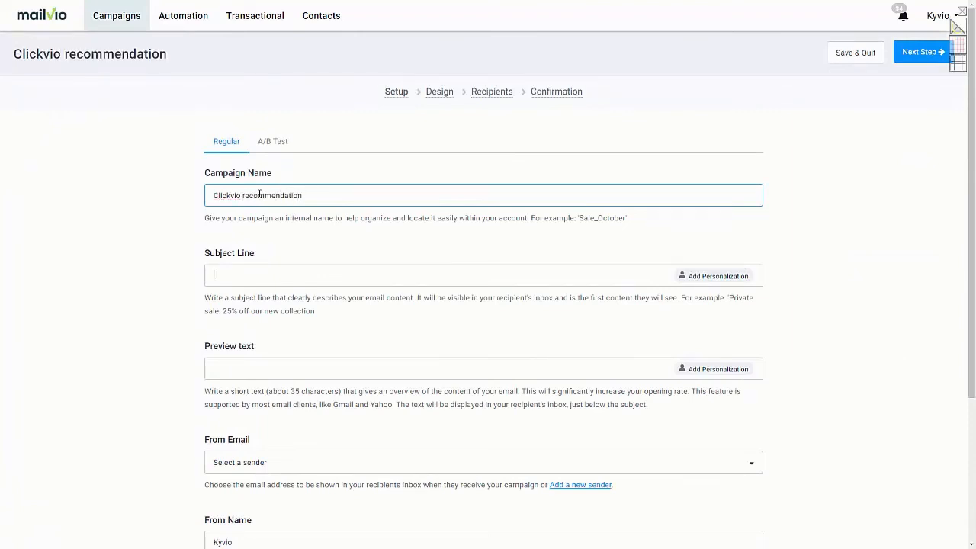
pyautogui.write('Go get')
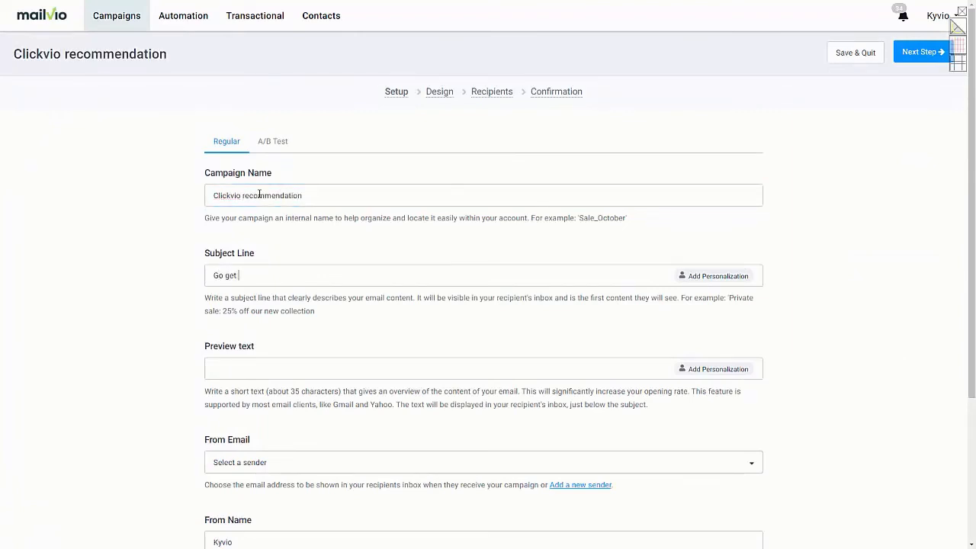
pyautogui.write('this...')
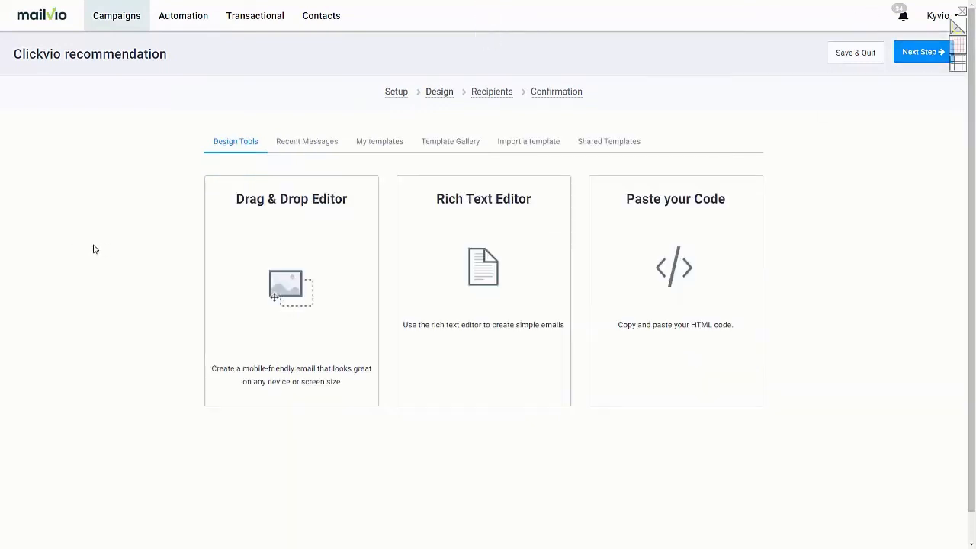
# - Paste the exported HTML via Paste your Code, save it and view the phone-width preview
pyautogui.click(291, 290)
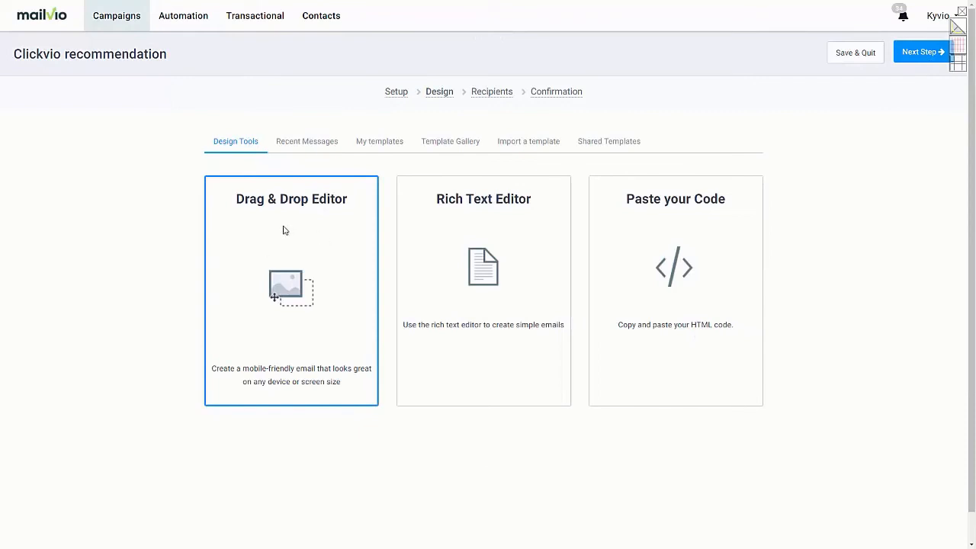
pyautogui.moveTo(263, 244)
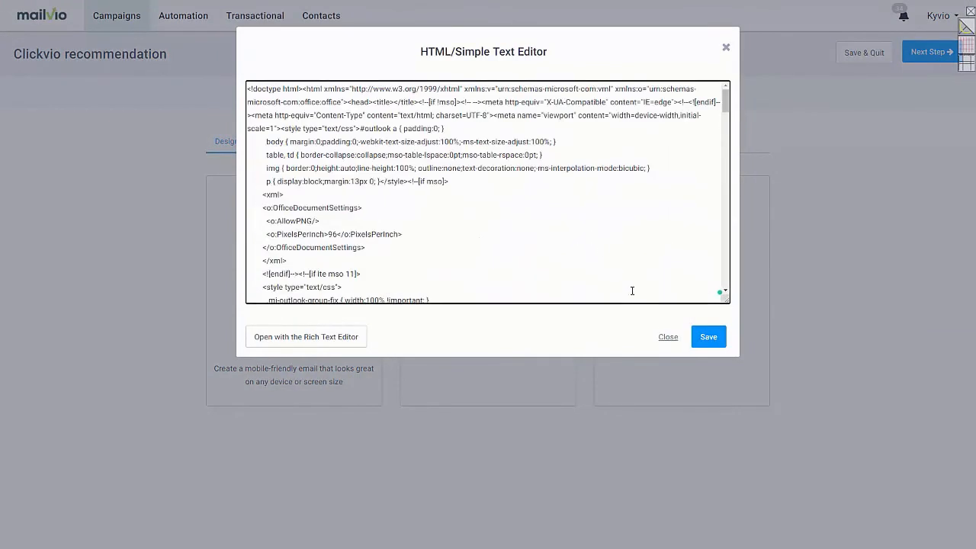
pyautogui.click(708, 337)
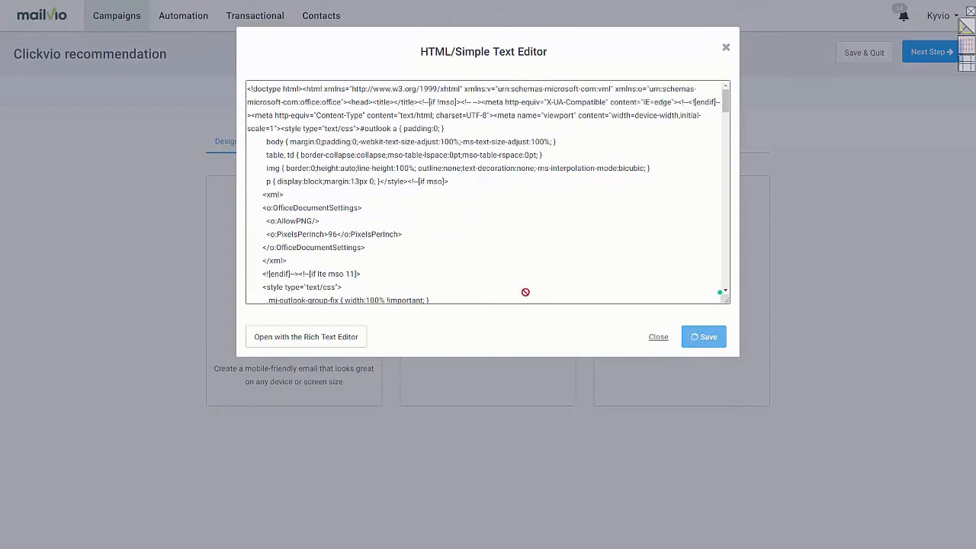
pyautogui.moveTo(501, 280)
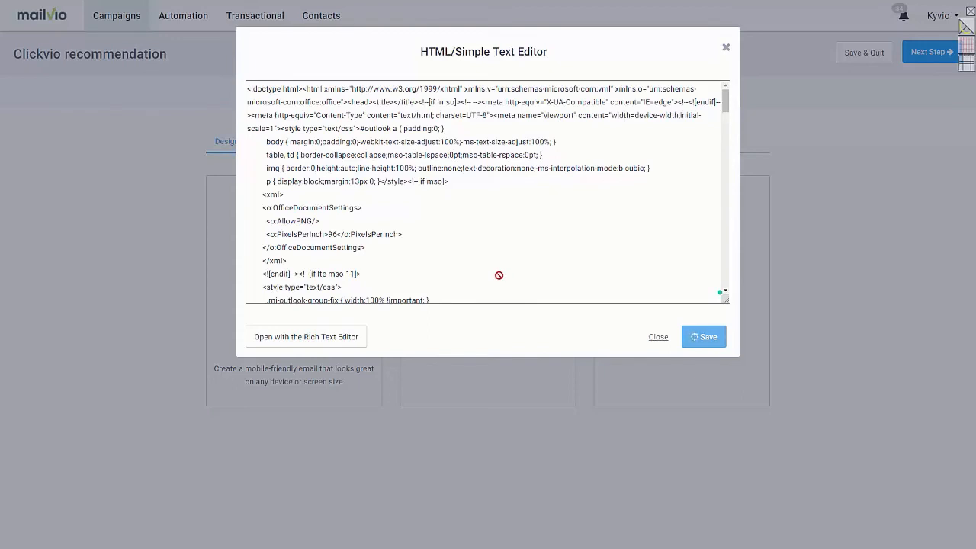
pyautogui.click(657, 337)
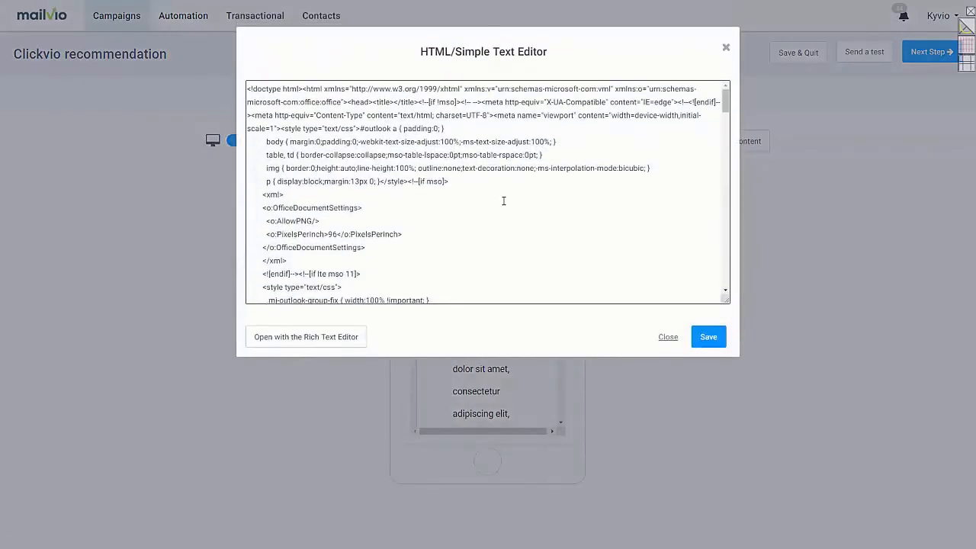
pyautogui.scroll(-3)
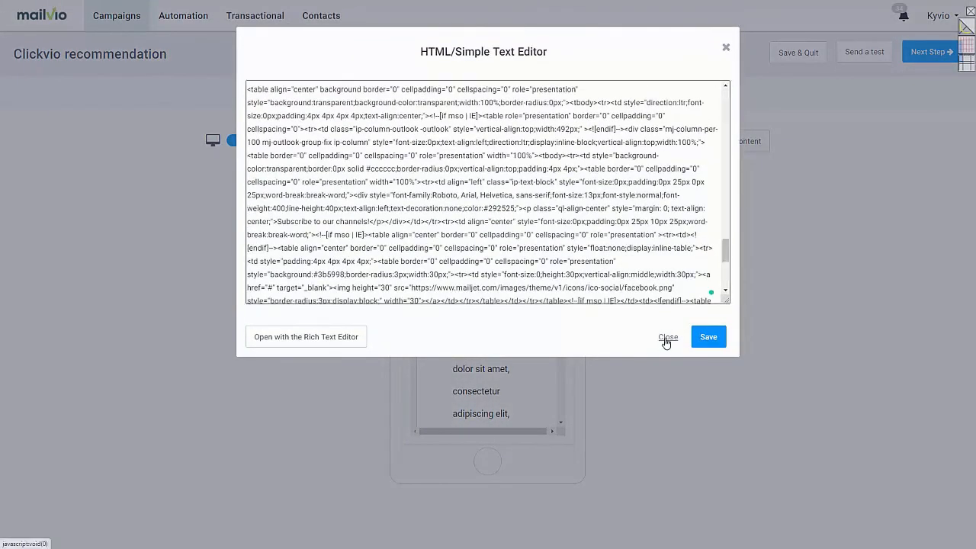
pyautogui.click(668, 337)
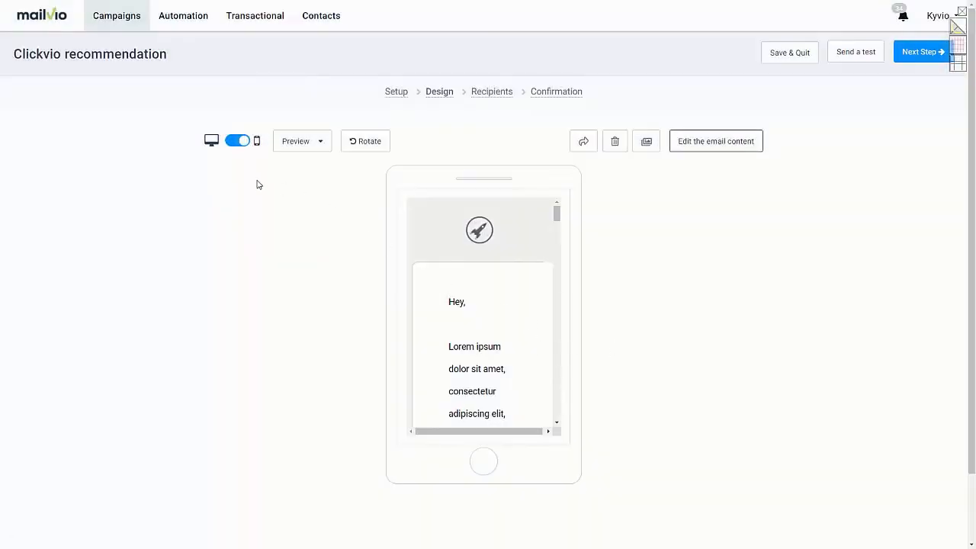
pyautogui.moveTo(238, 192)
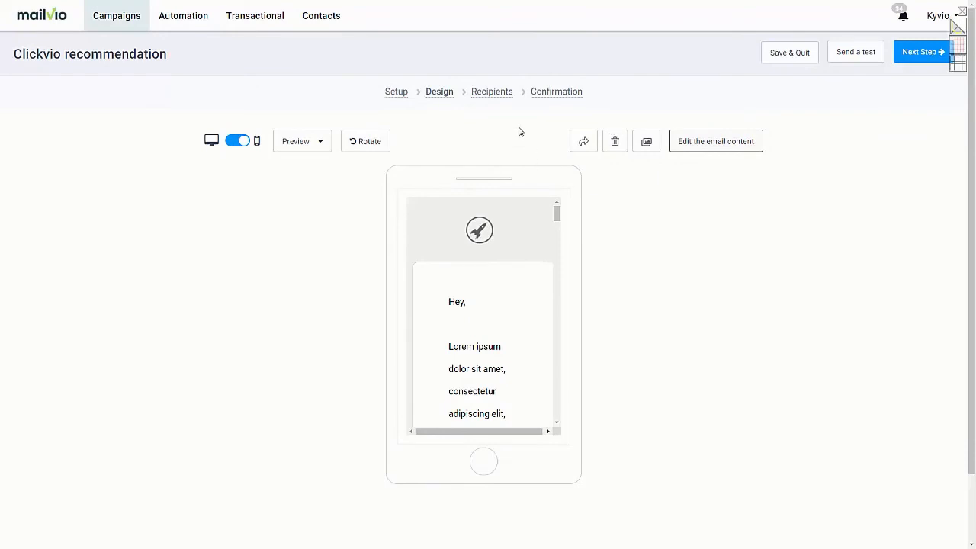
pyautogui.moveTo(665, 201)
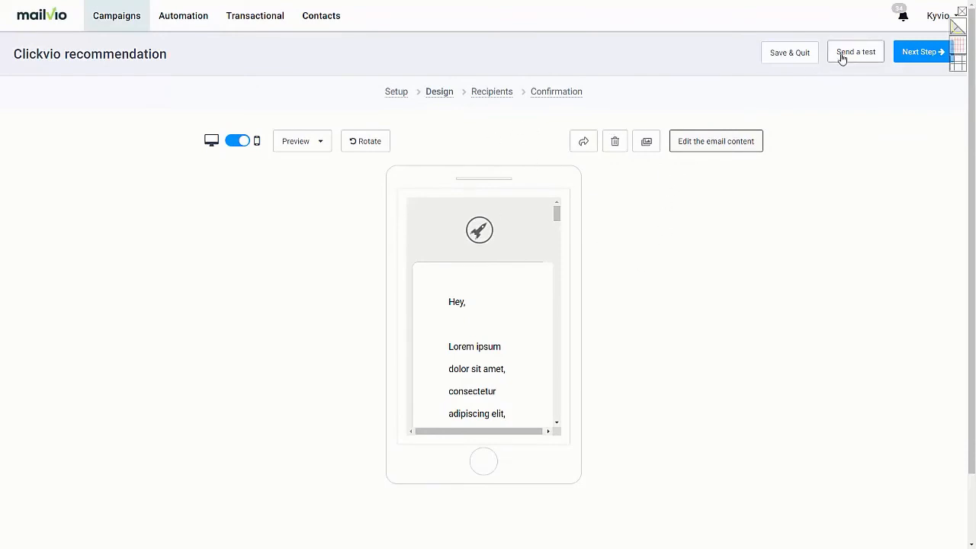
# - Bring up the Send a test email dialog with the test list holding one address
pyautogui.click(856, 52)
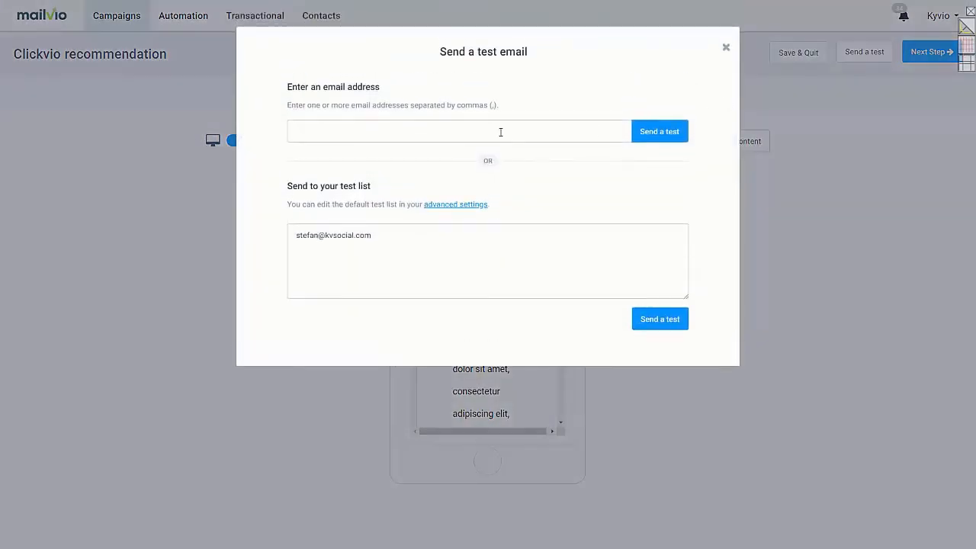
pyautogui.moveTo(484, 135)
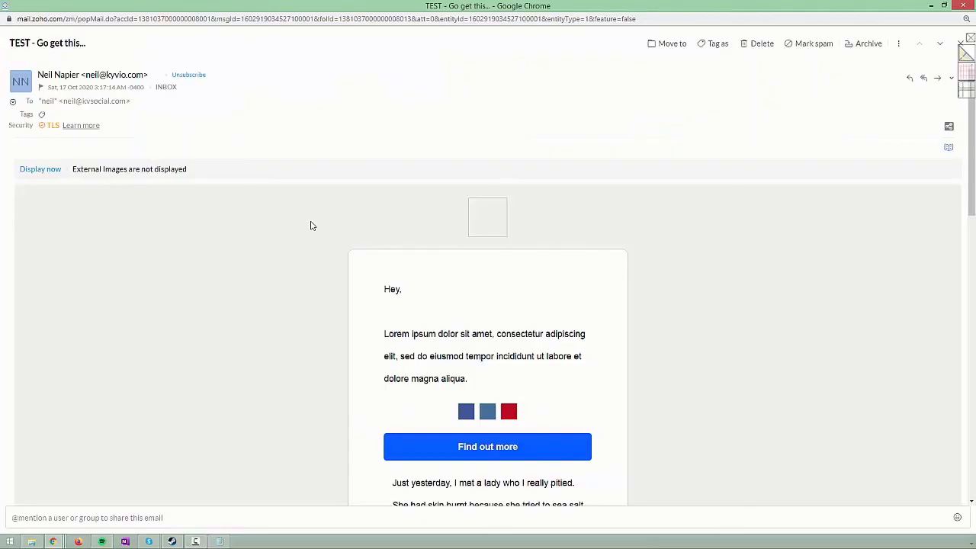
# - Scroll through the received TEST email in Zoho Mail to view the full ClickVio design
pyautogui.scroll(-3)
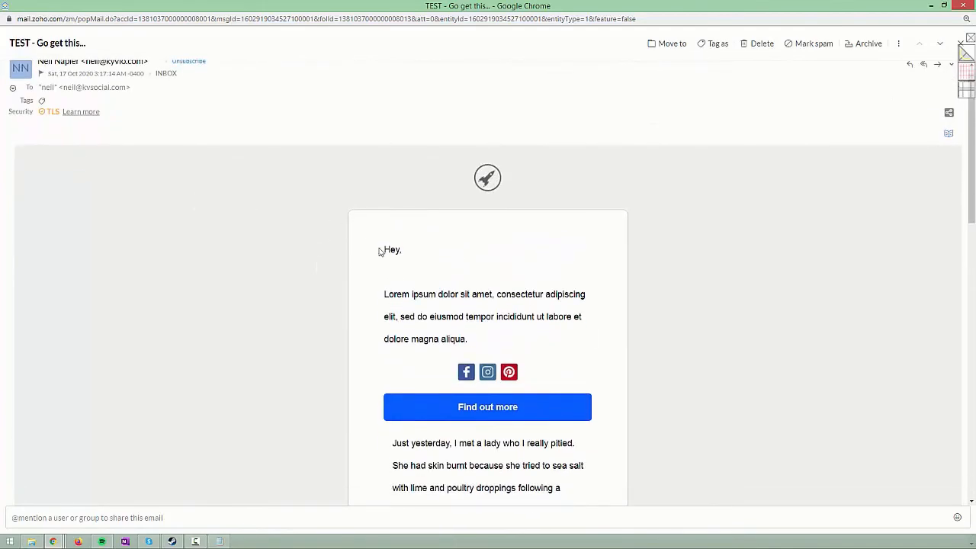
pyautogui.scroll(-3)
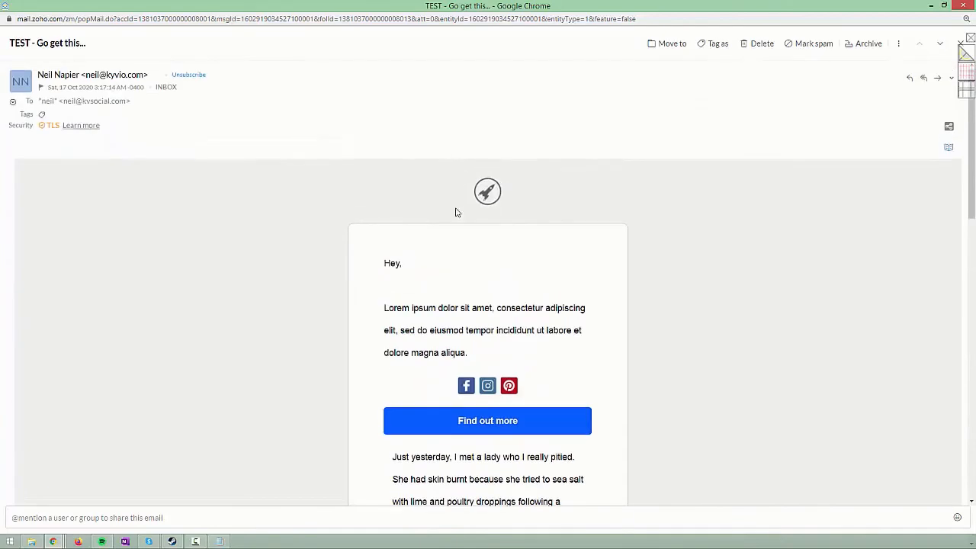
pyautogui.scroll(-3)
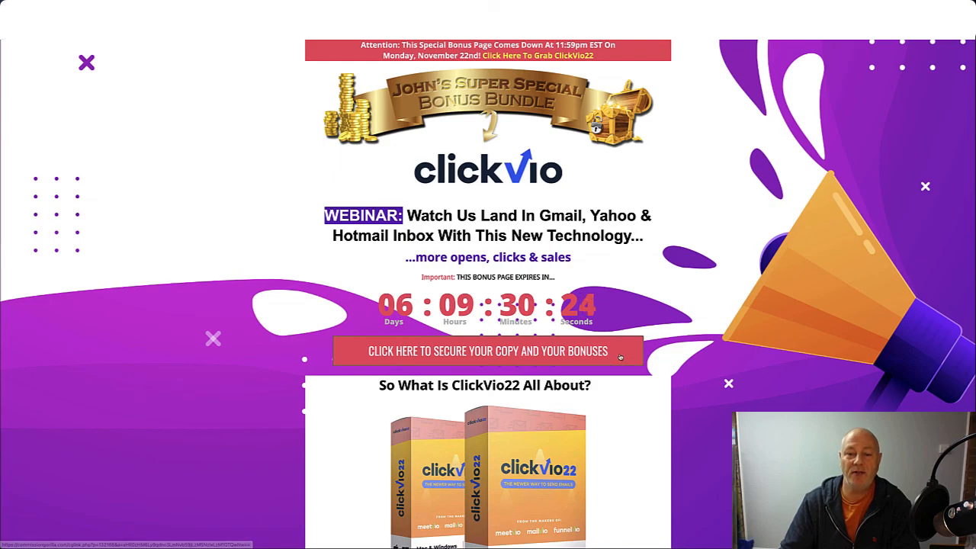
# - Scroll the ClickVio22 bonus page down past pricing and key benefits to Bonus #1's Super Bonus Package
pyautogui.scroll(-3)
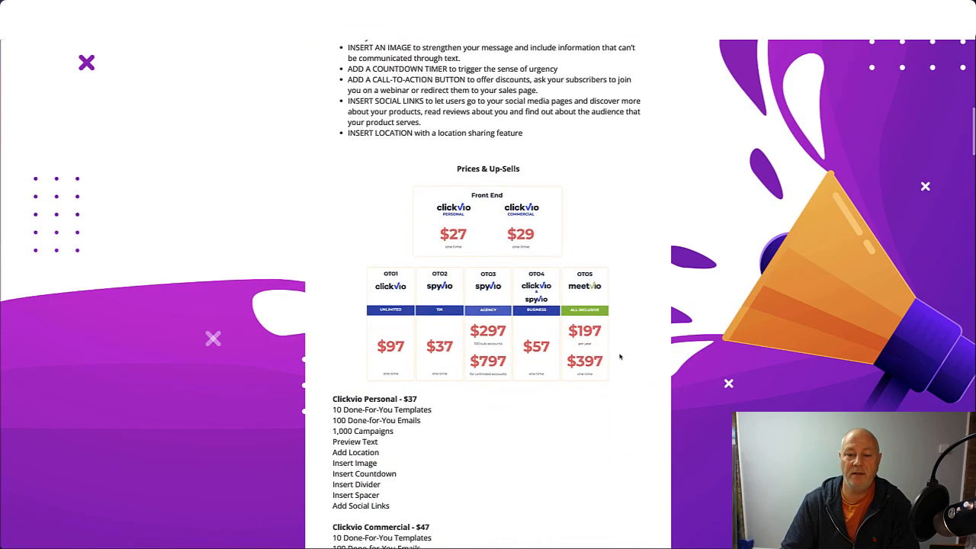
pyautogui.scroll(-3)
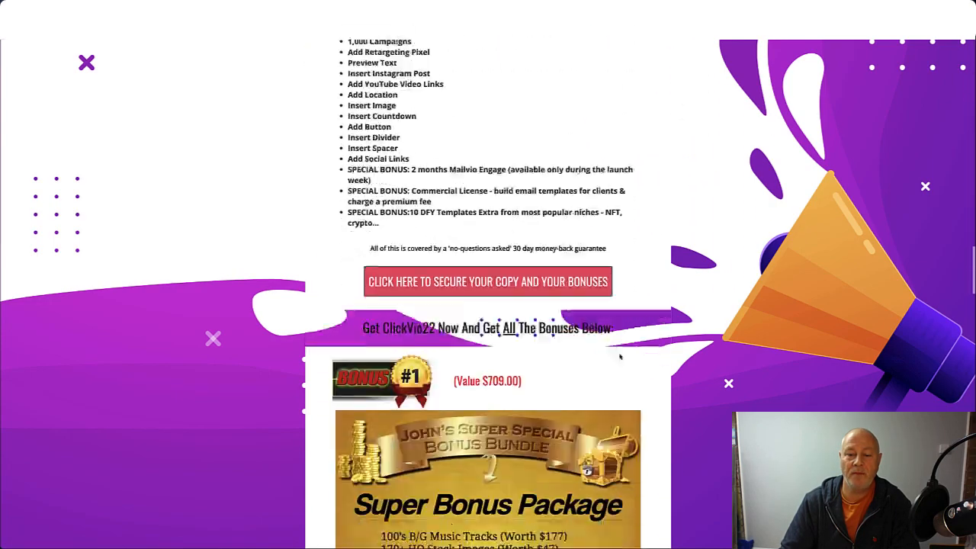
pyautogui.scroll(-3)
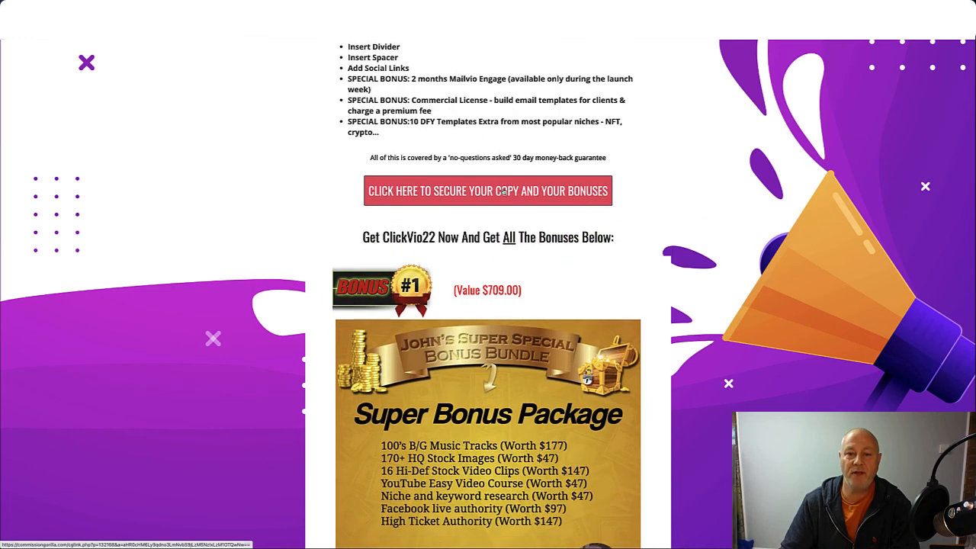